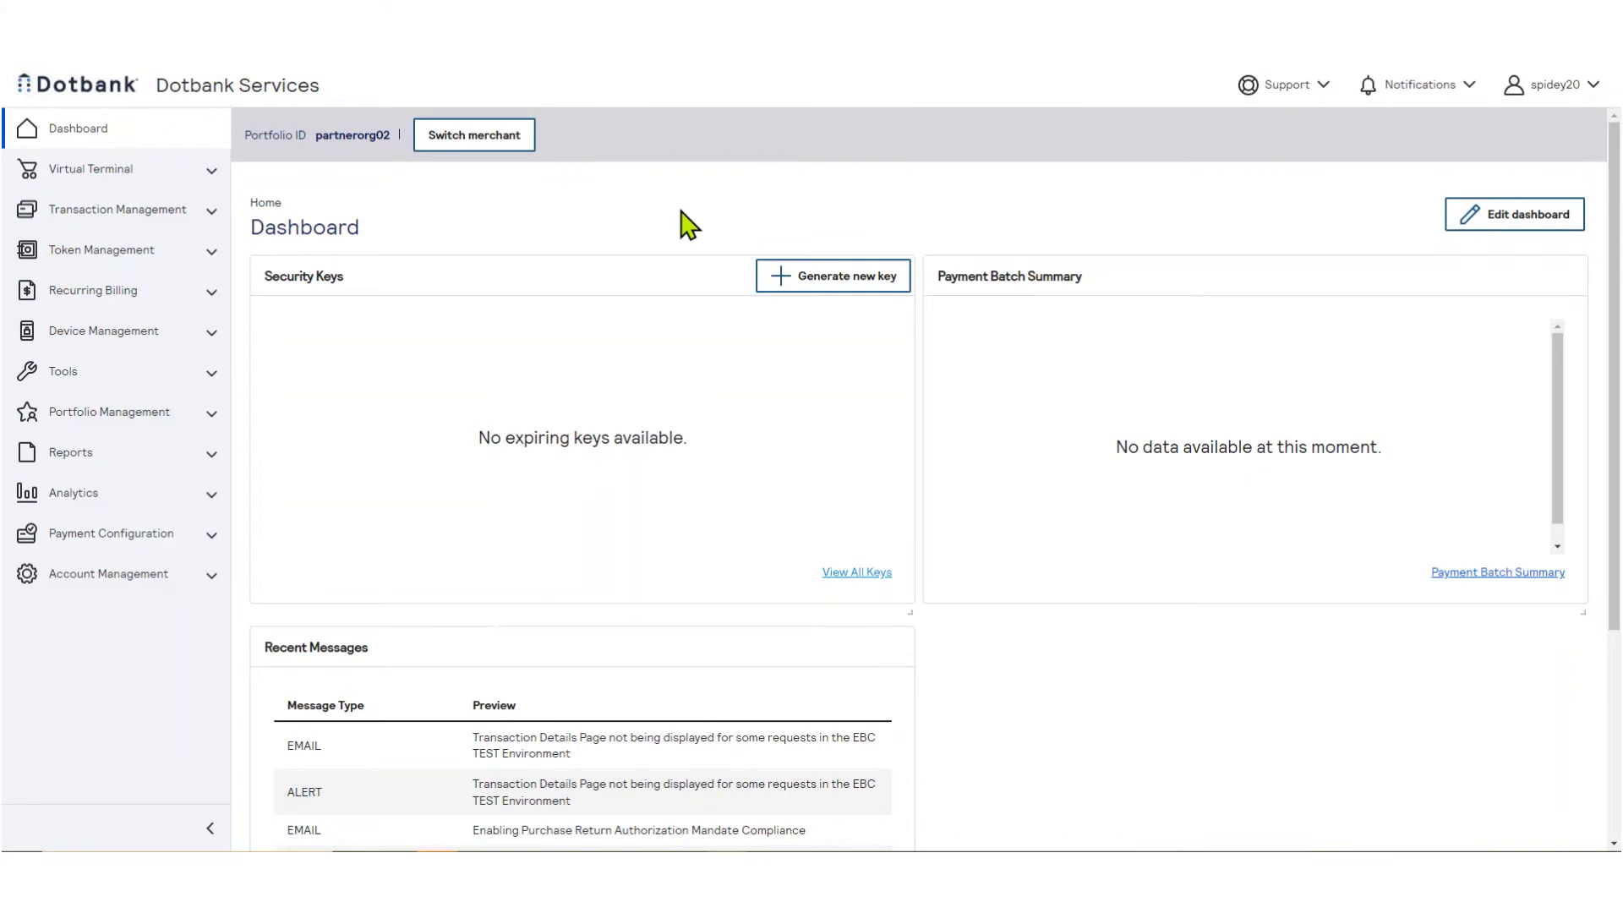
mouse_move(194, 466)
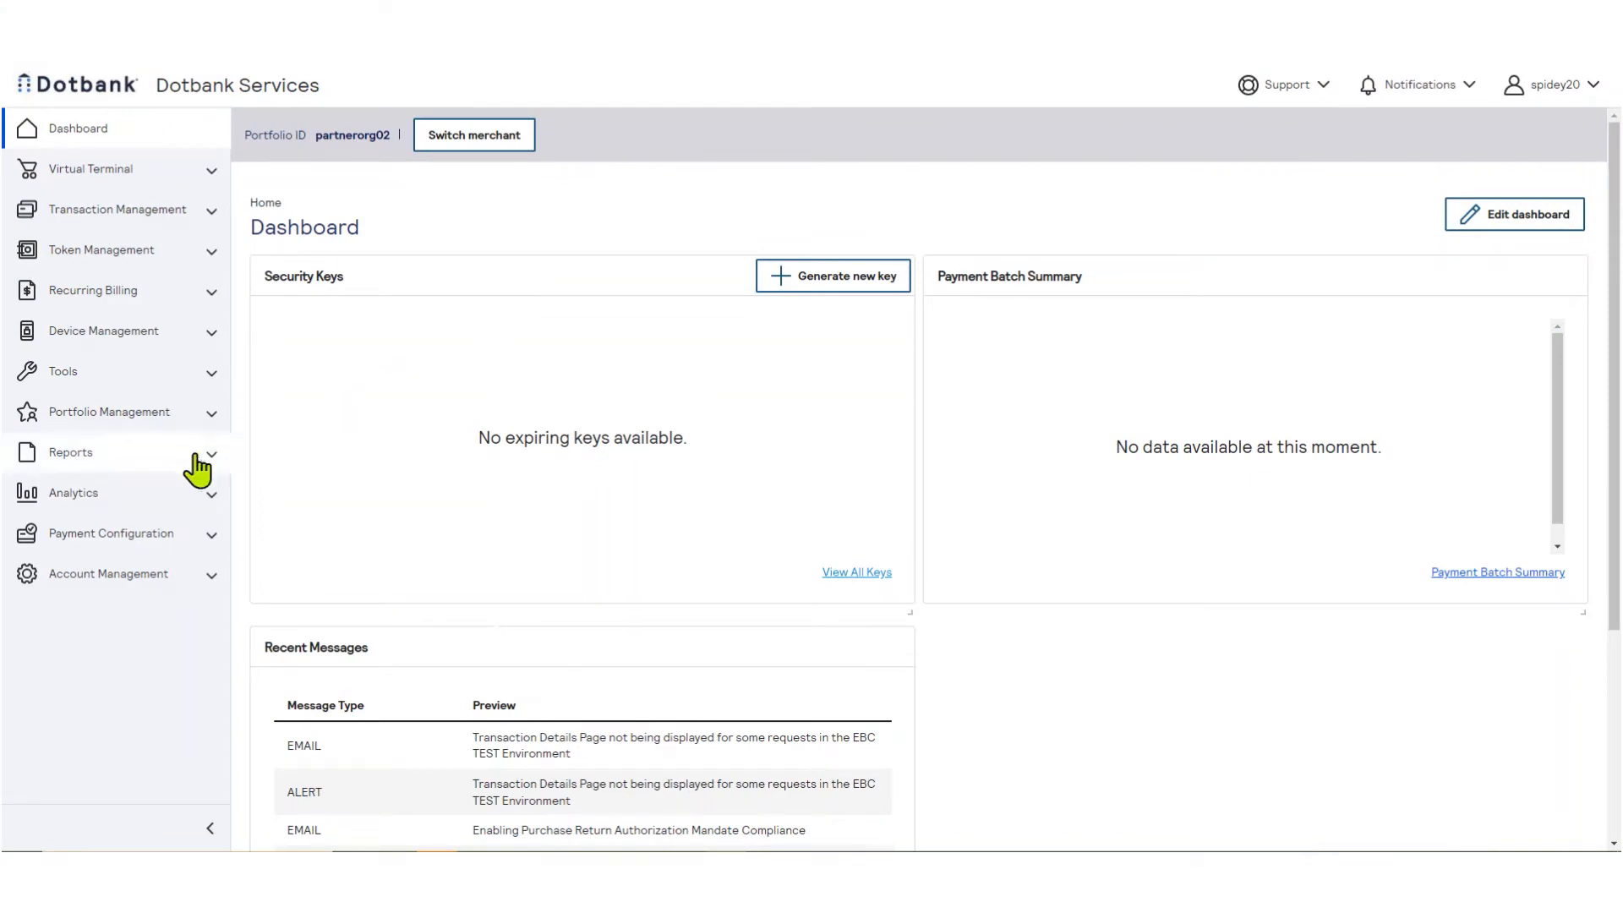
Expand Reports and open Report Subscription Management under Downloadable Reports.
left_click(71, 453)
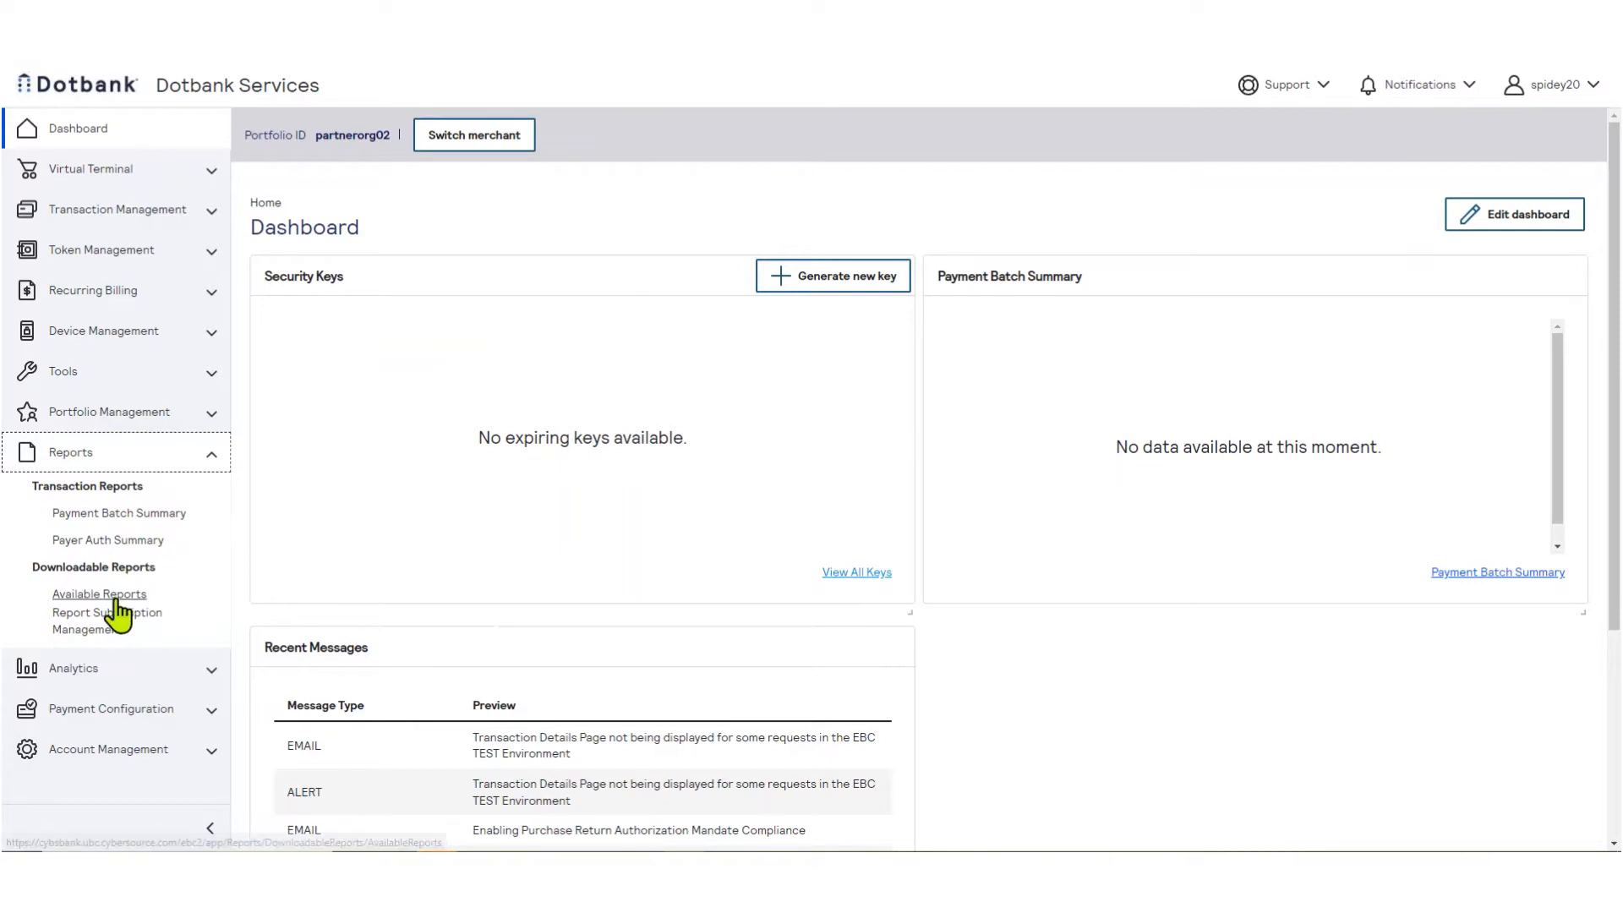
left_click(99, 594)
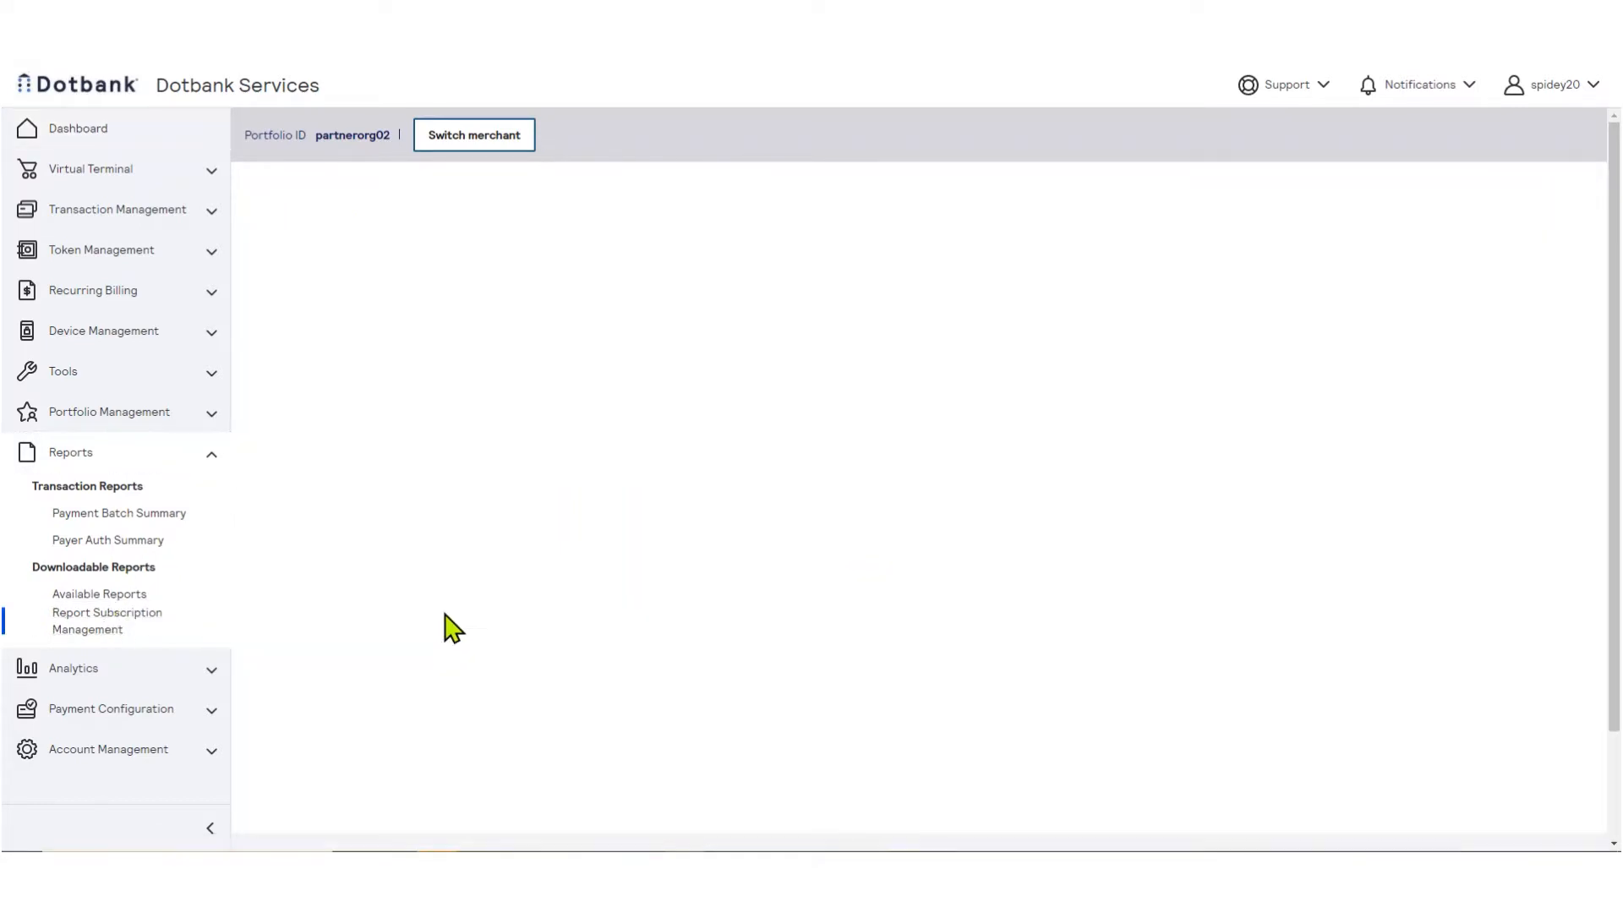
left_click(106, 621)
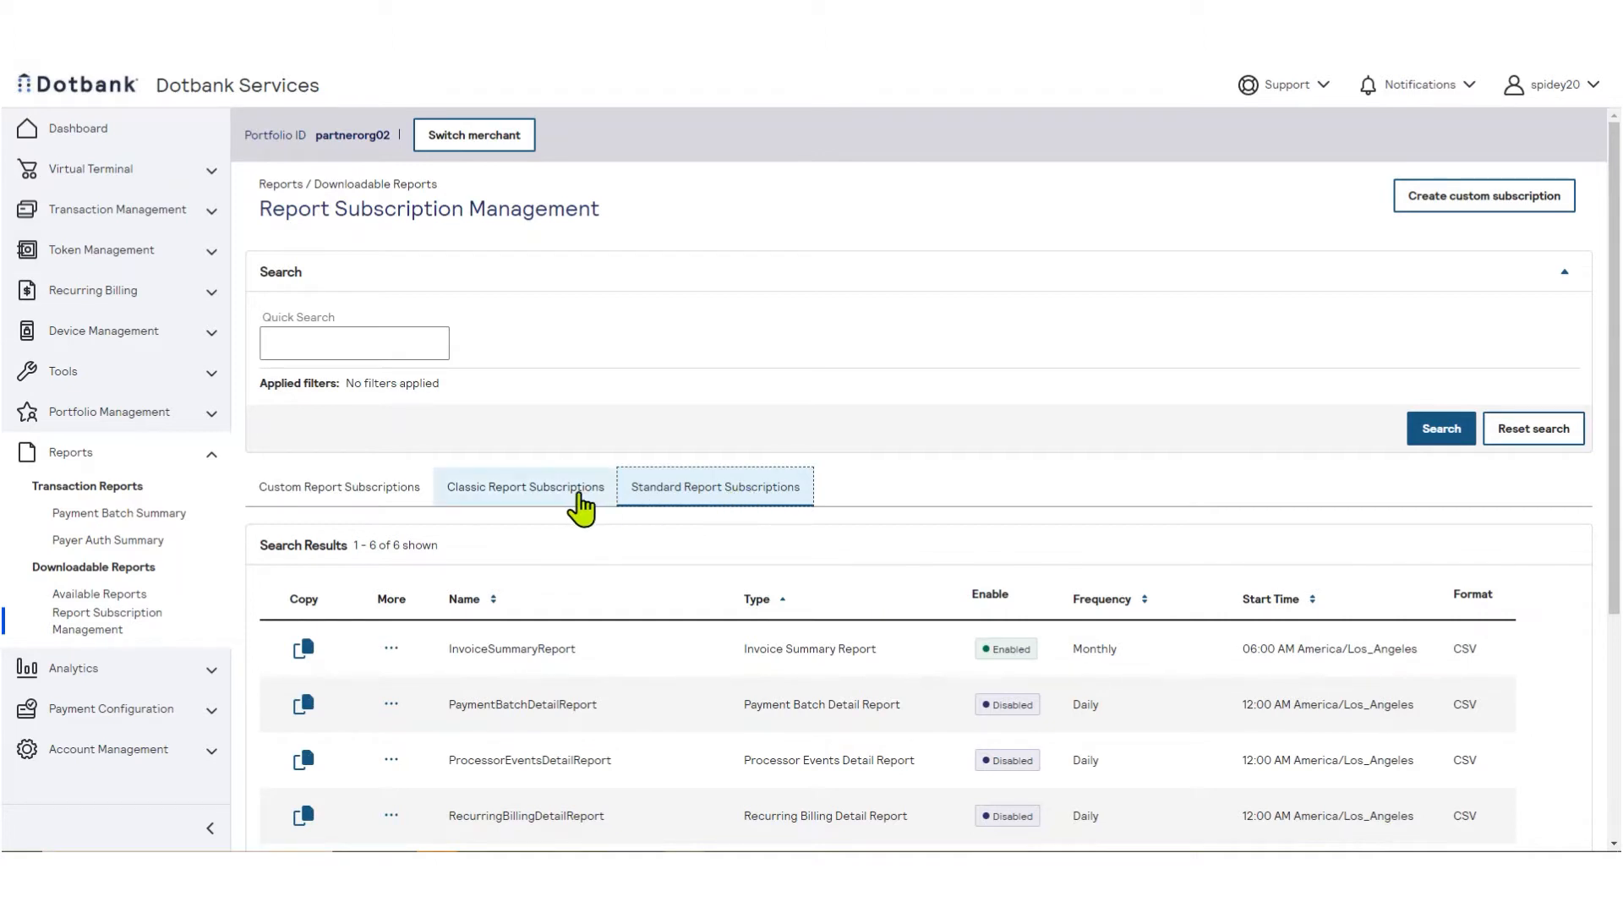
left_click(525, 487)
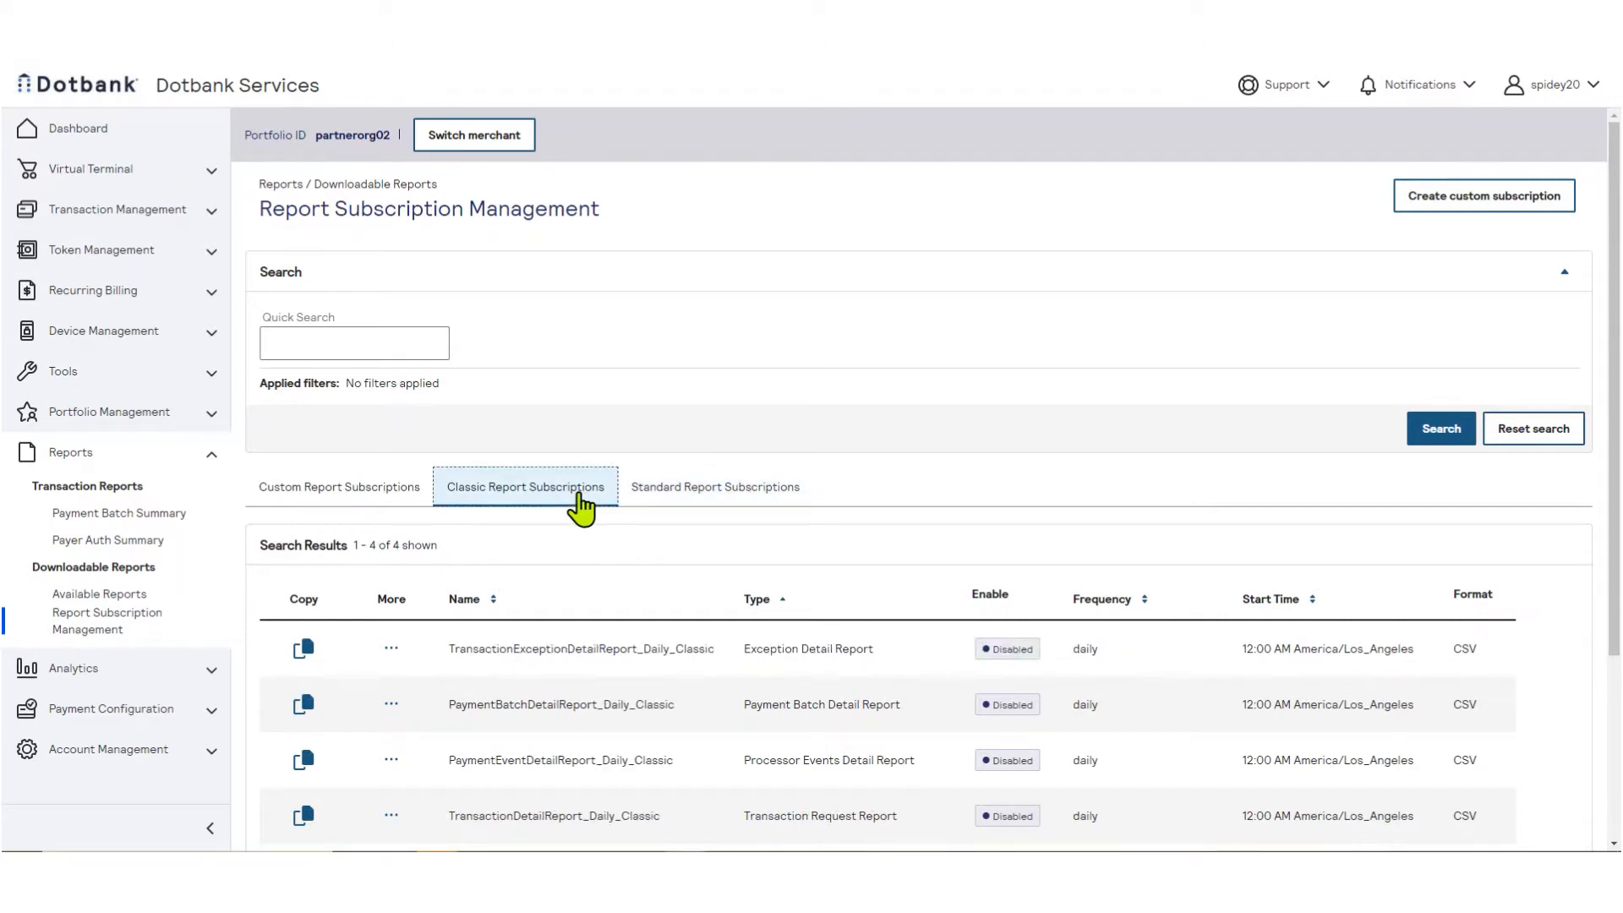
left_click(338, 487)
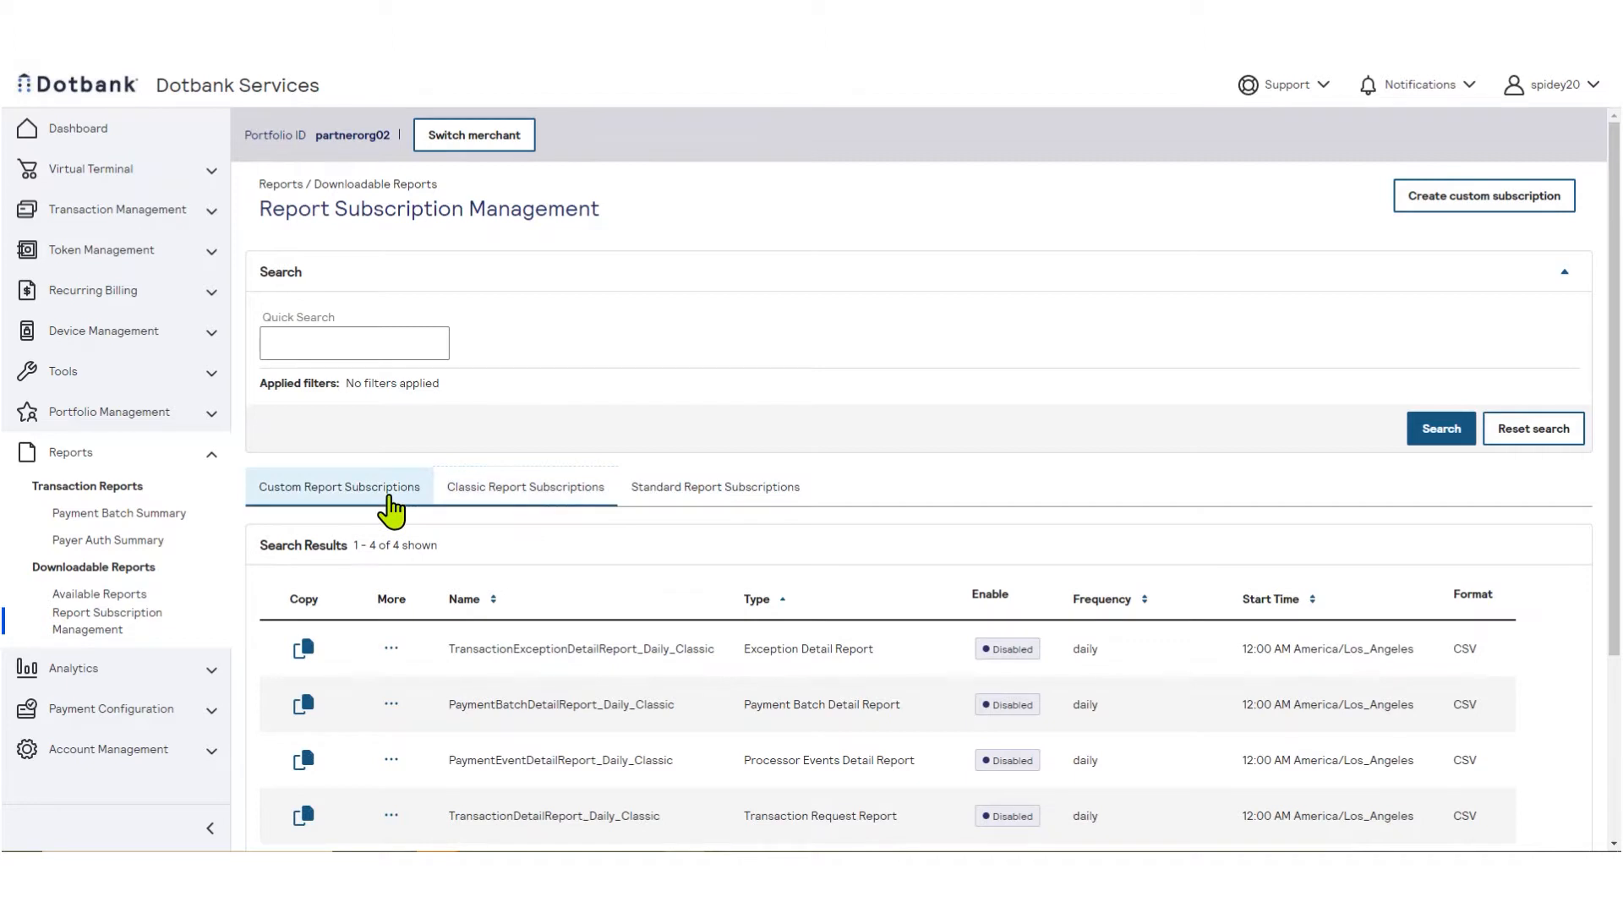
left_click(715, 487)
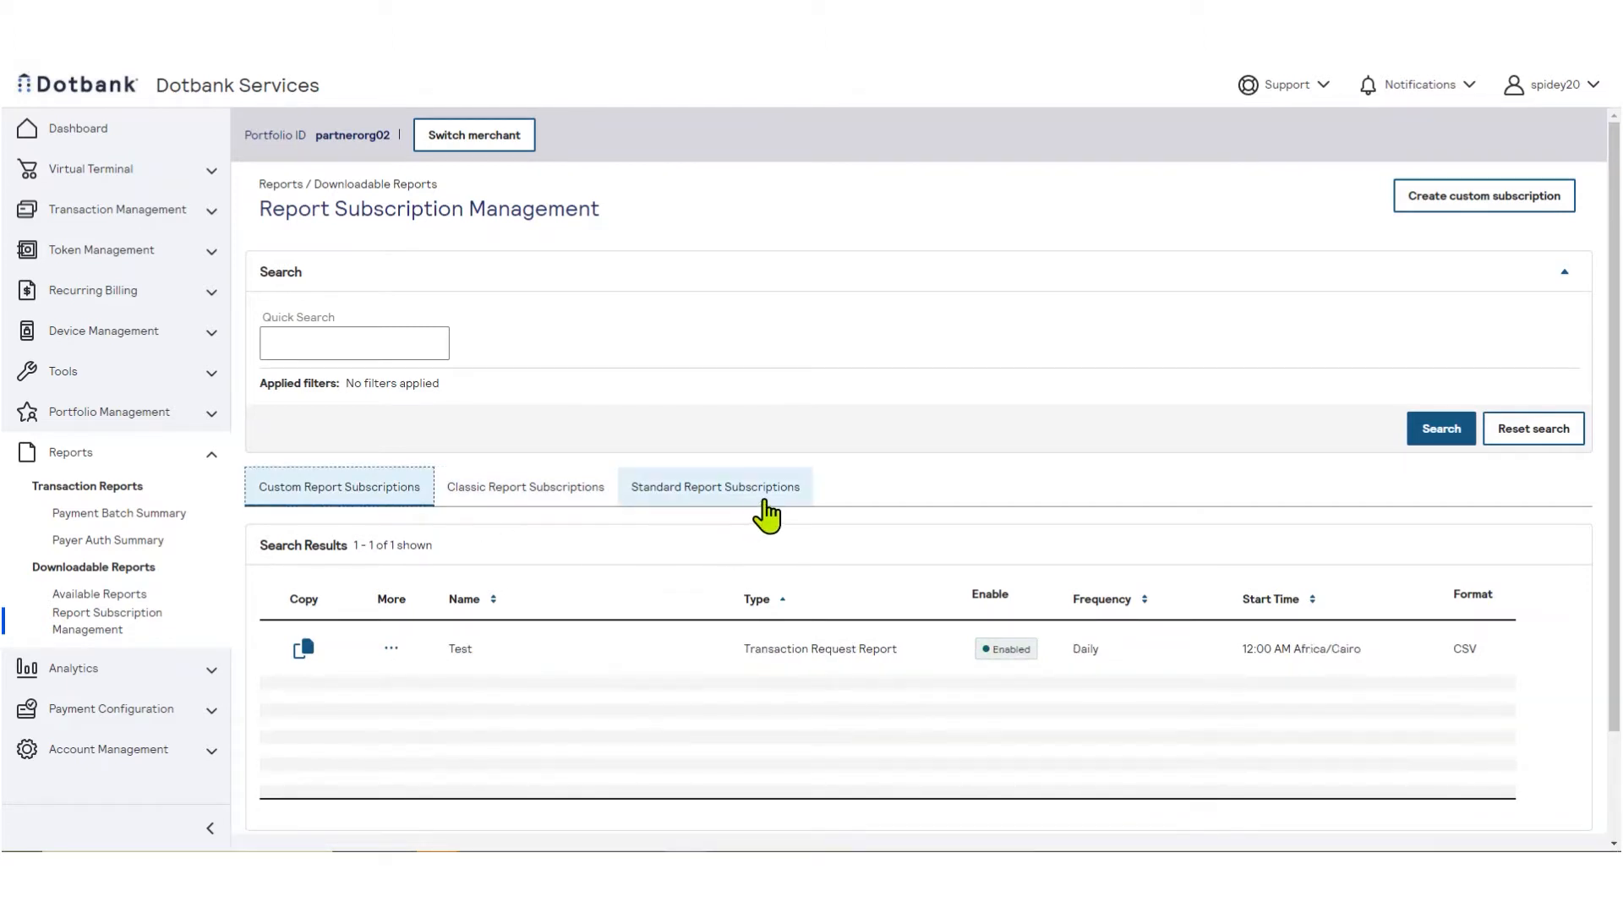
left_click(715, 487)
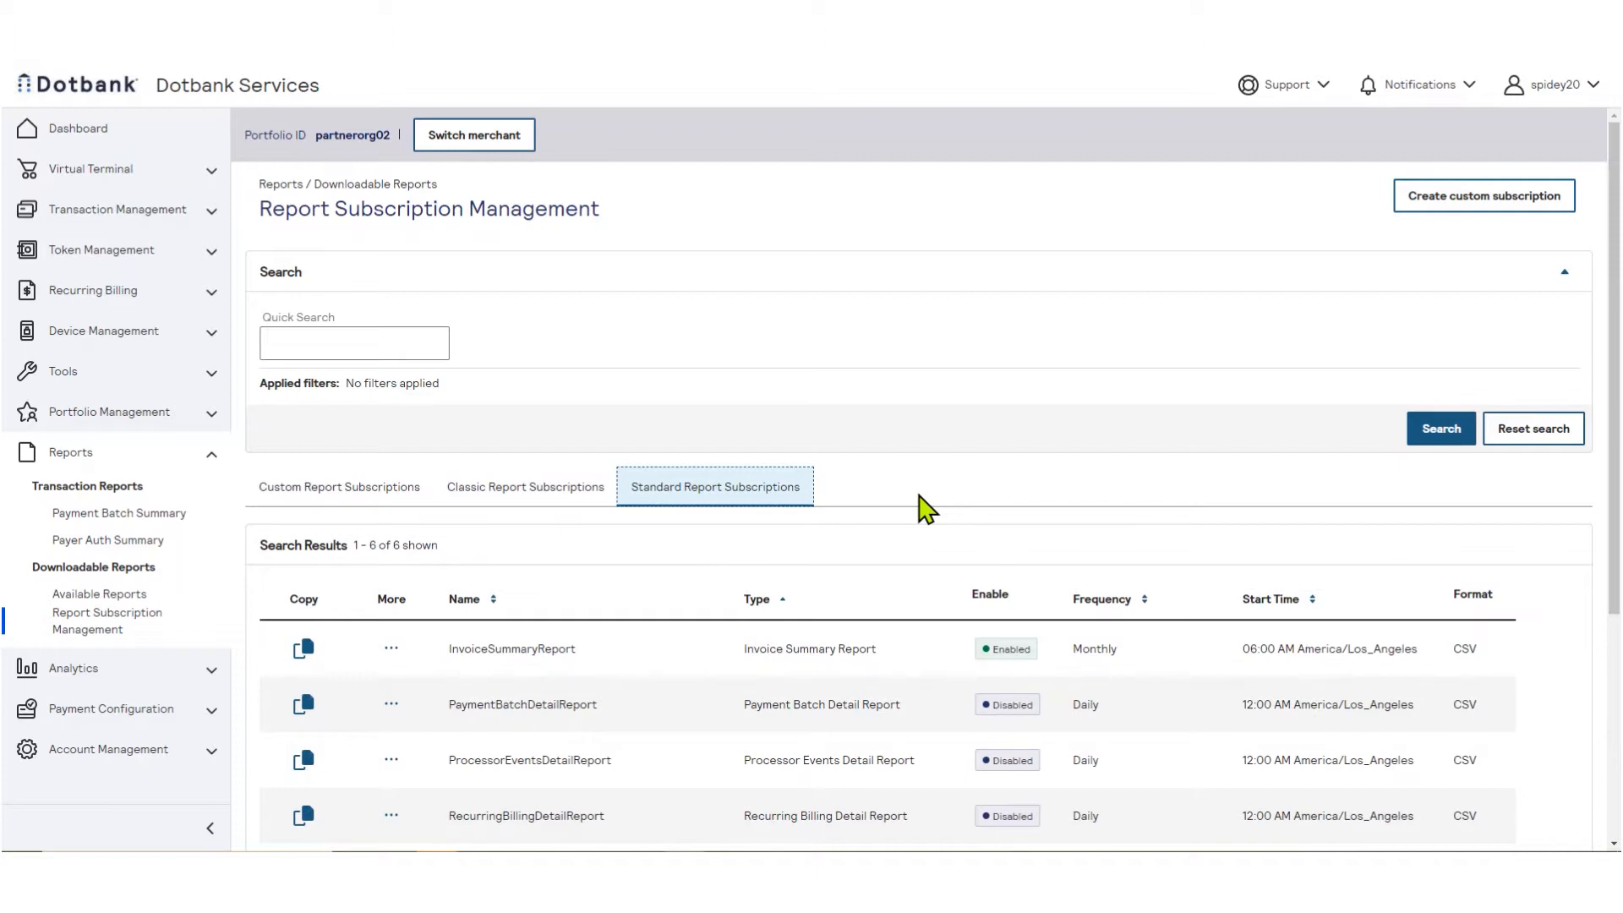
mouse_move(909, 540)
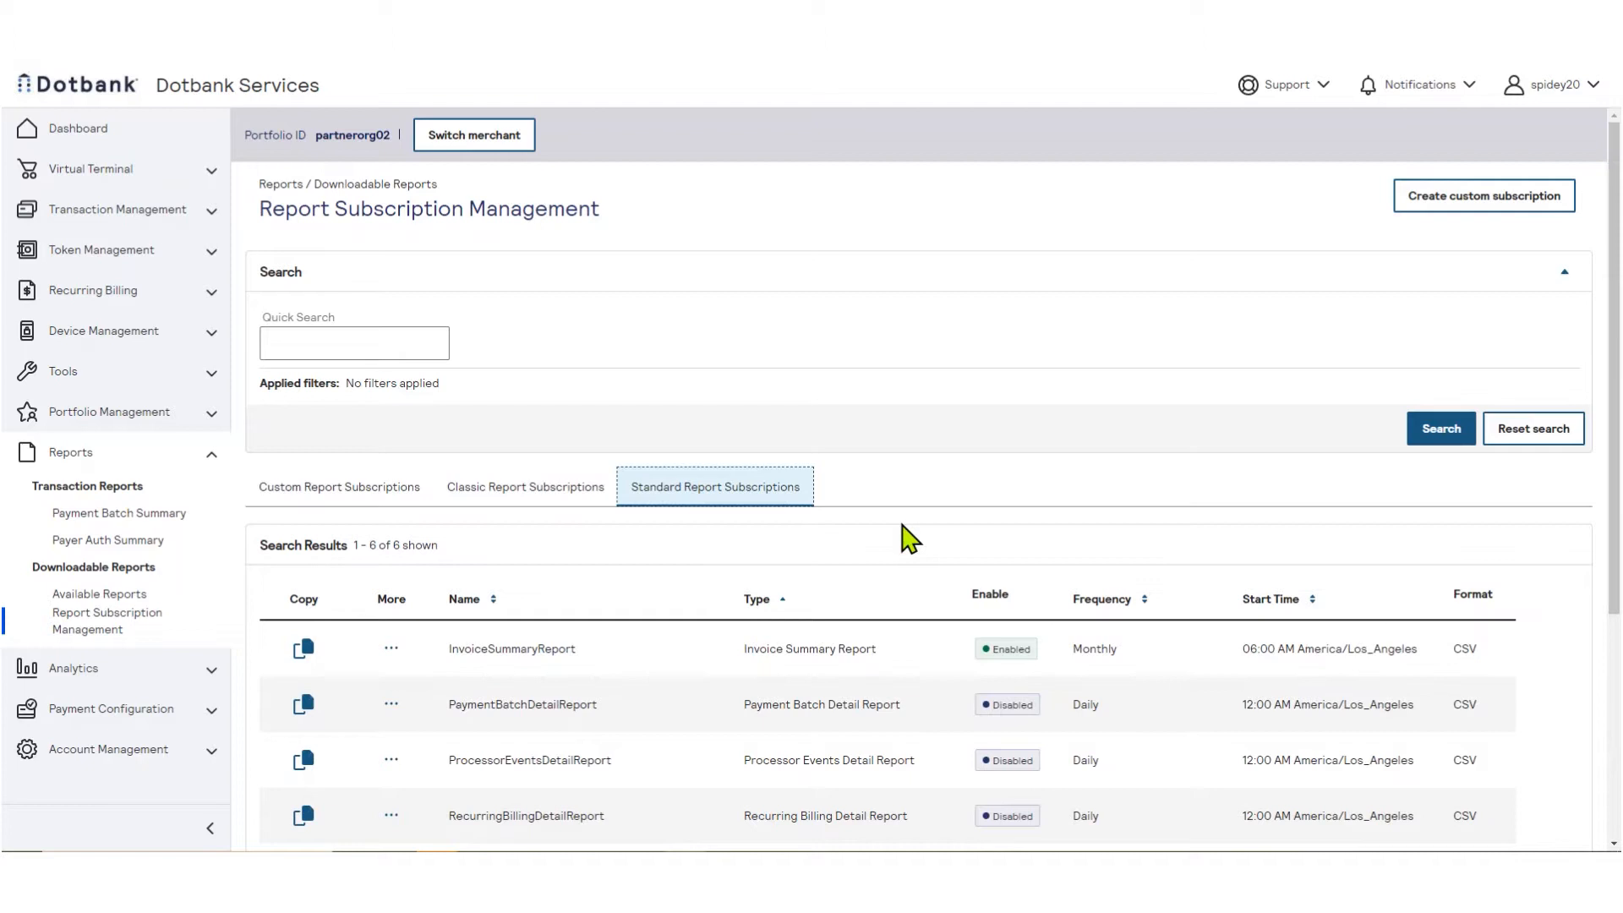
scroll("down", 3)
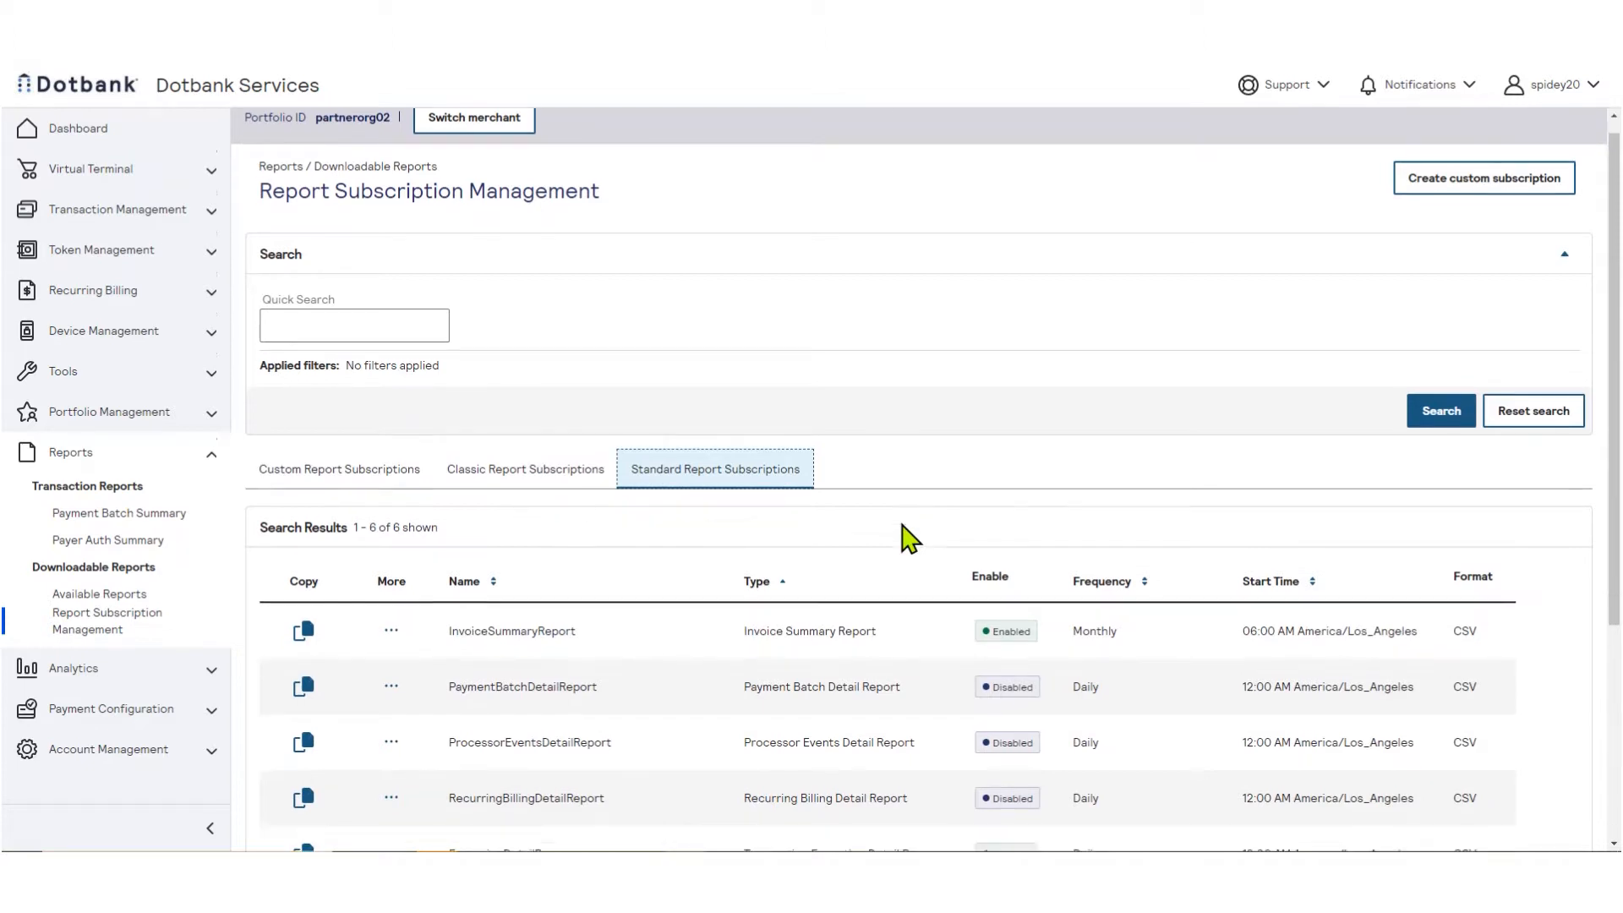
scroll("down", 3)
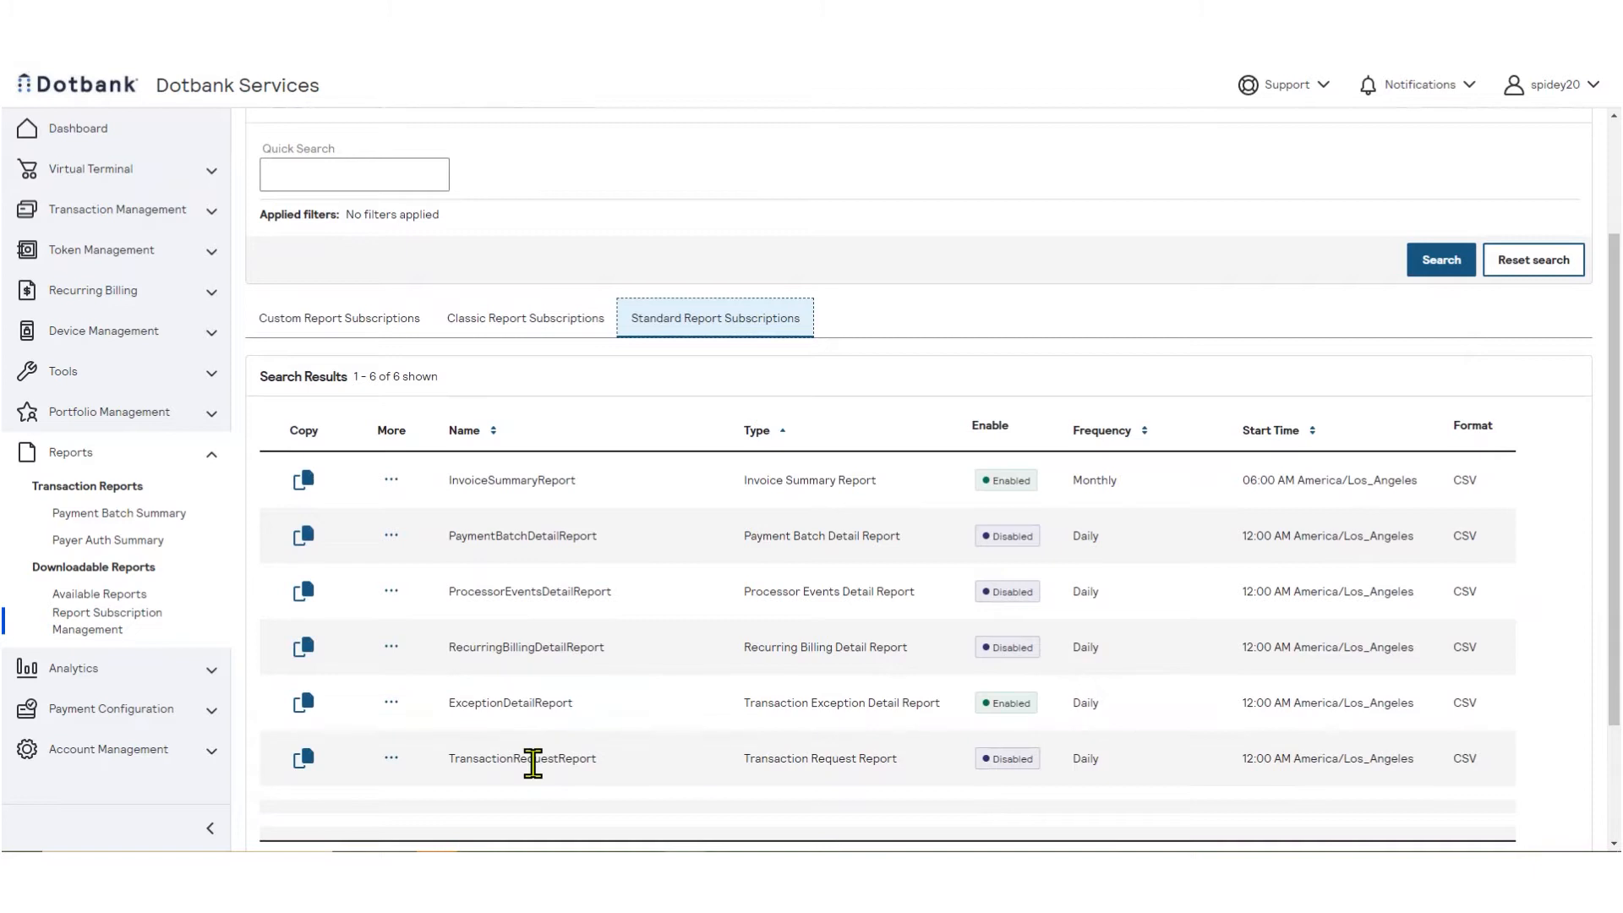
mouse_move(851, 809)
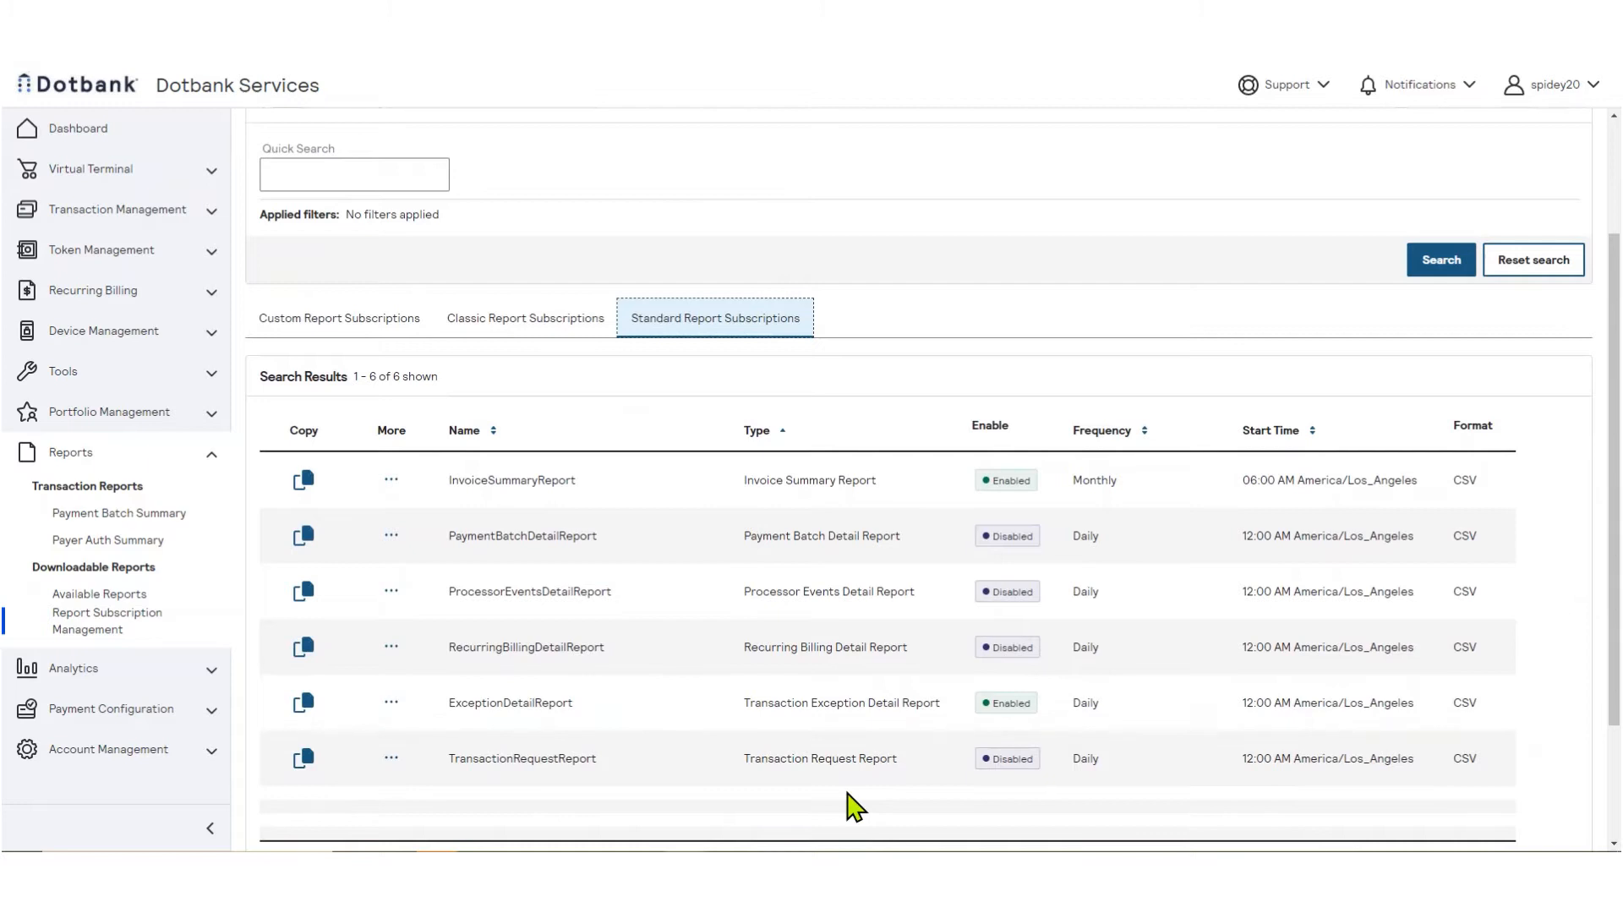
Change TransactionRequestReport's status to Enable and confirm the change.
left_click(391, 699)
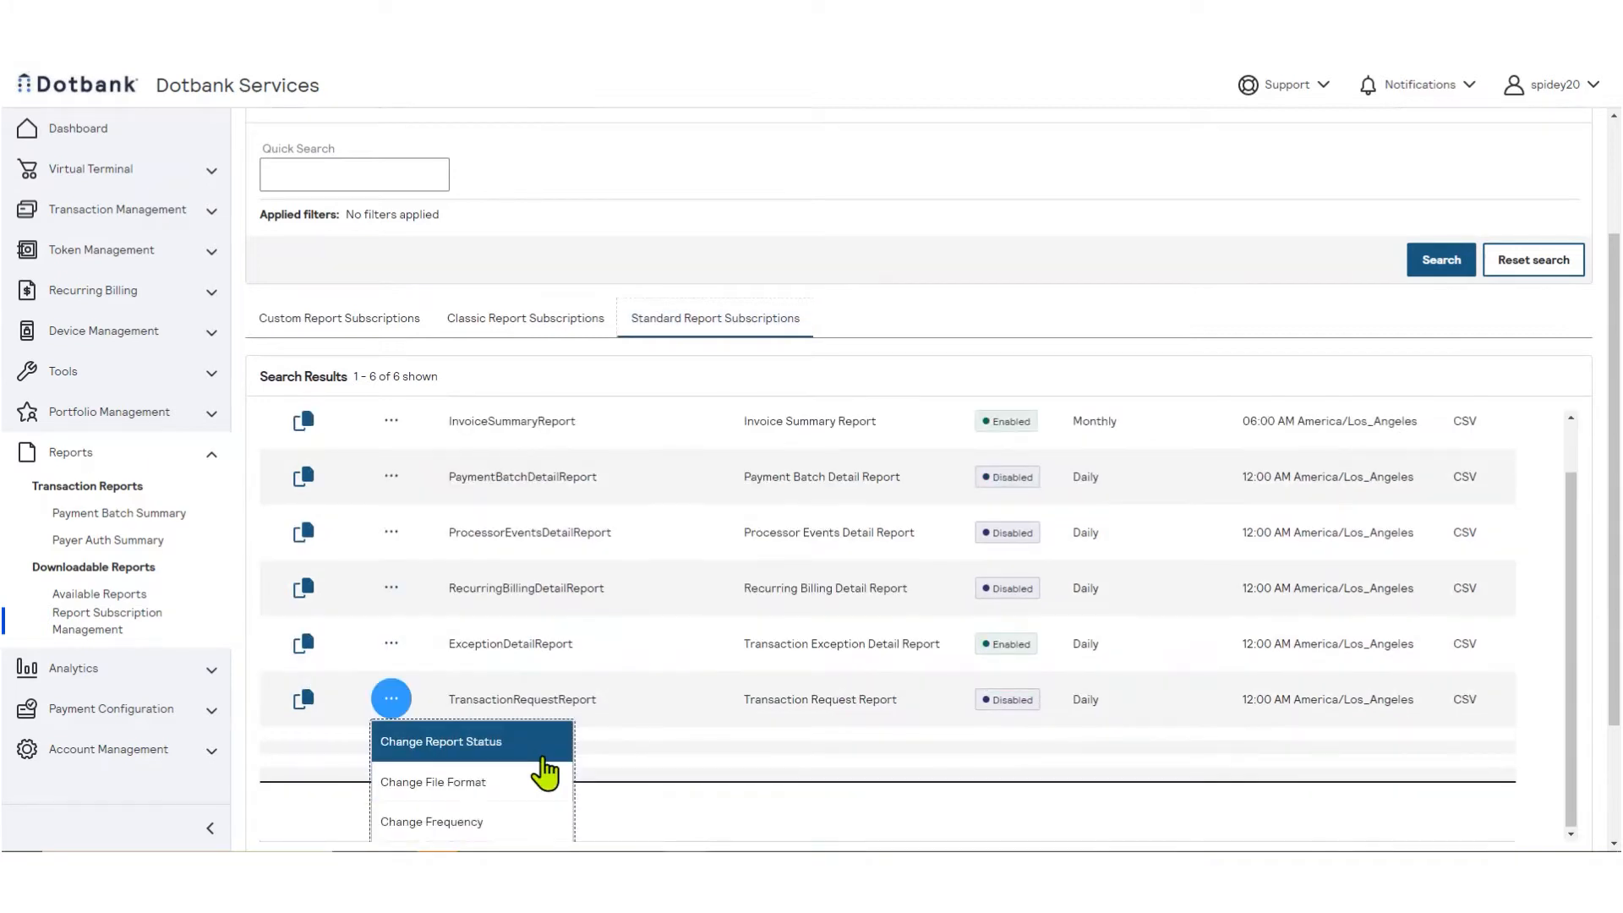
mouse_move(805, 739)
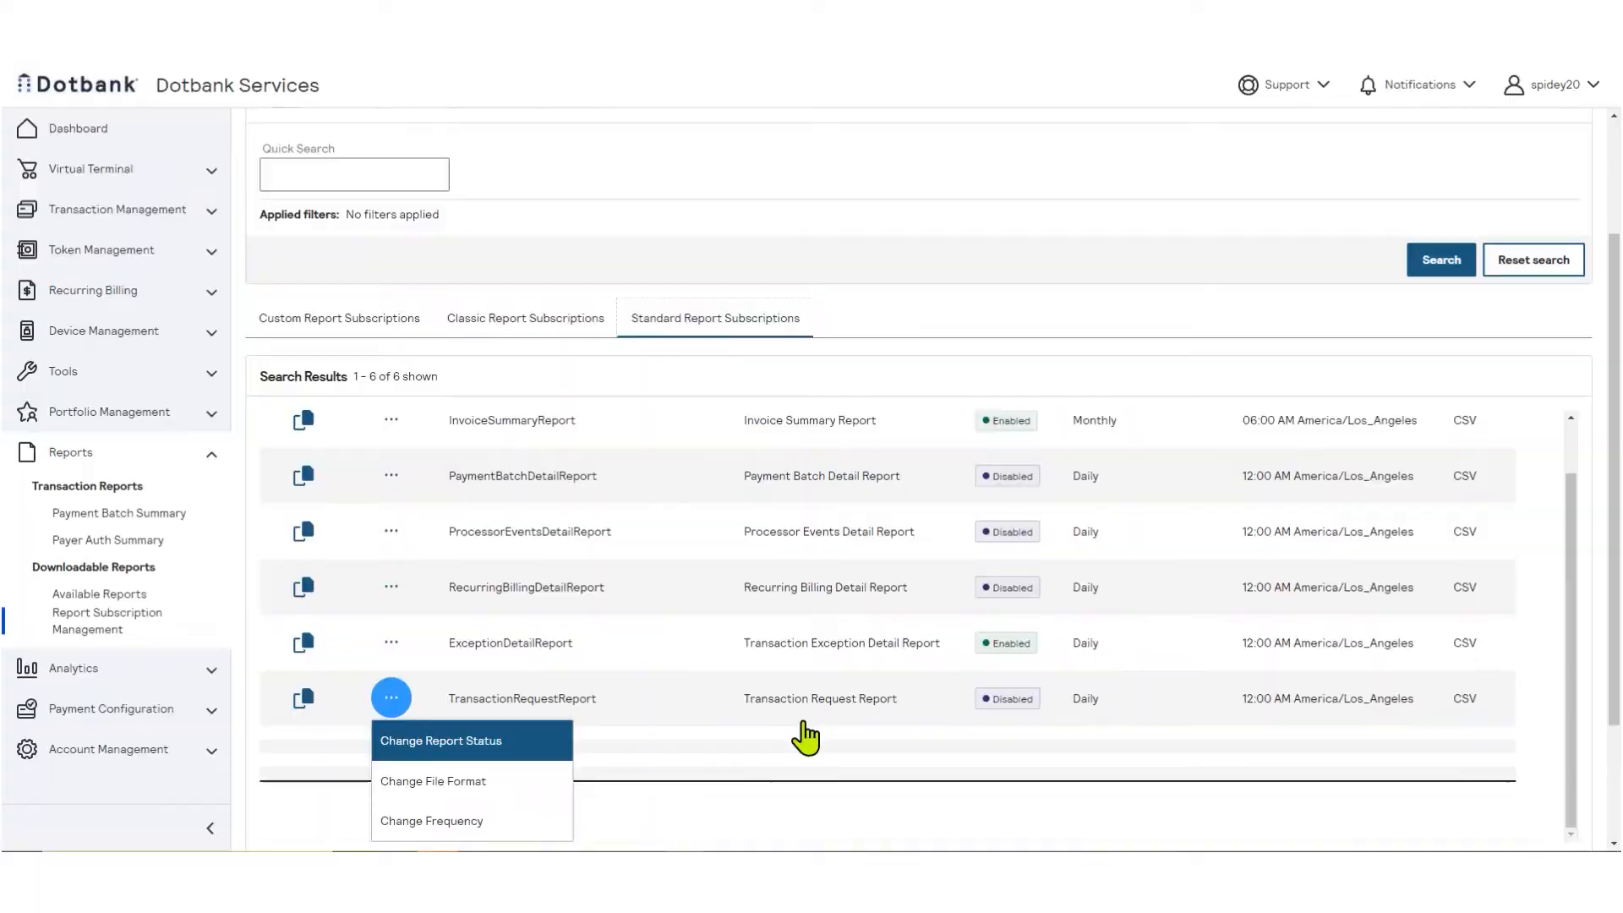
left_click(441, 741)
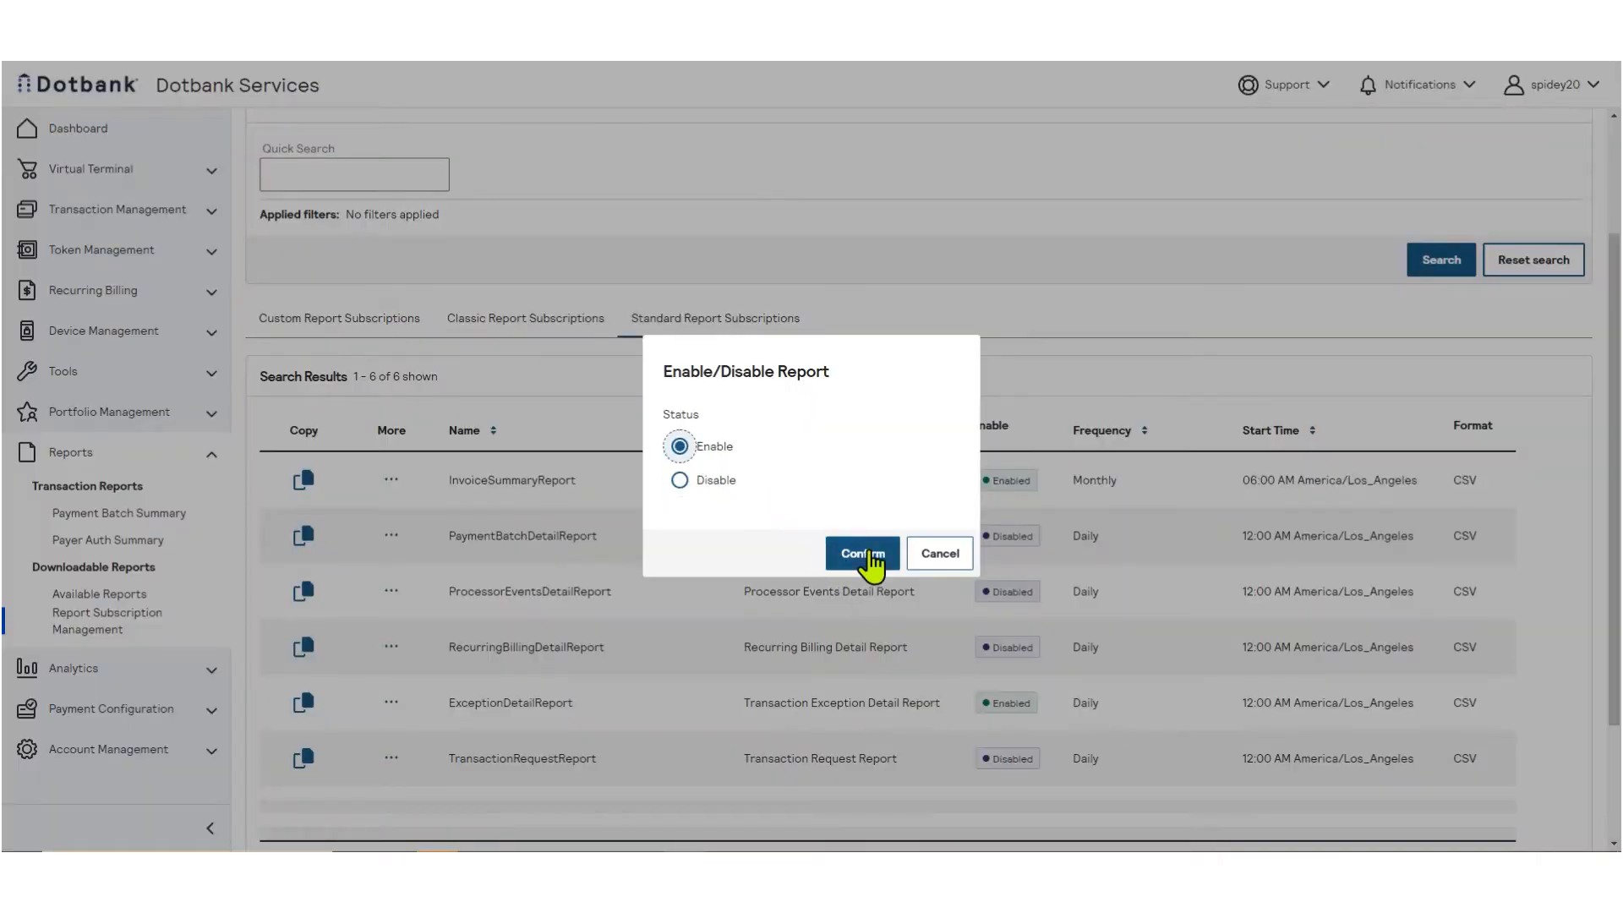
left_click(862, 553)
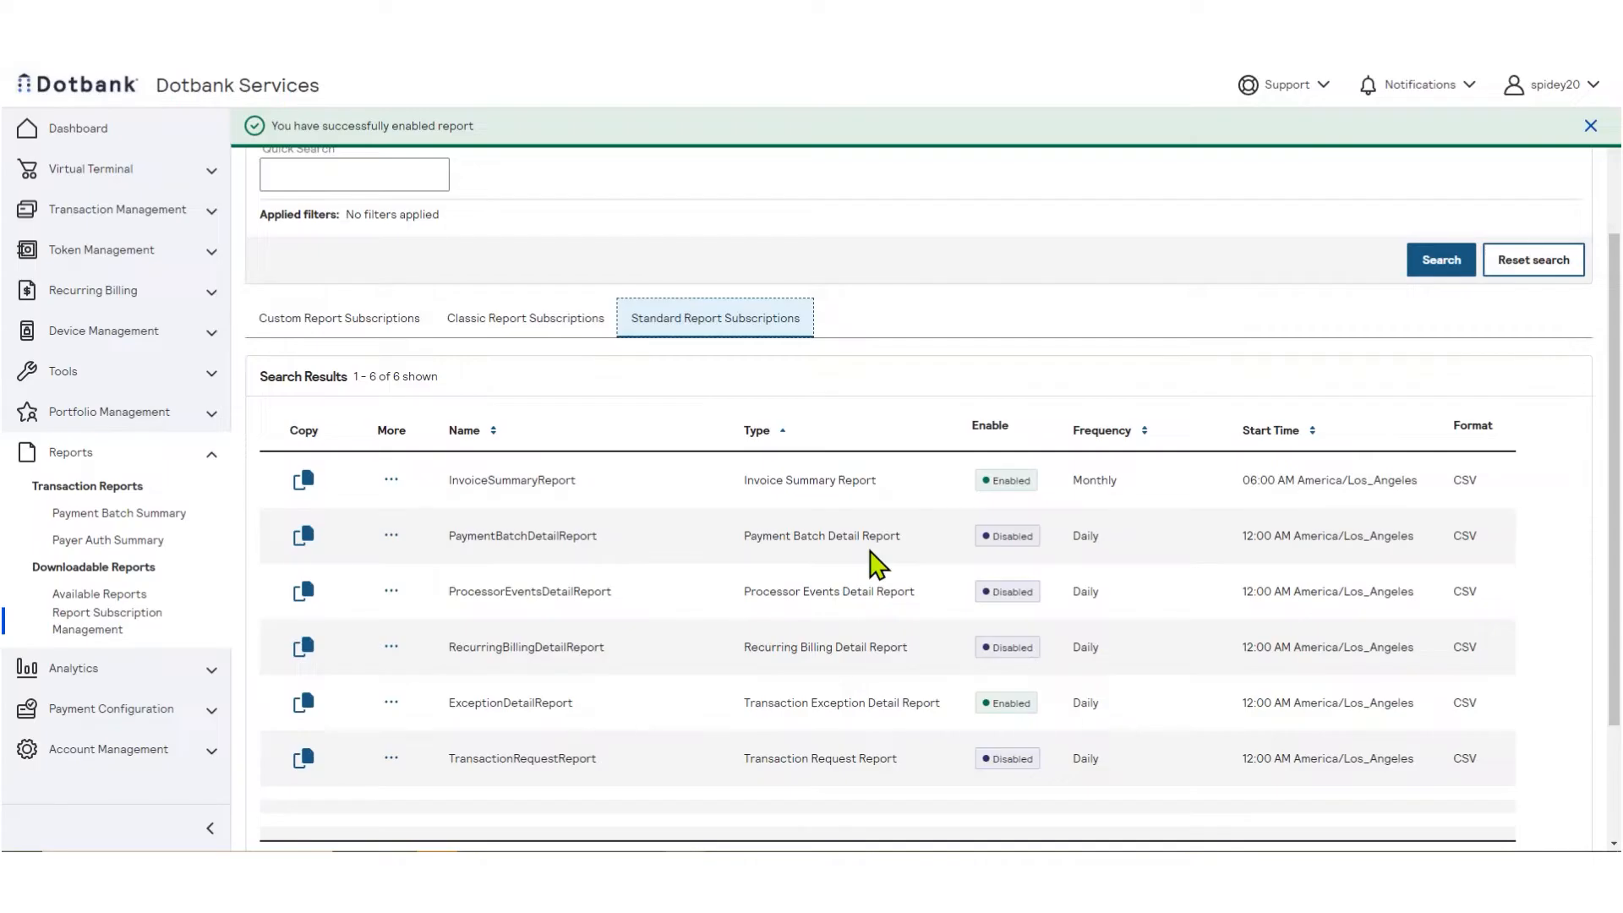
left_click(1007, 759)
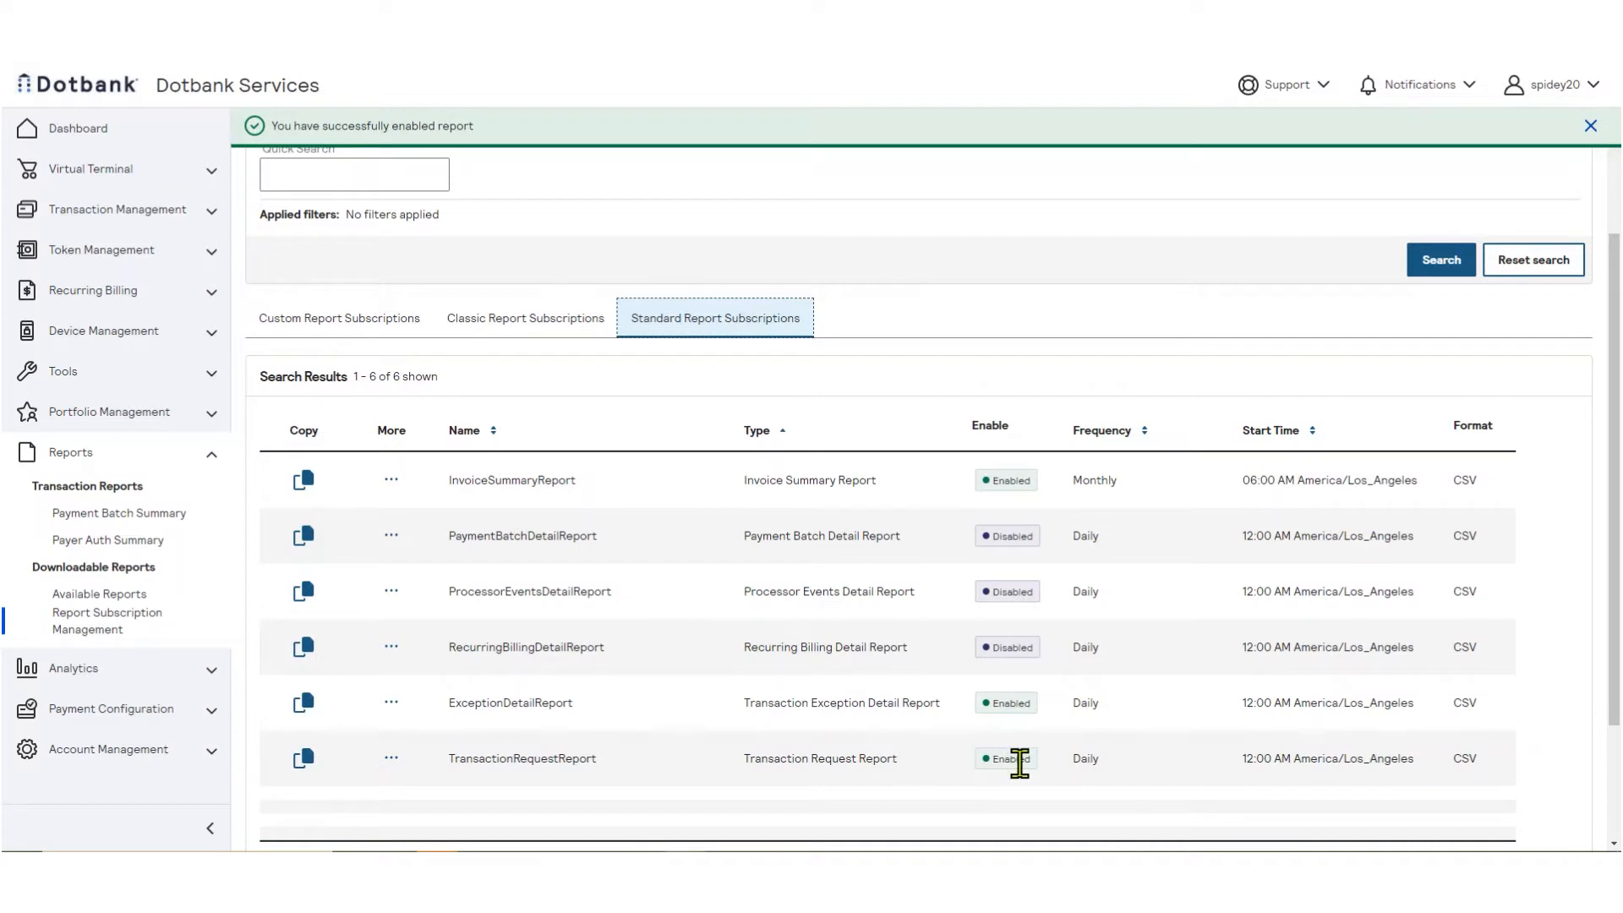
left_click(1006, 758)
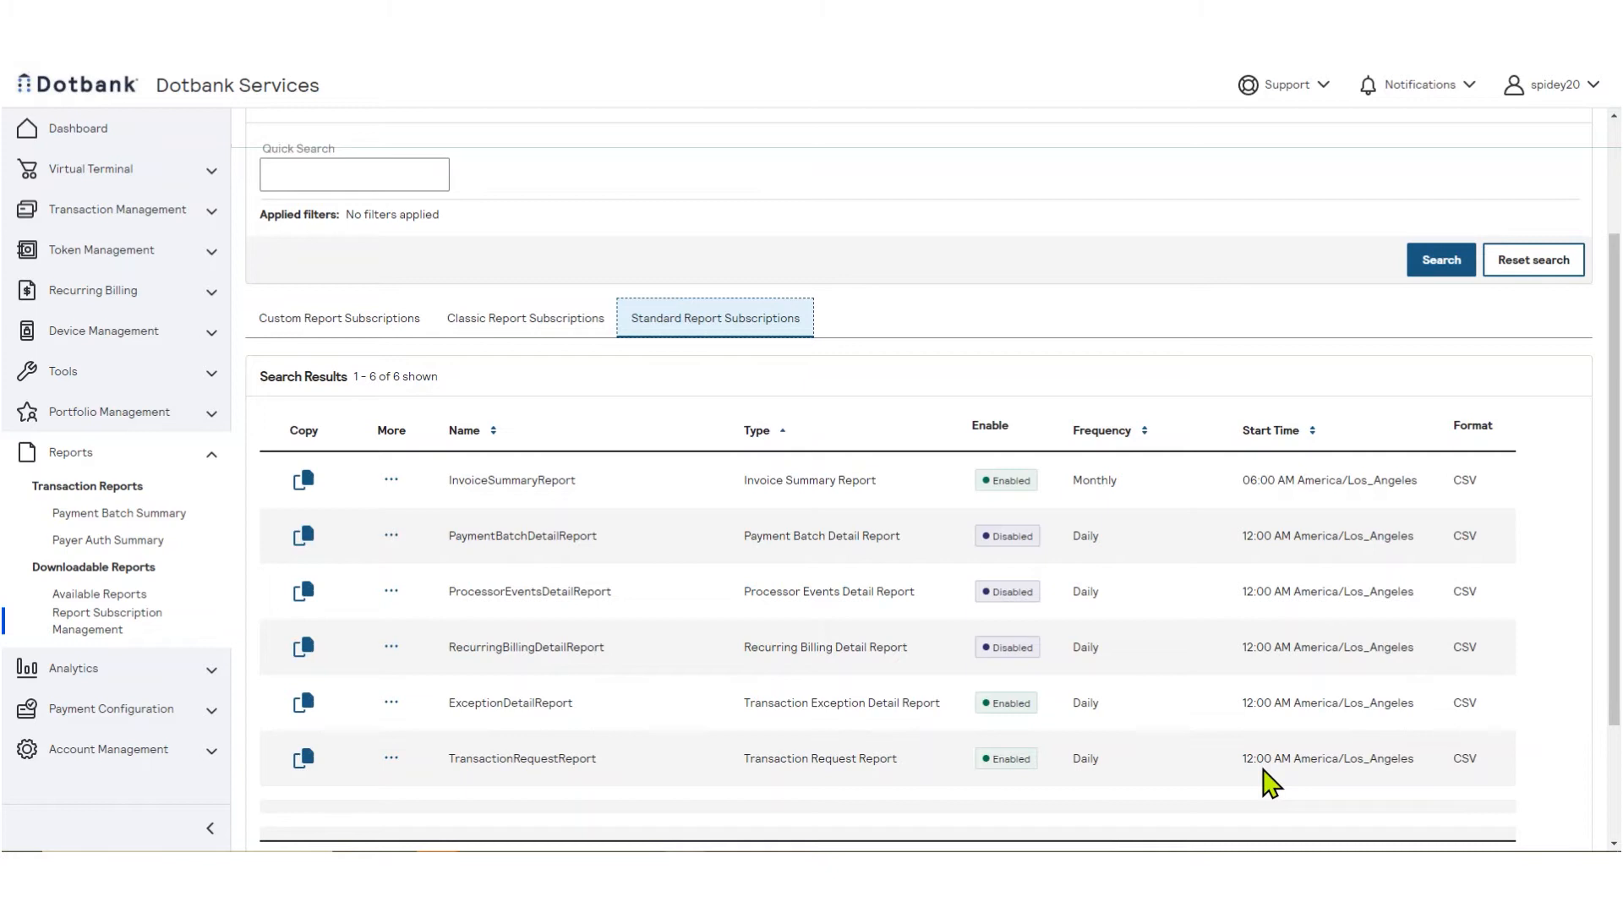
mouse_move(1257, 786)
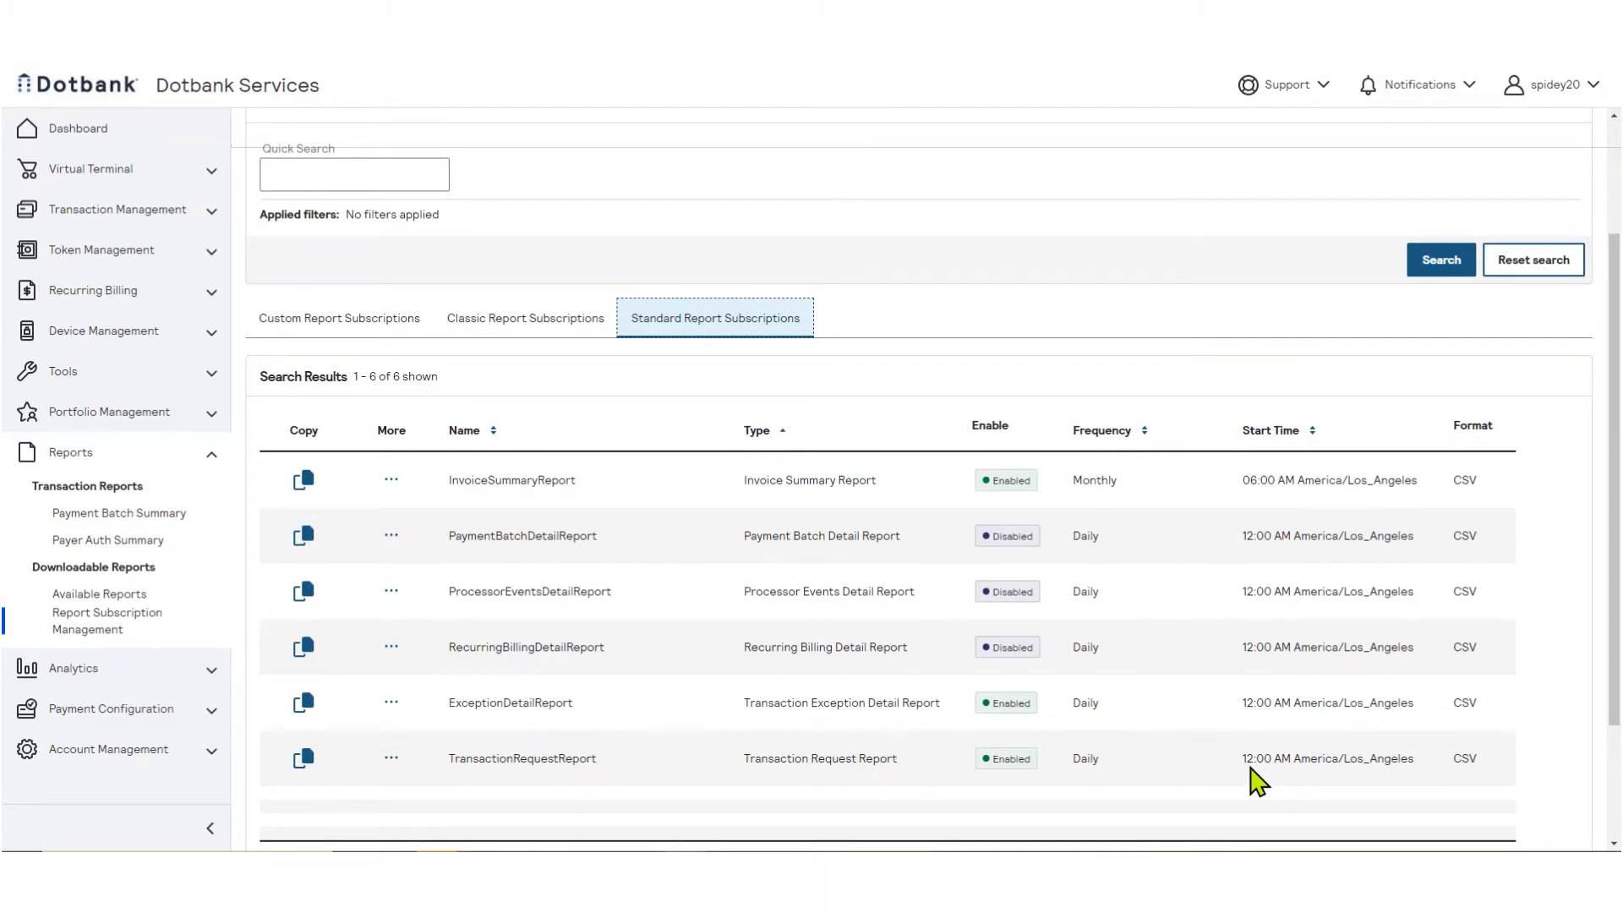
mouse_move(689, 805)
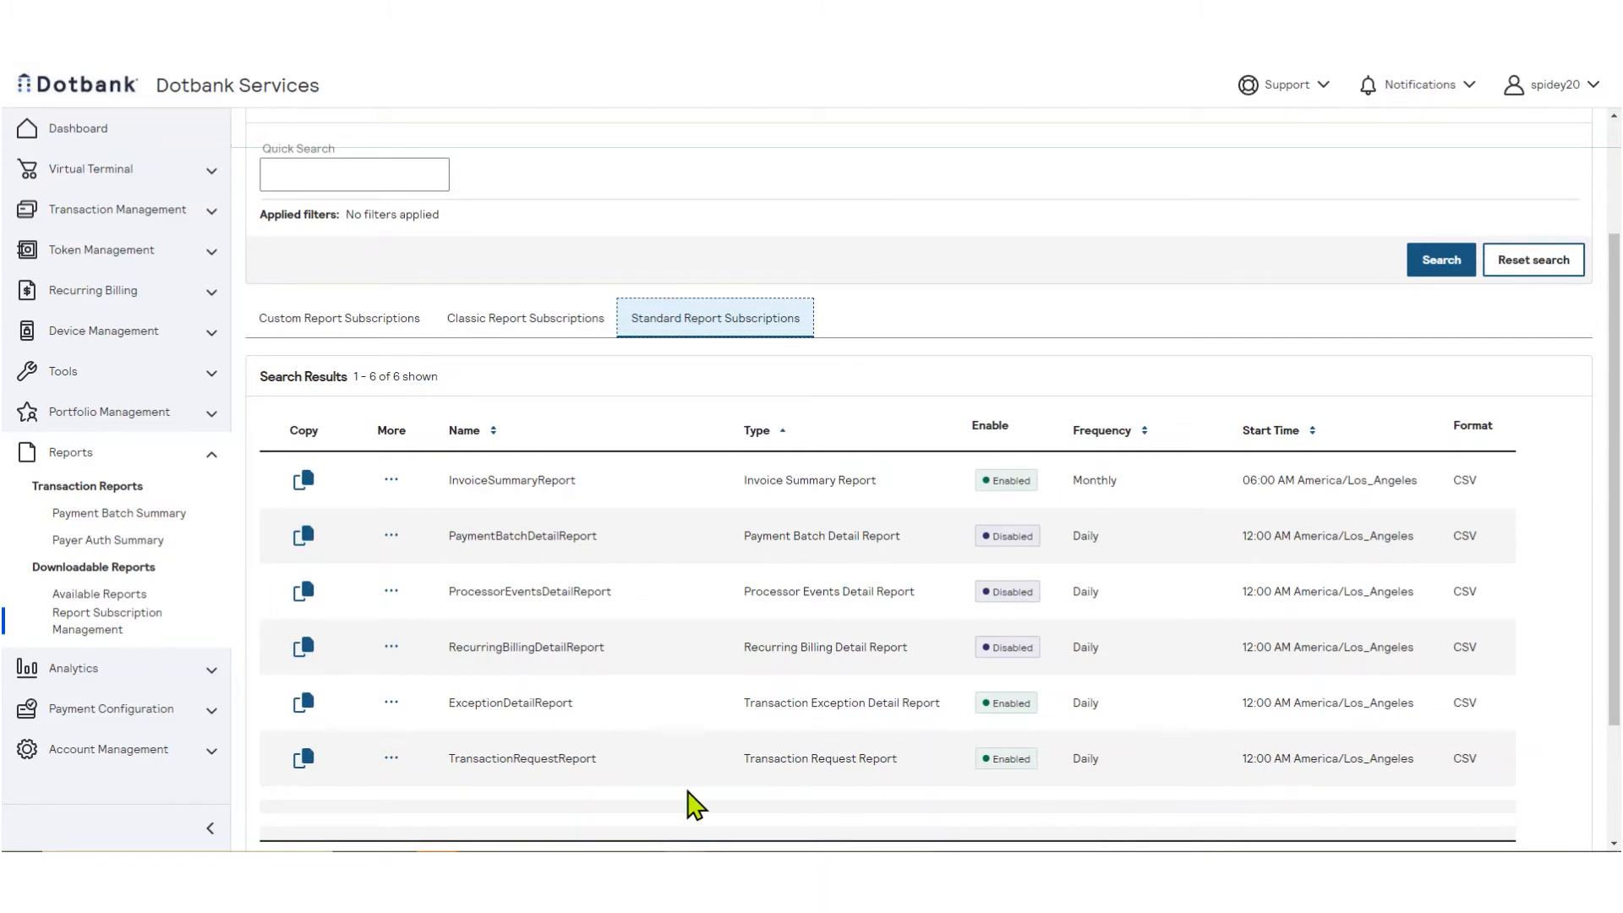
mouse_move(302, 761)
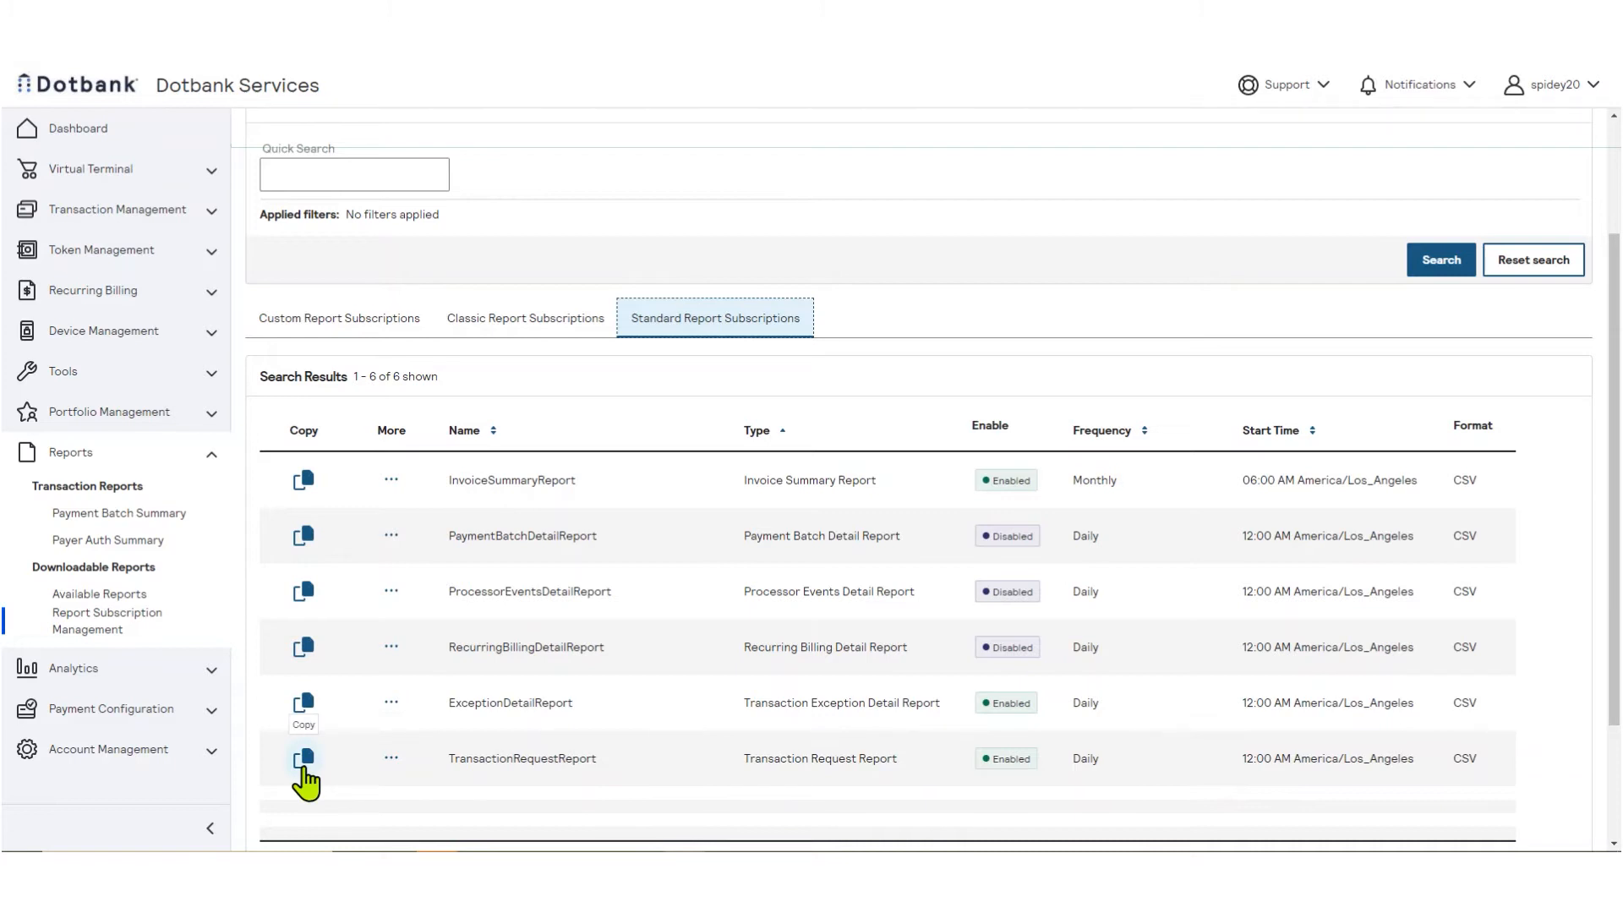
mouse_move(493, 804)
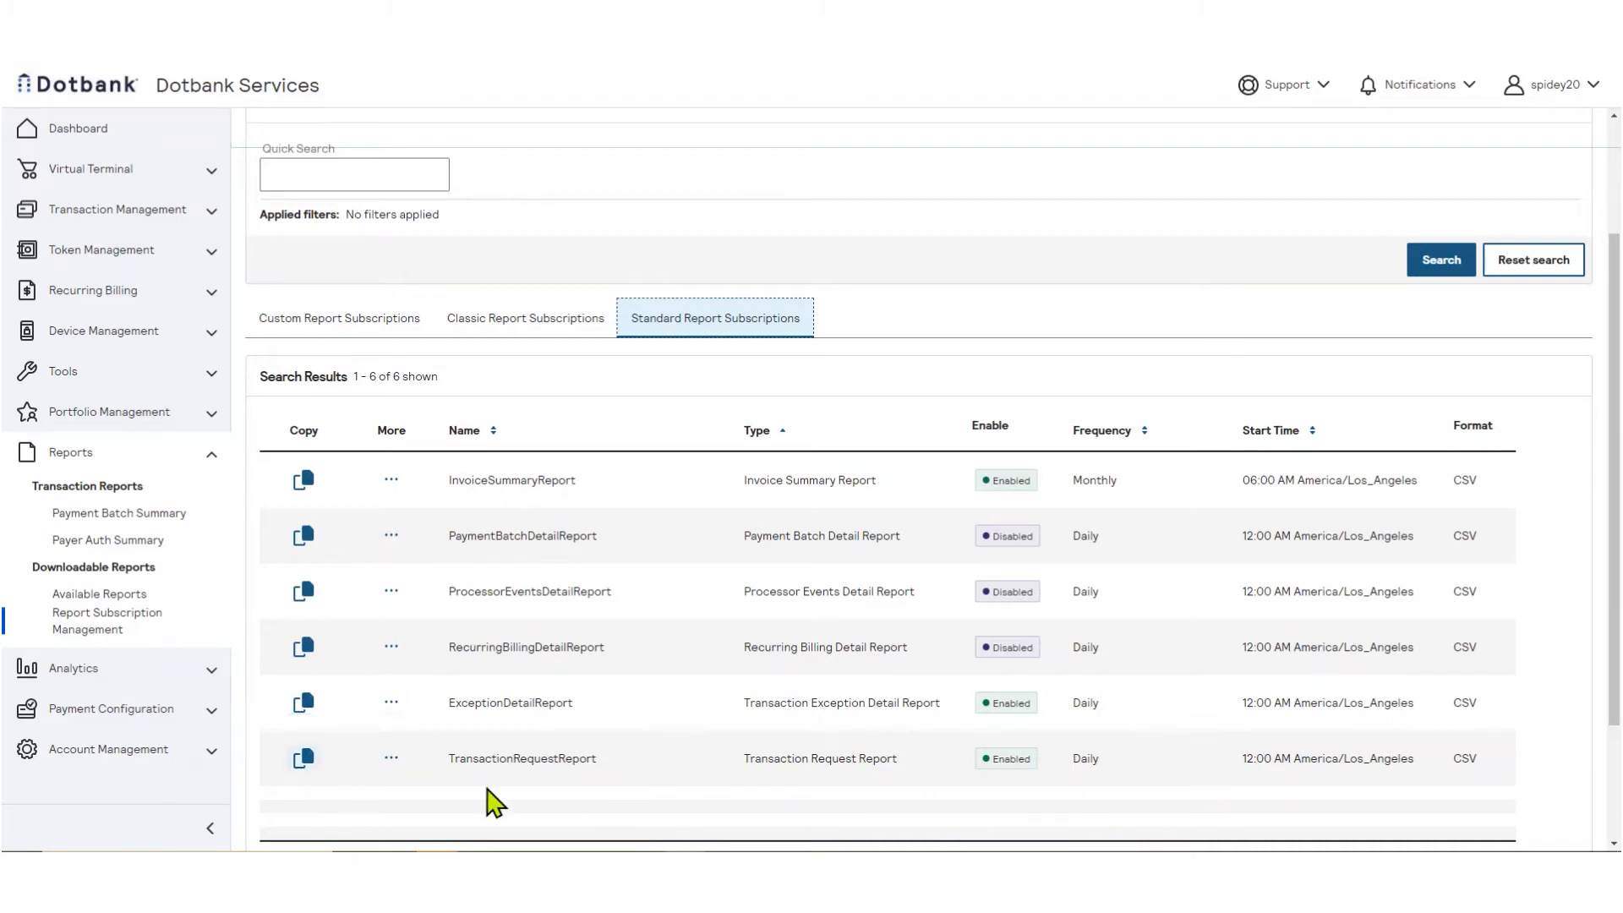
mouse_move(1230, 760)
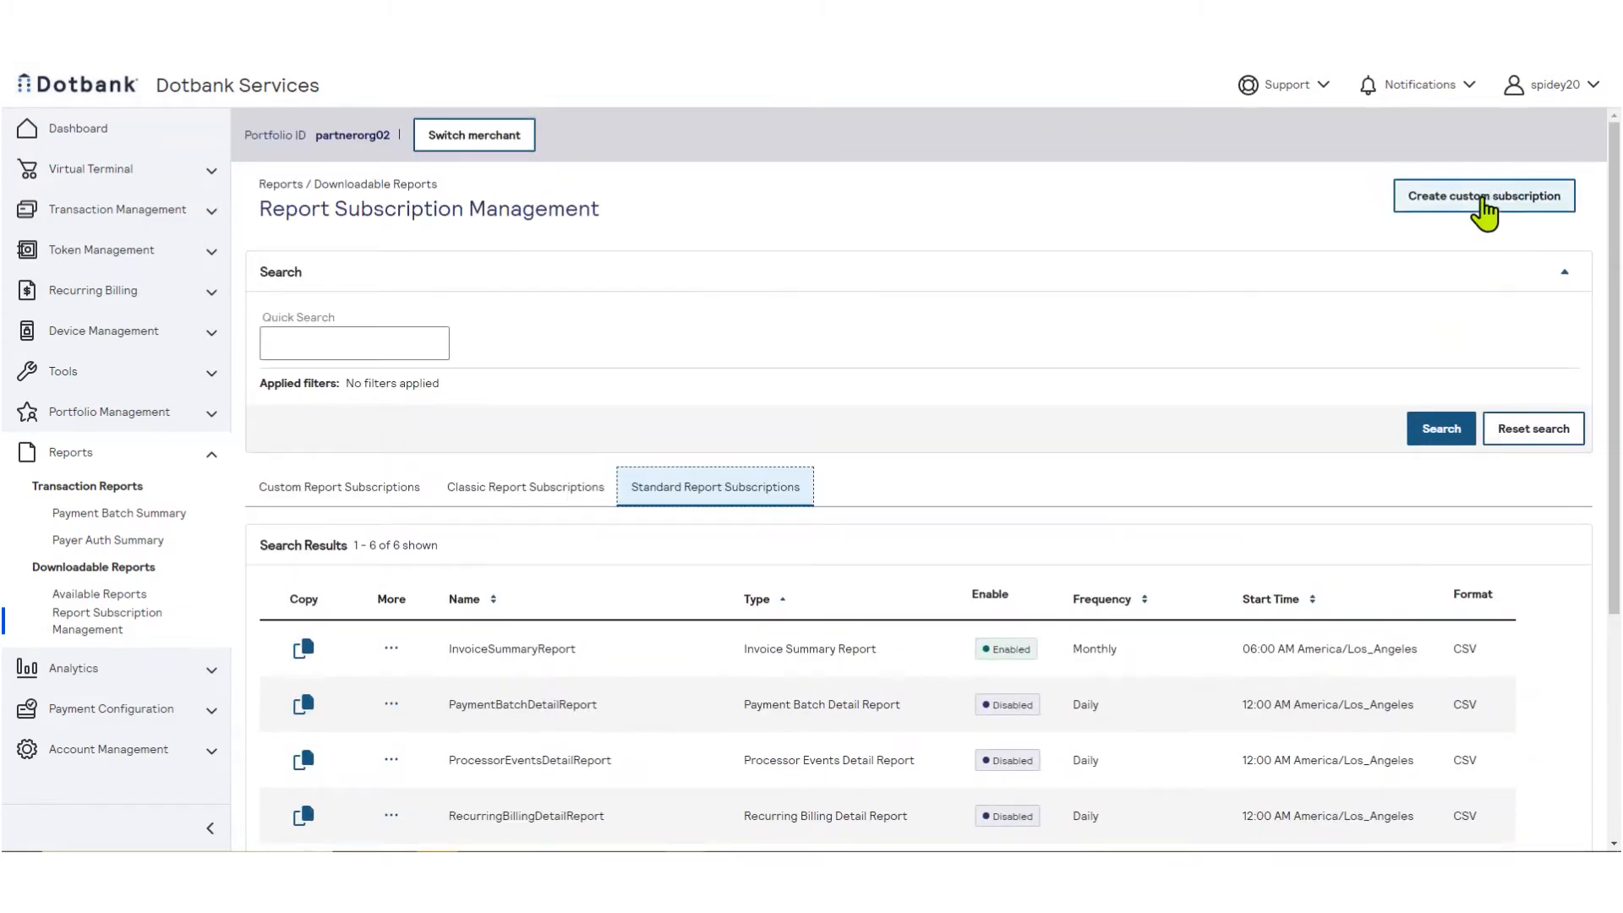
Start a custom report subscription, checking merchant groups before targeting merchants.
left_click(1483, 195)
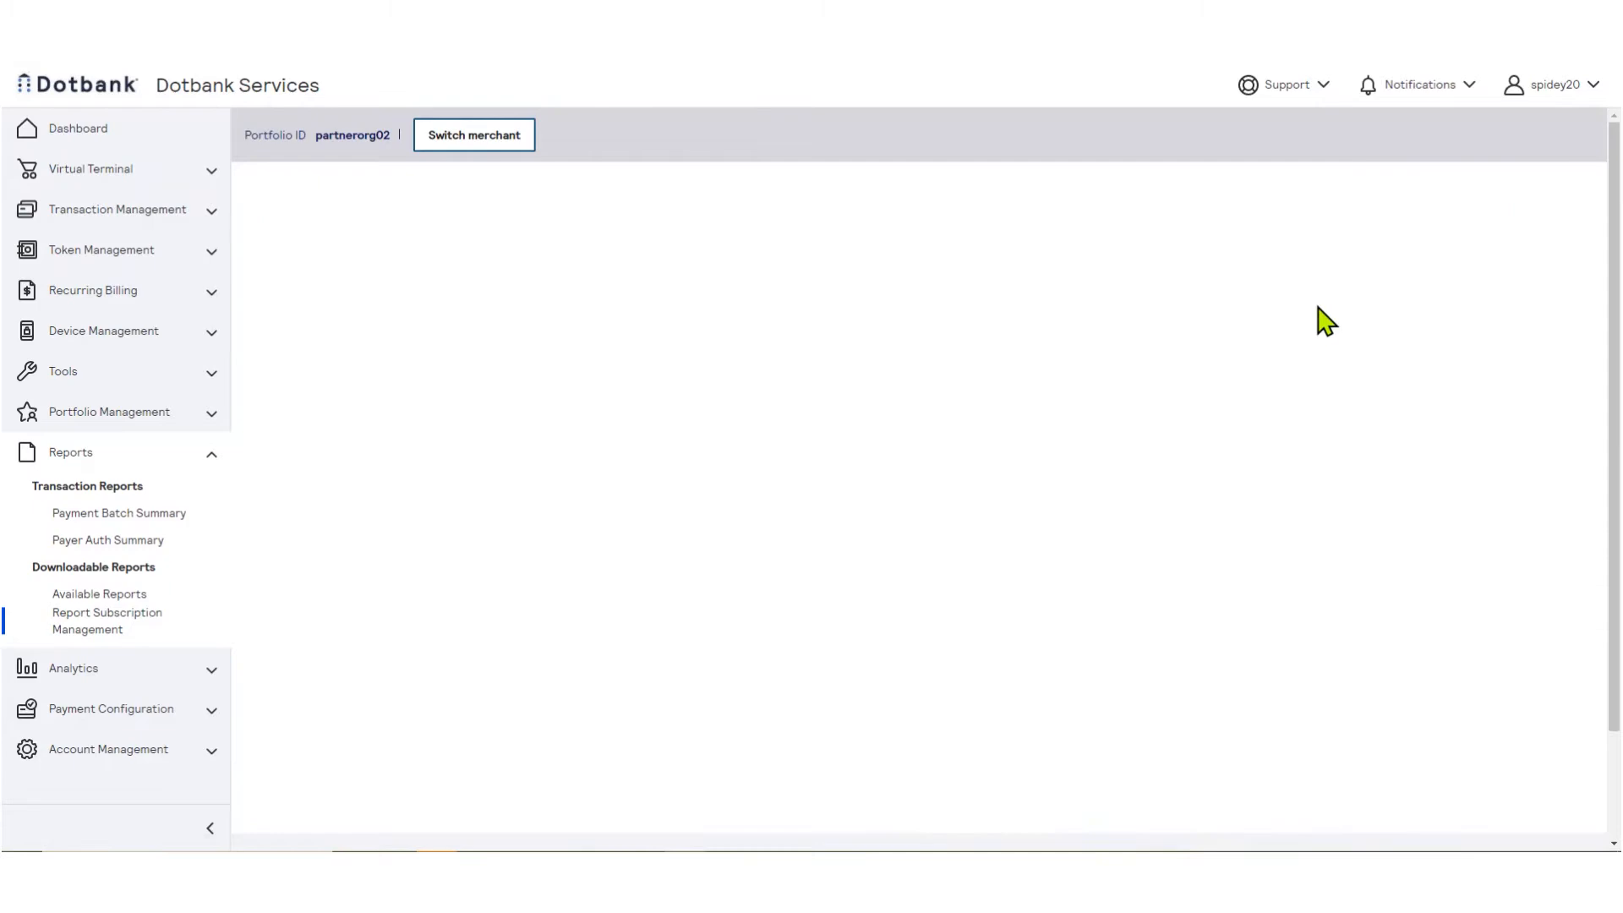
left_click(106, 620)
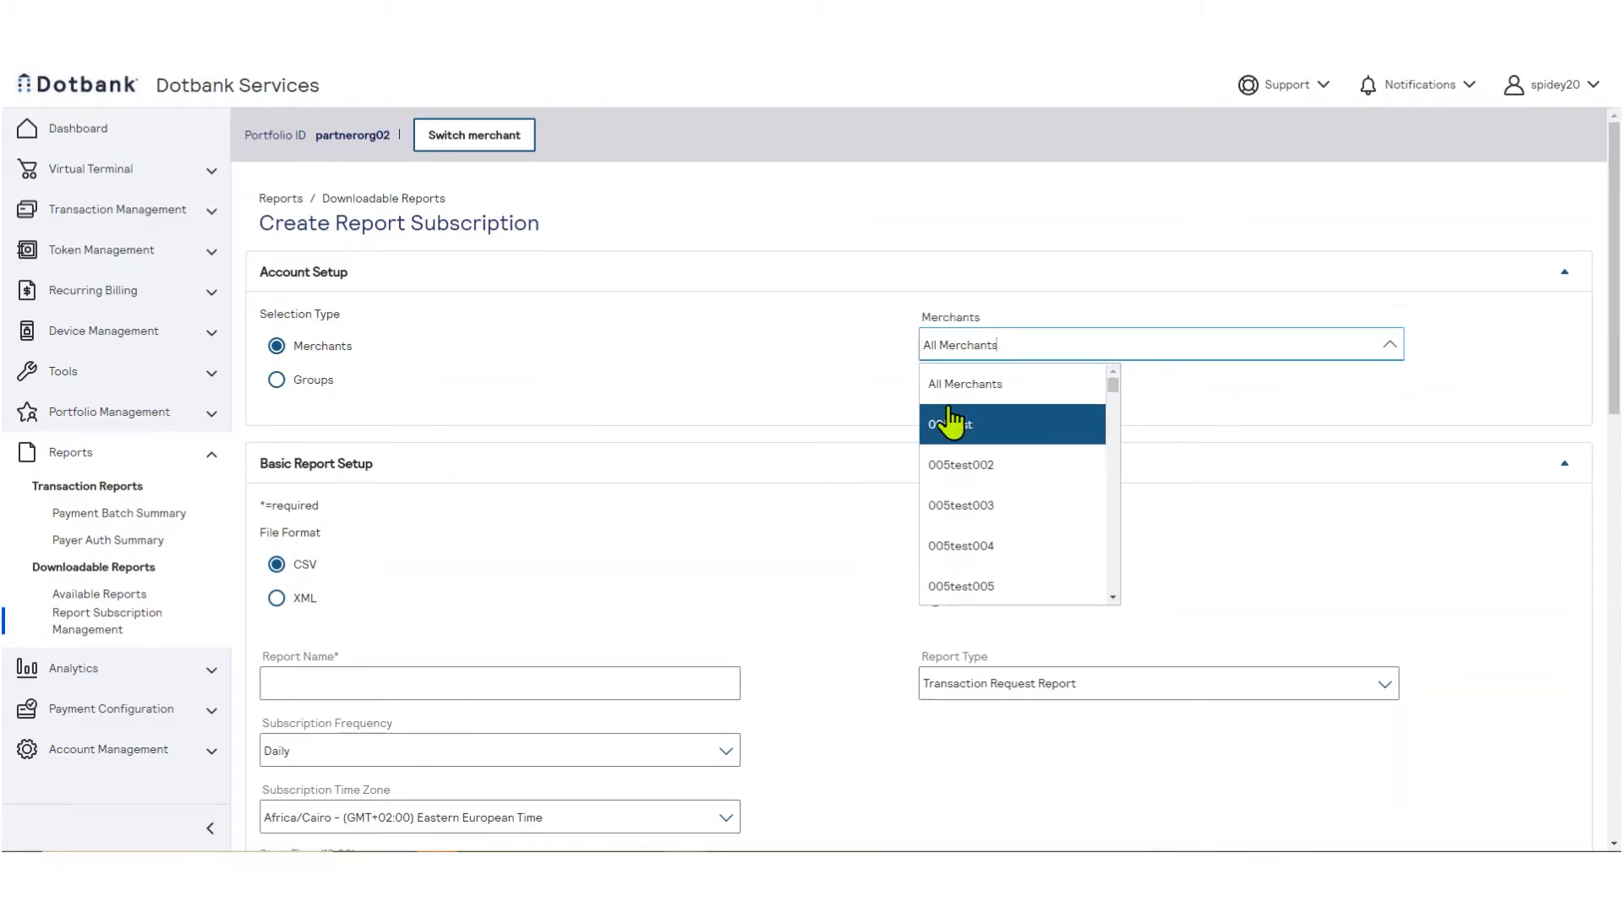
left_click(275, 380)
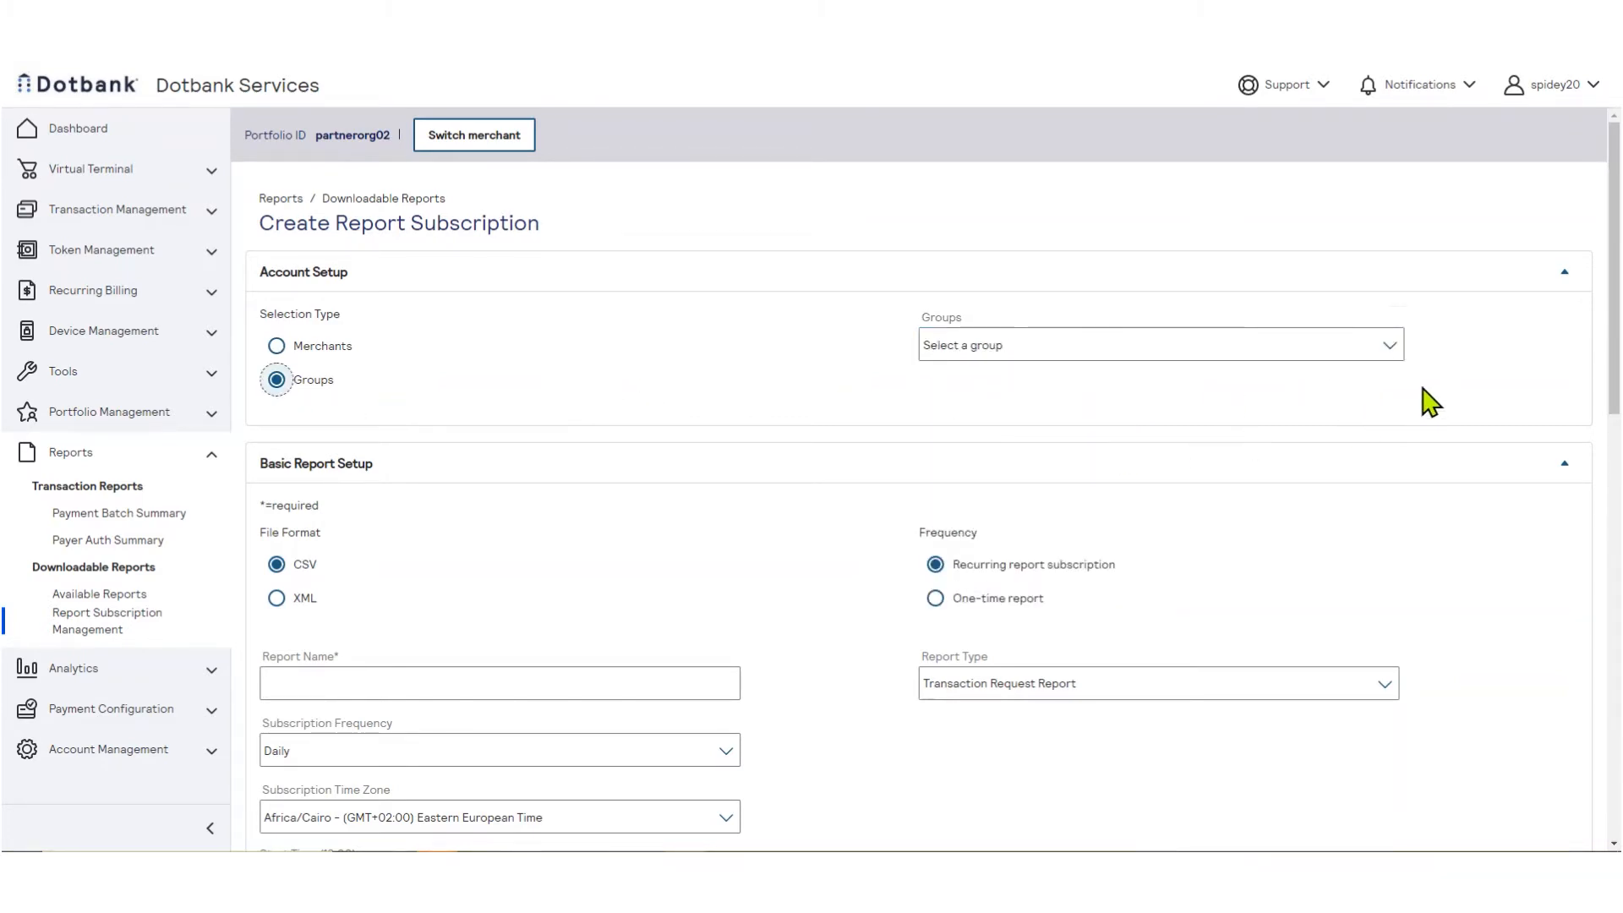
left_click(1161, 344)
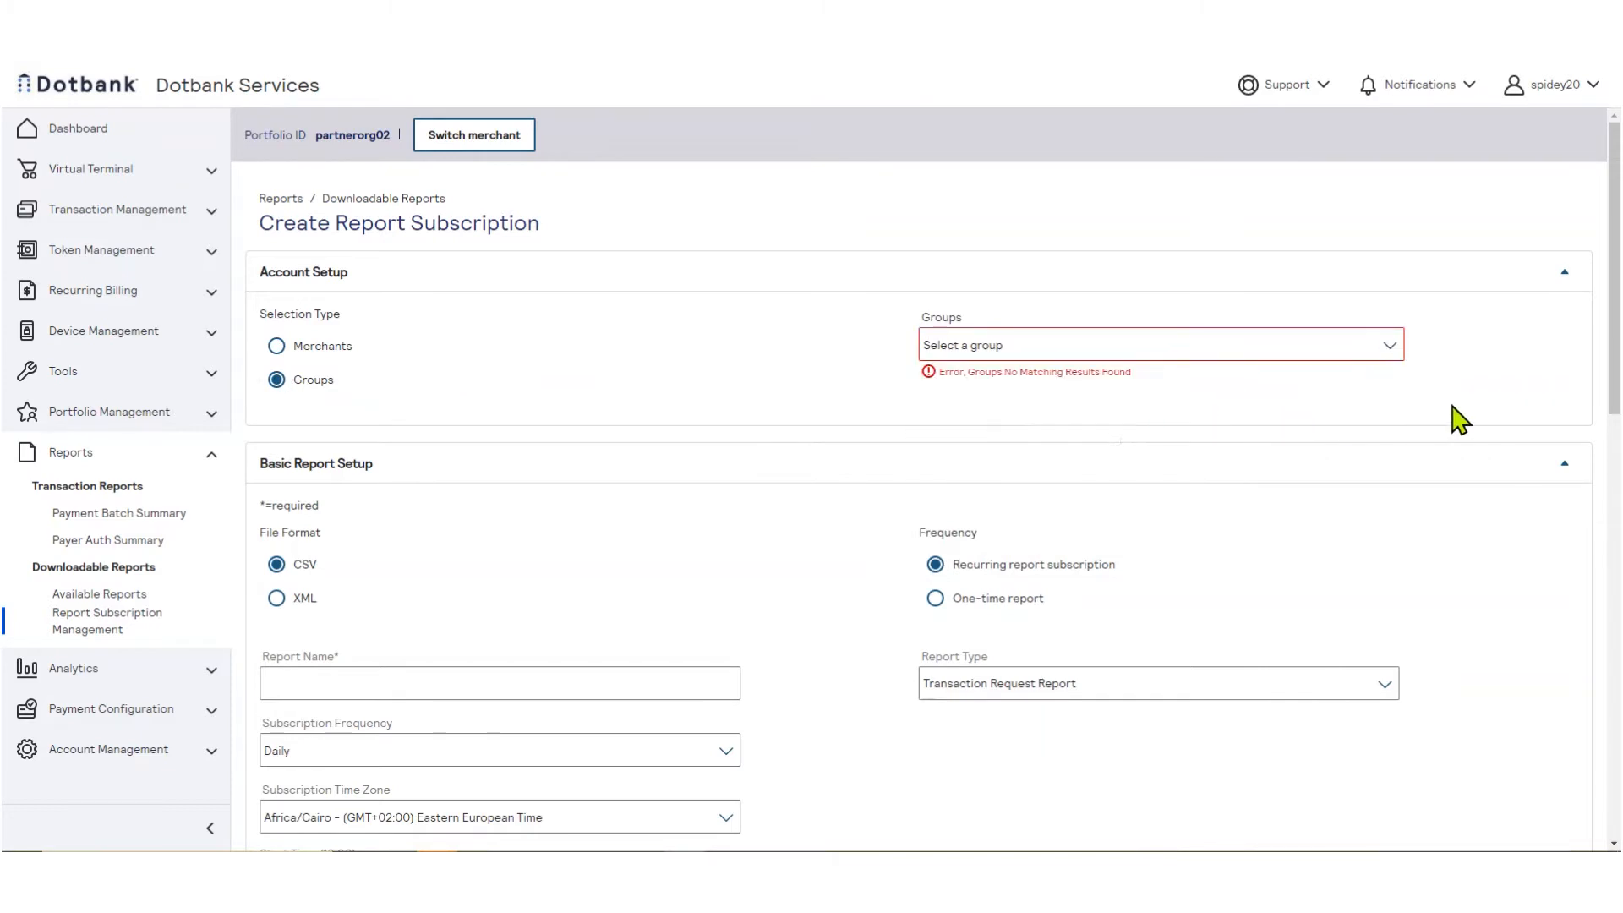
left_click(277, 346)
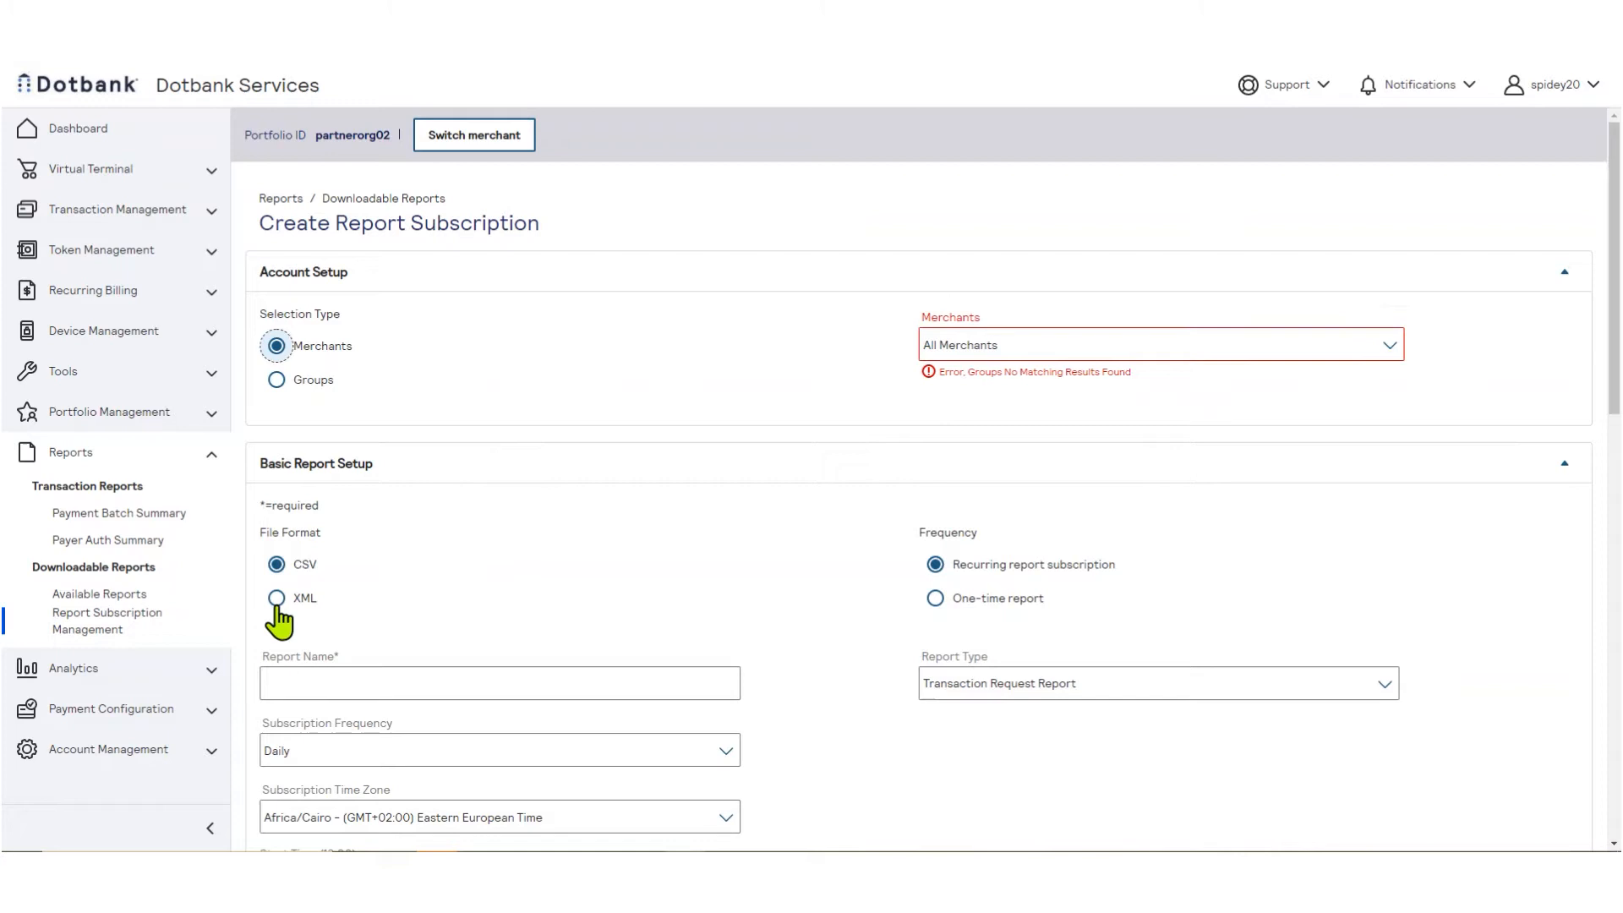
Name it TestReport with Daily frequency, Africa/Cairo time zone and 12:00 AM start.
left_click(499, 682)
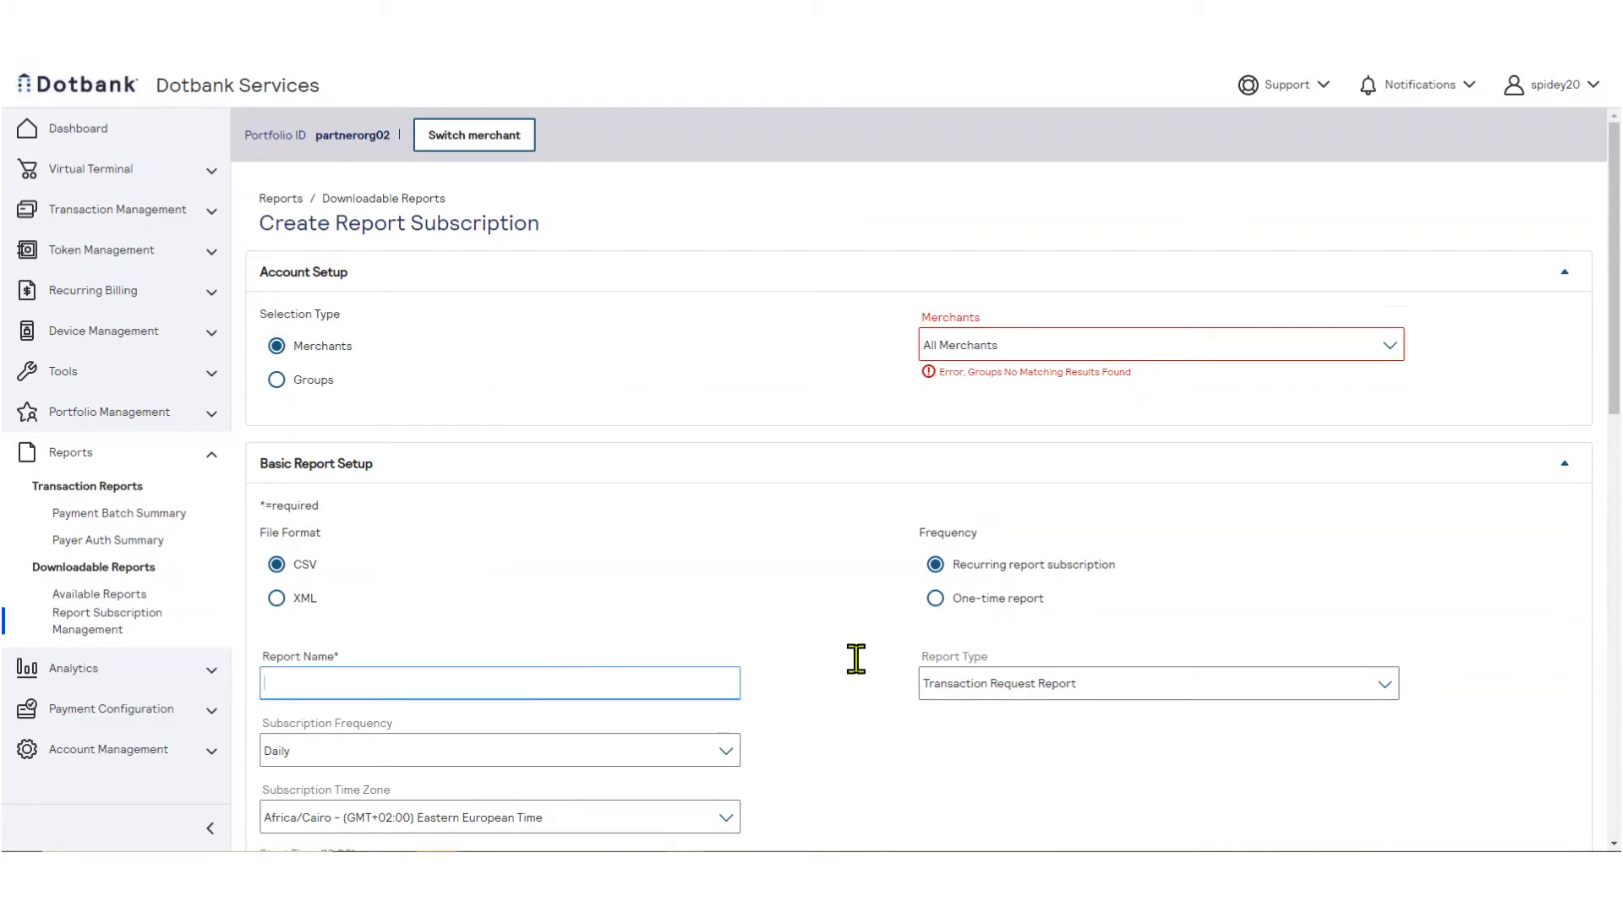
type("TestReport")
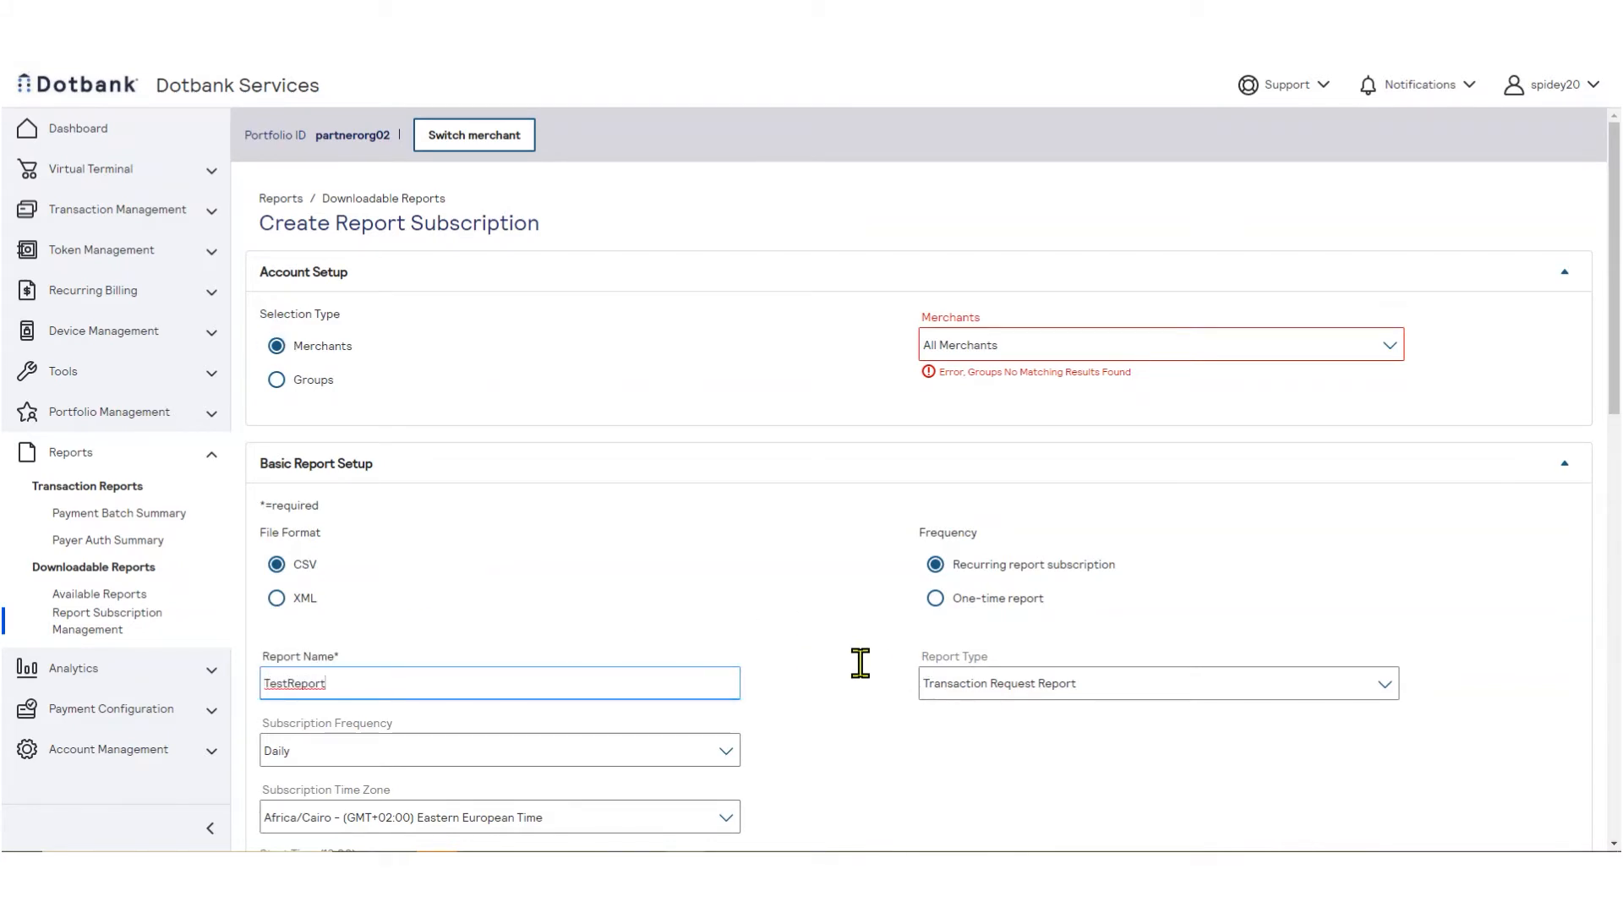
scroll("down", 3)
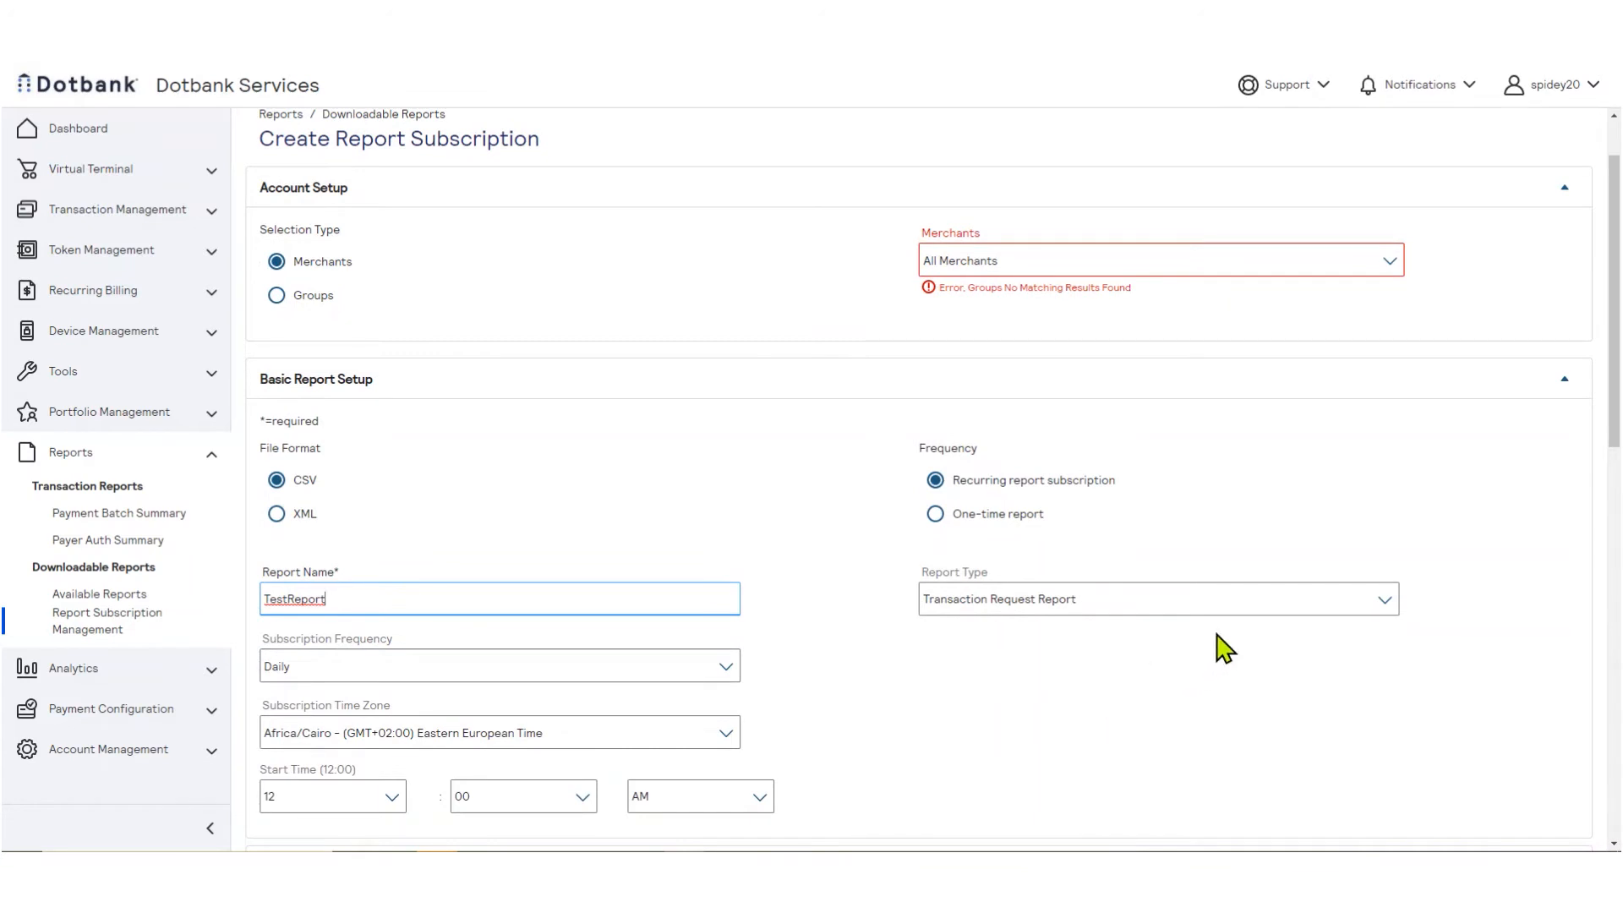
scroll("down", 3)
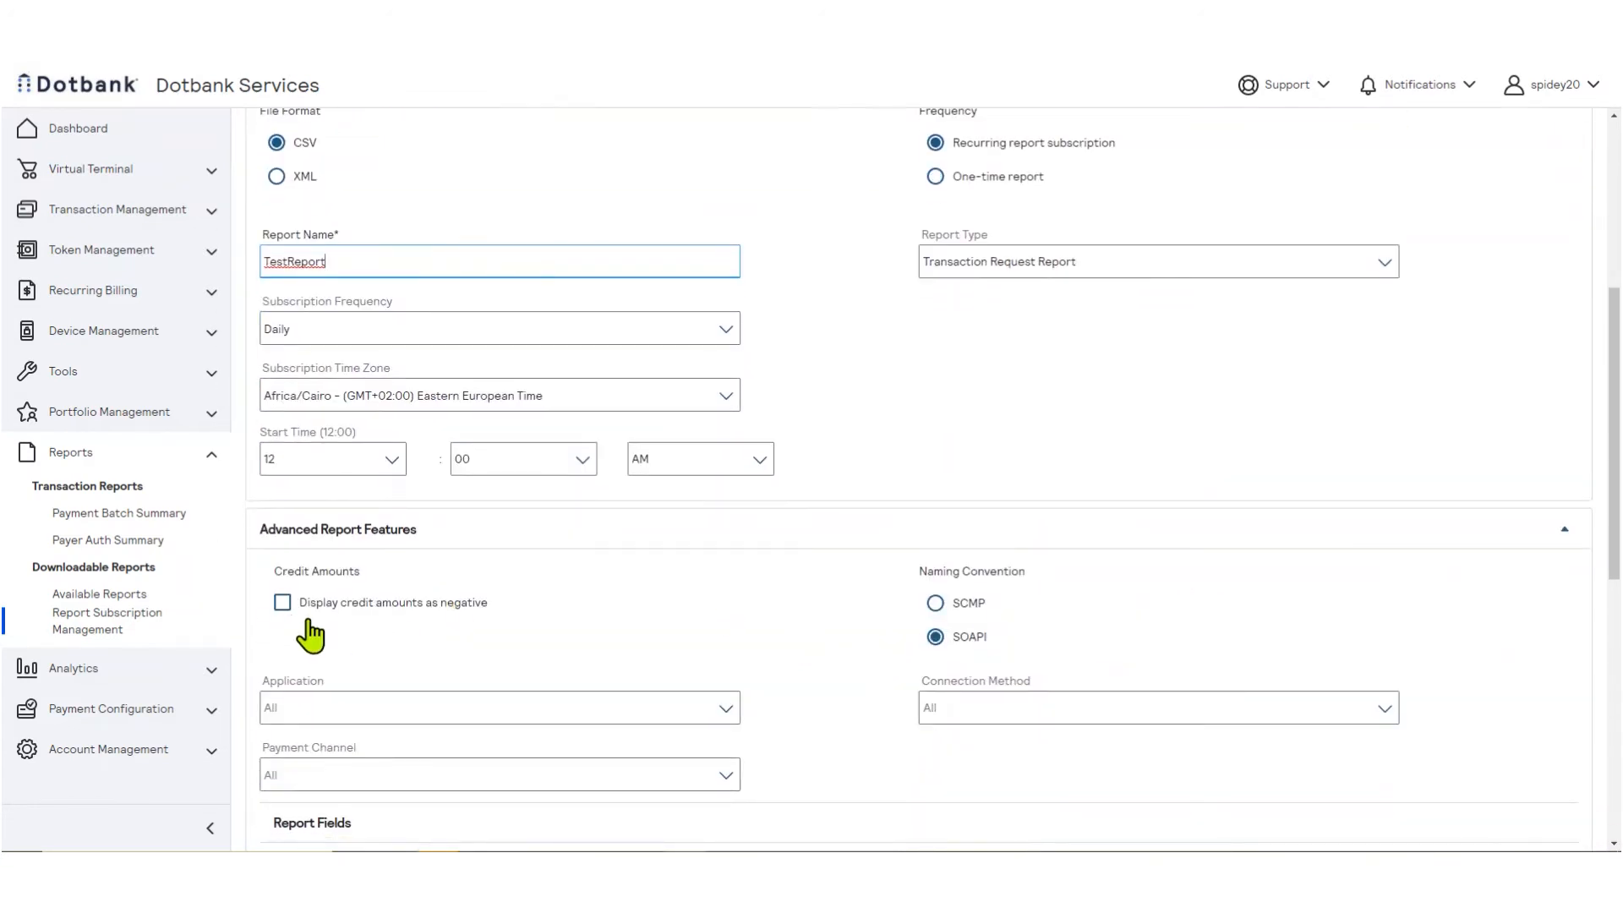
scroll("down", 3)
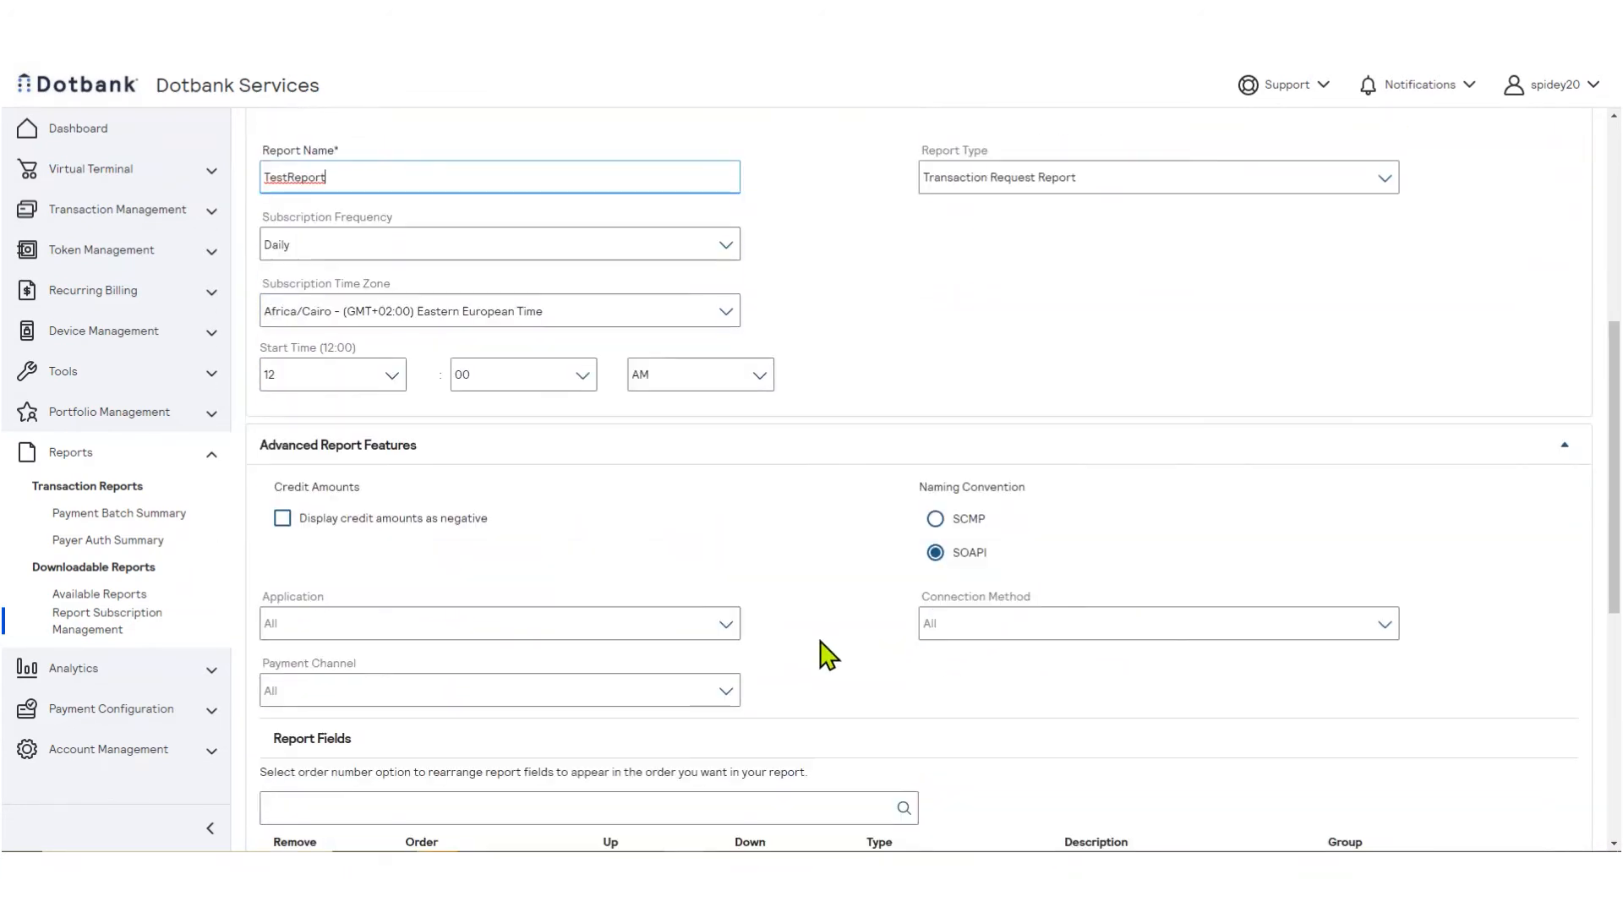
left_click(500, 623)
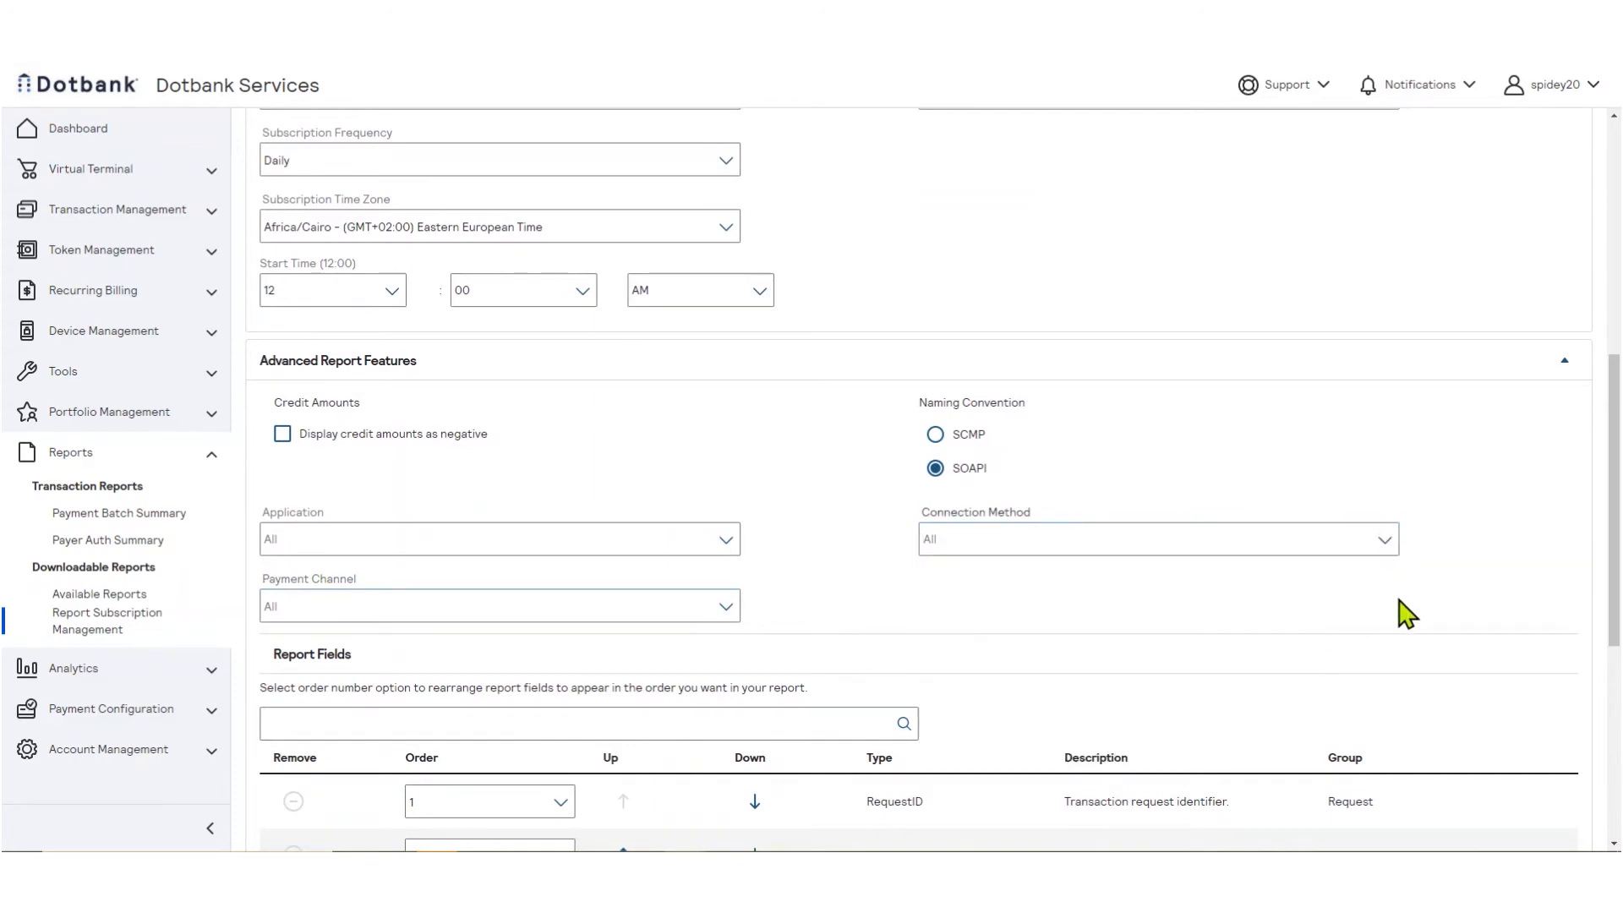
scroll("down", 3)
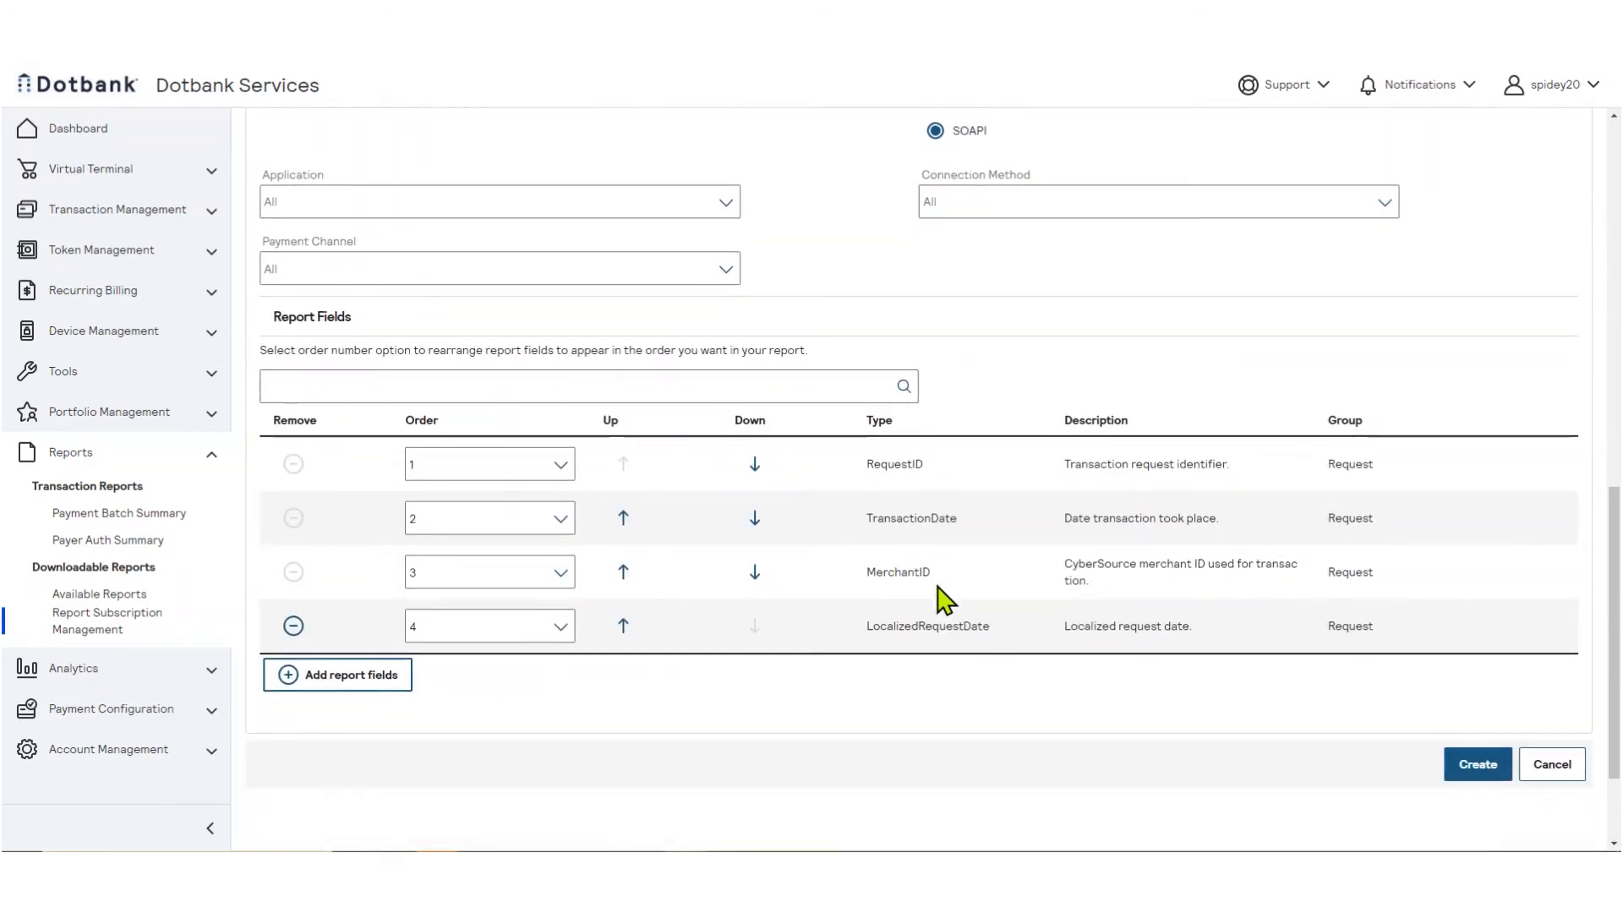
mouse_move(361, 679)
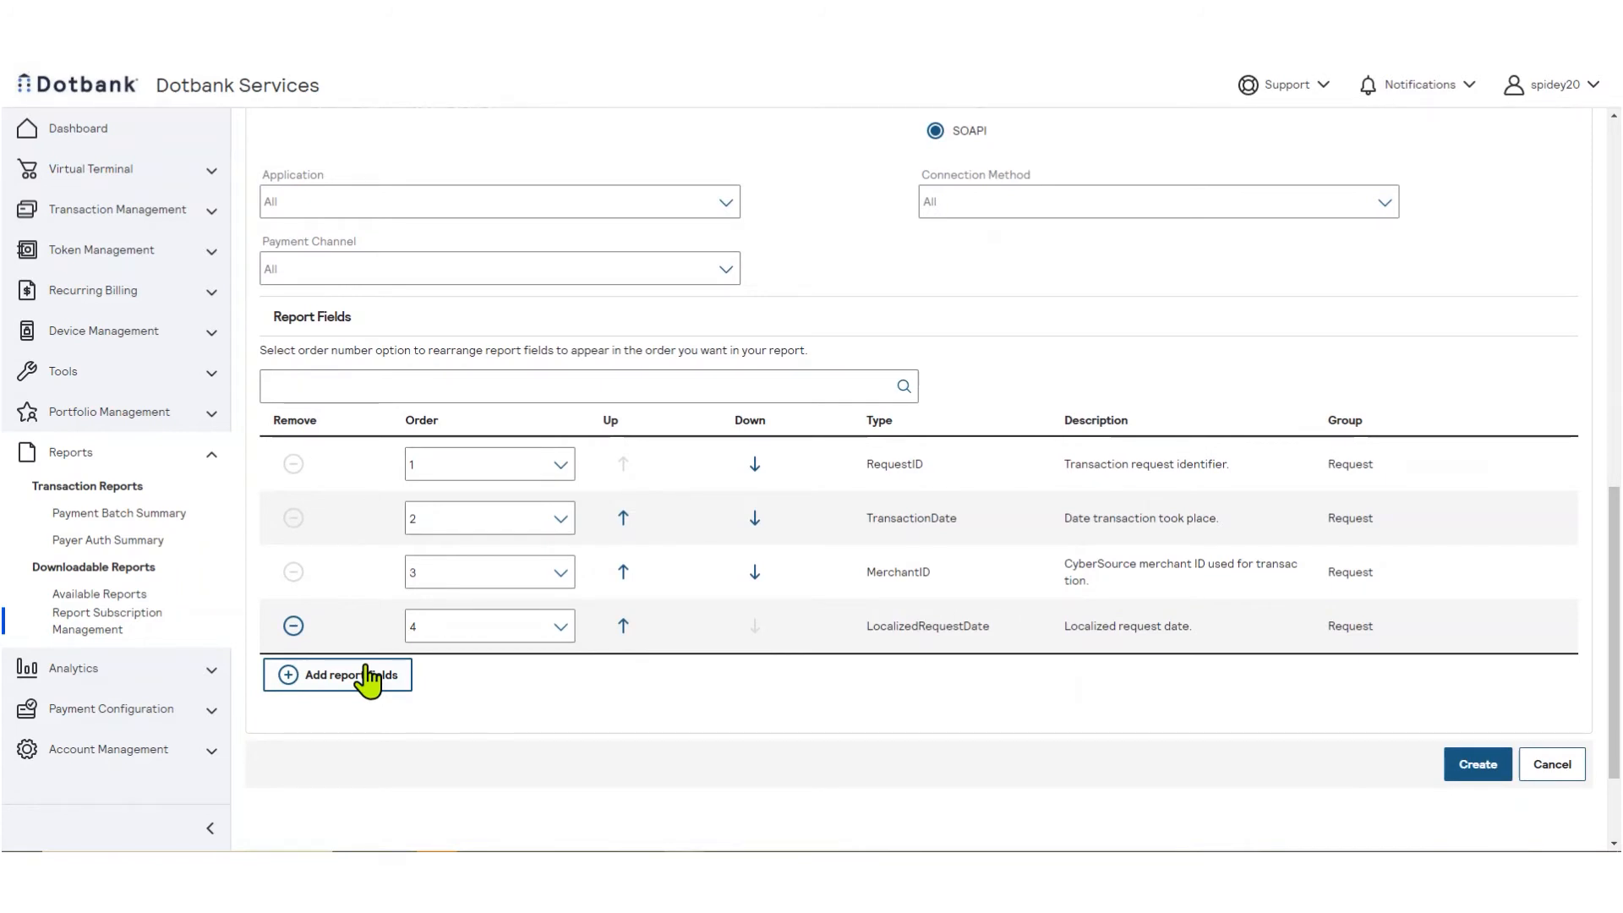
Add the Address1, City, Email, FirstName and LastName report fields.
left_click(337, 674)
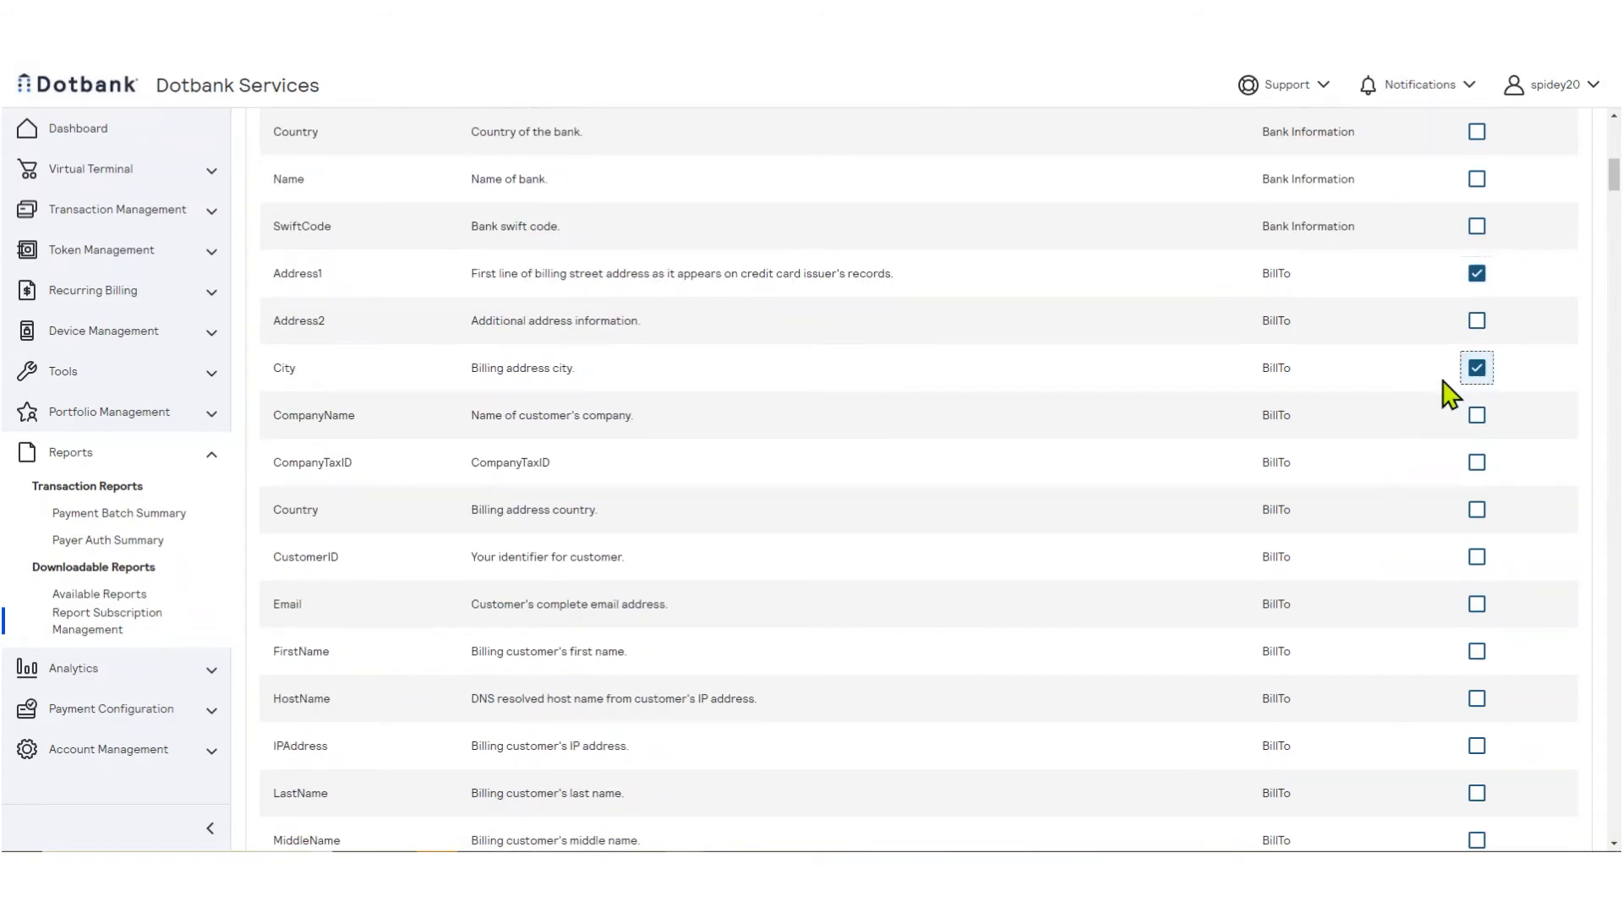
left_click(1476, 604)
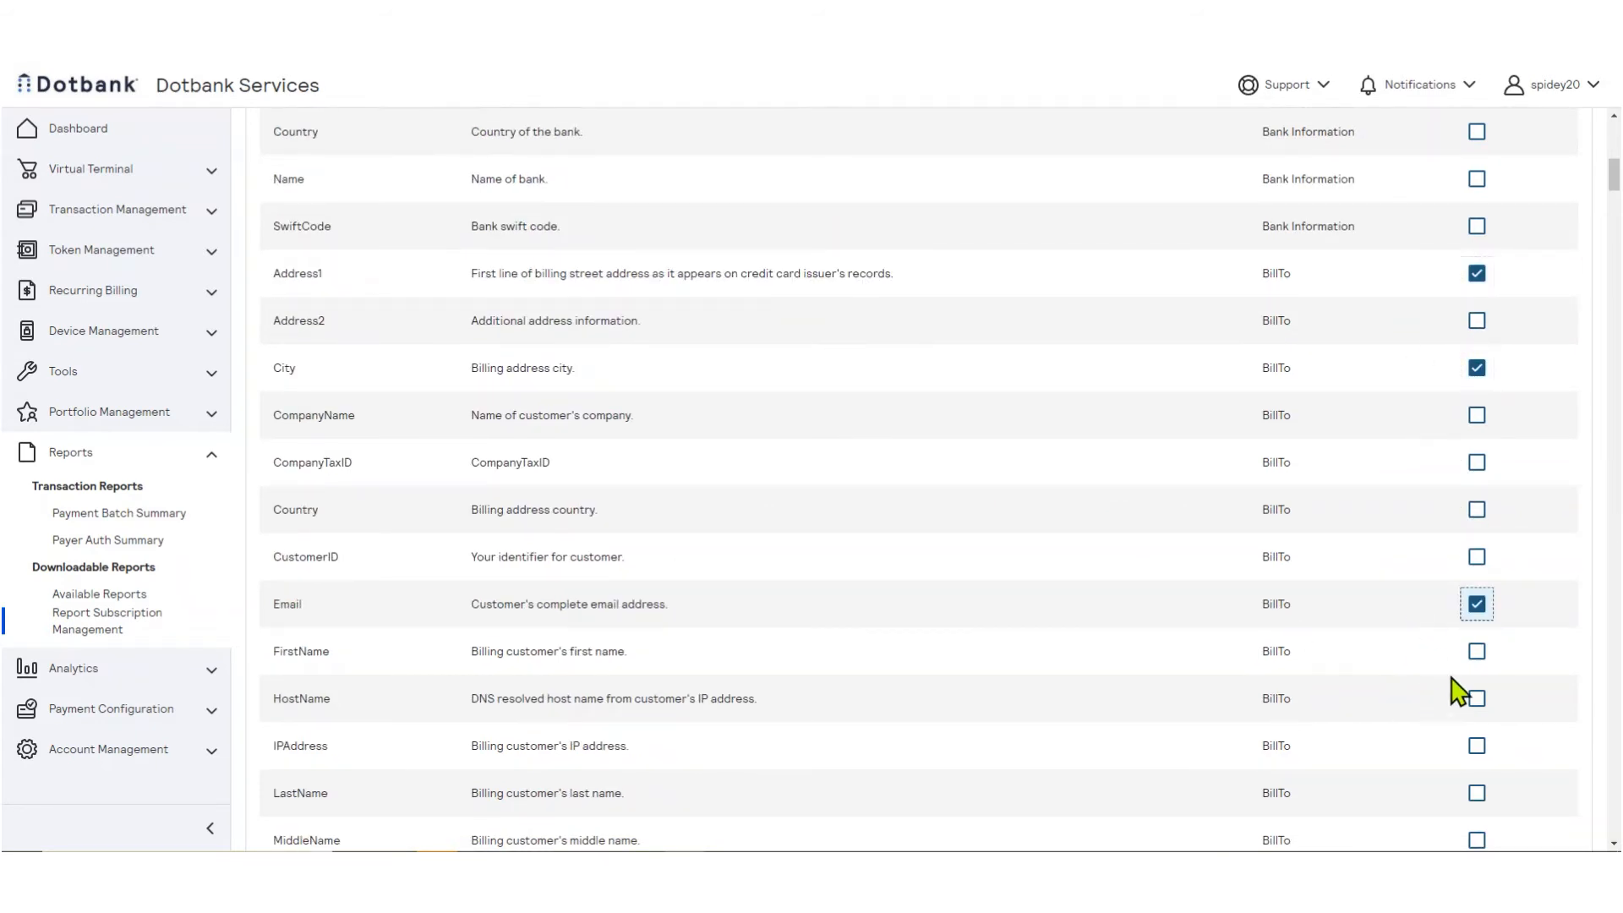
scroll("down", 3)
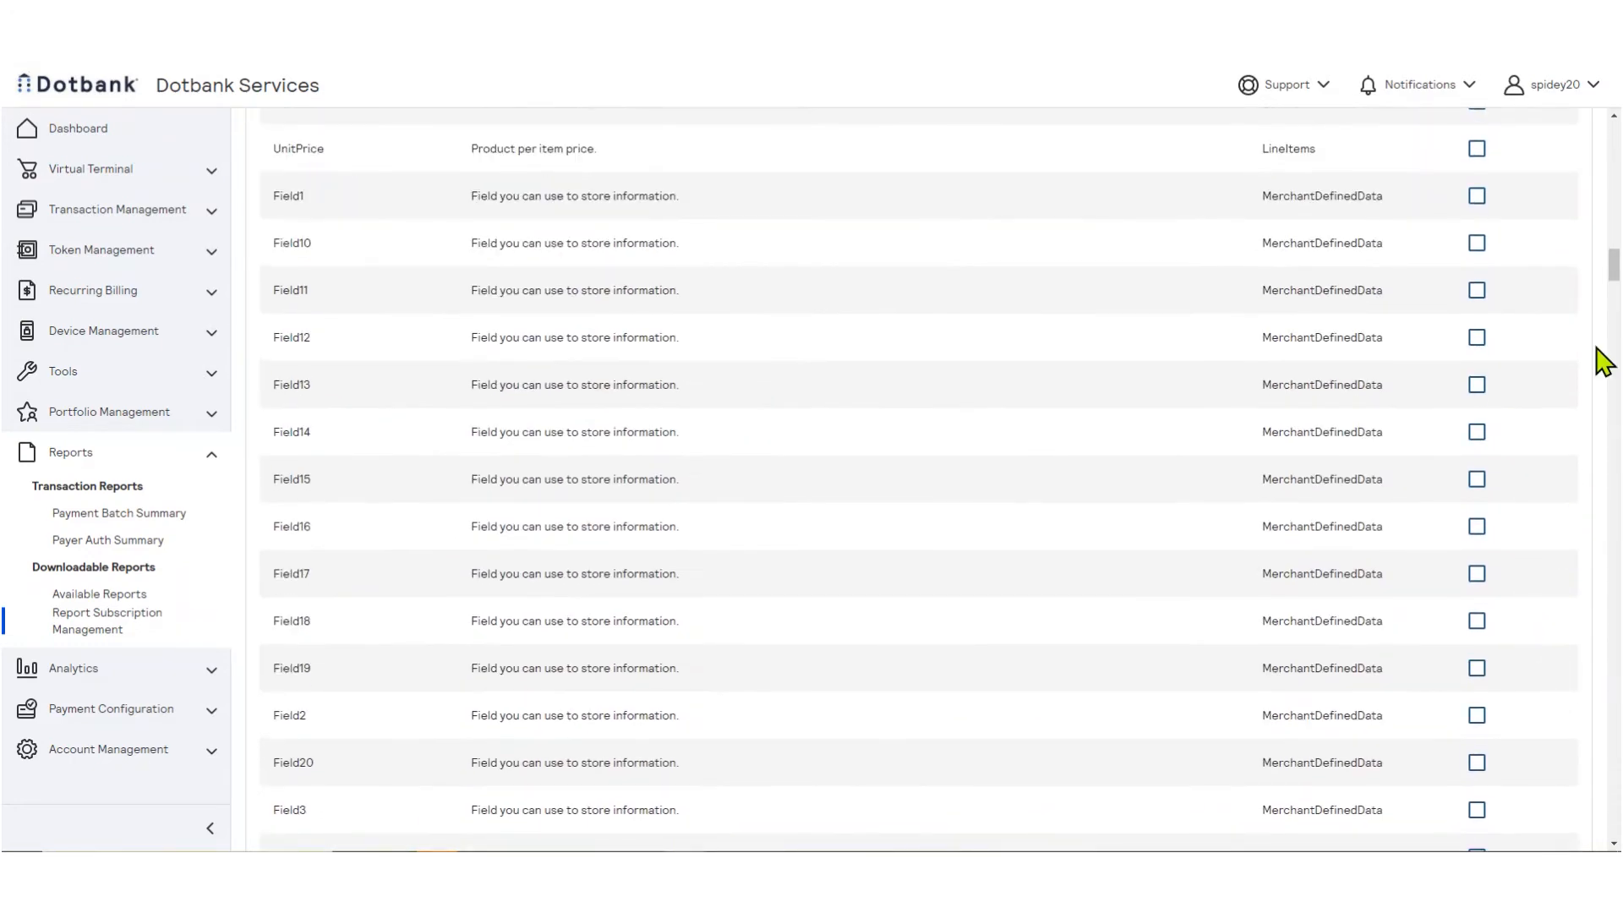
scroll("down", 3)
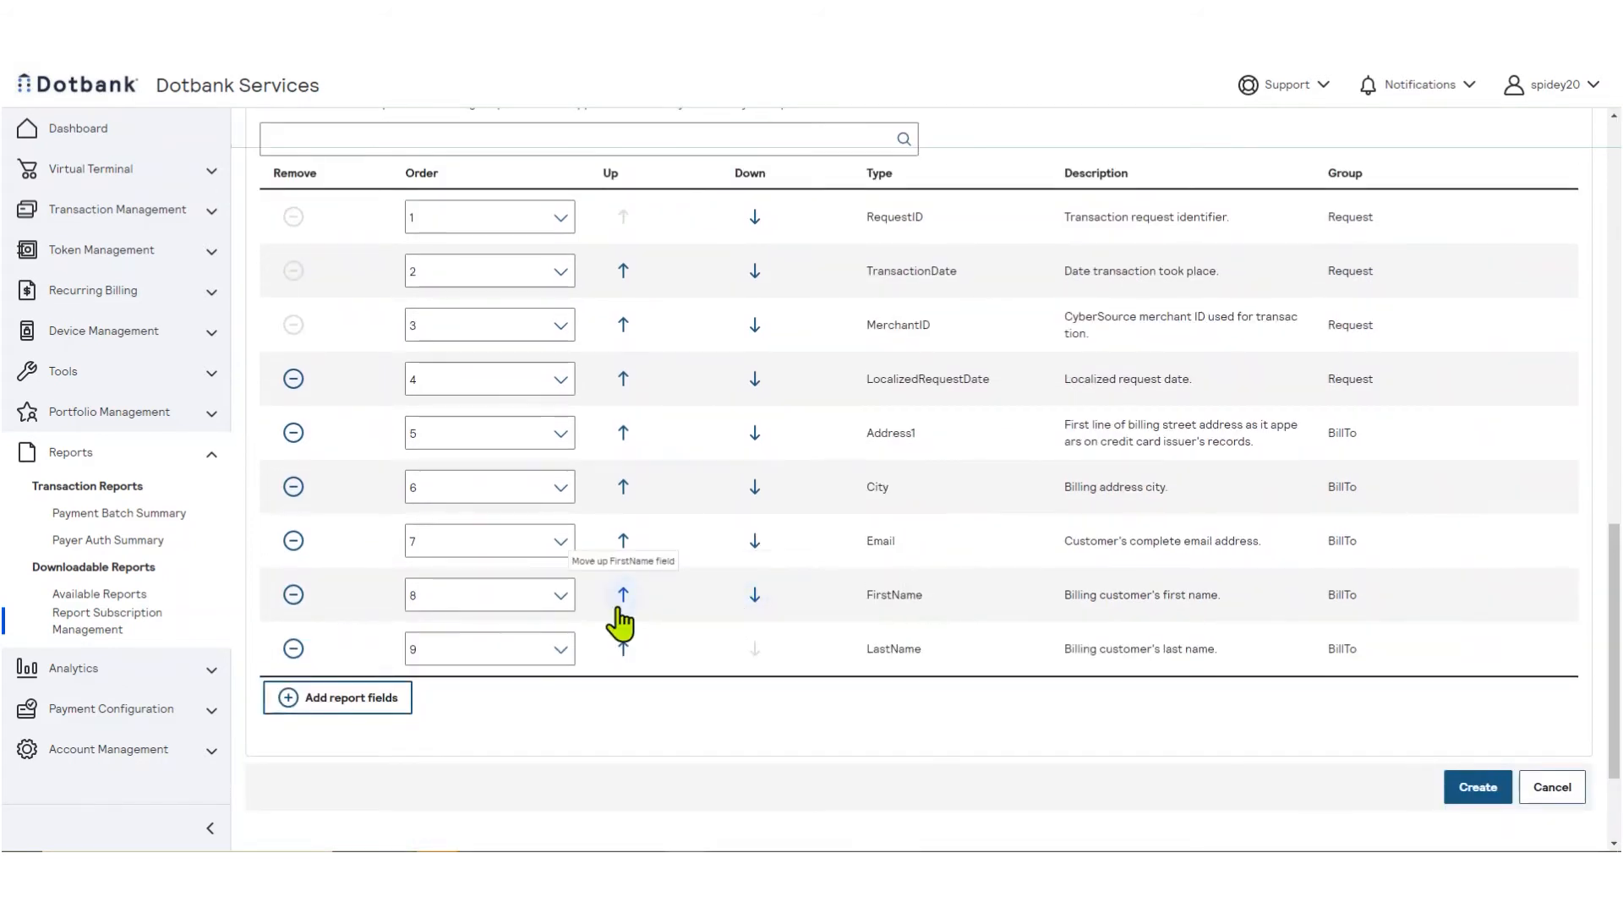
Move FirstName and LastName above Email, put Address1 eighth, and create the subscription.
left_click(622, 595)
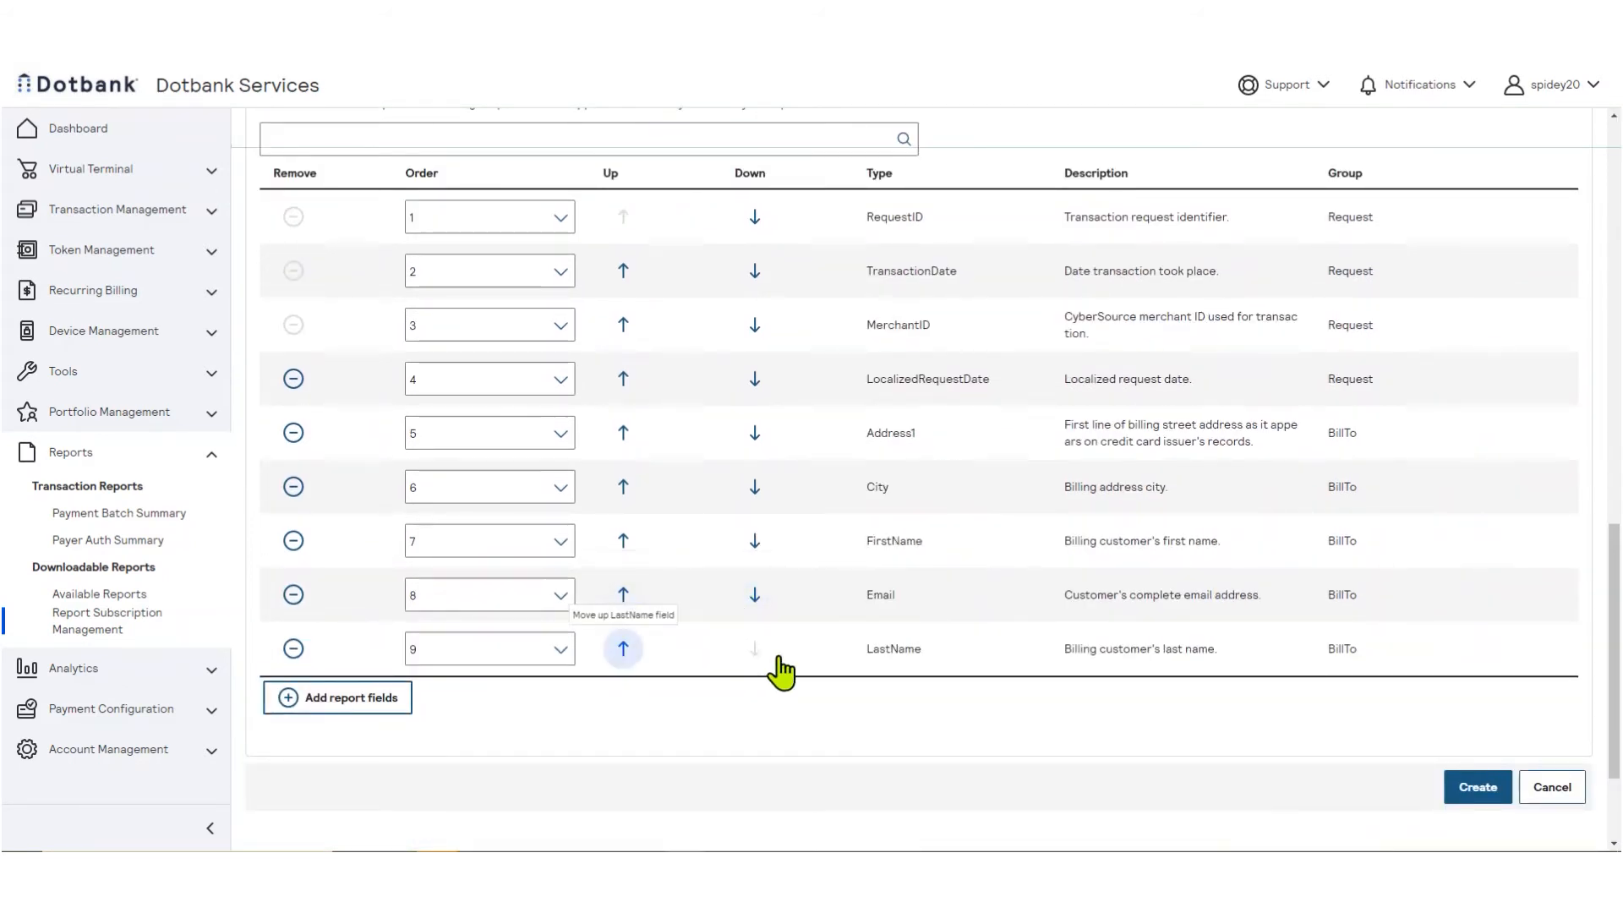
left_click(622, 648)
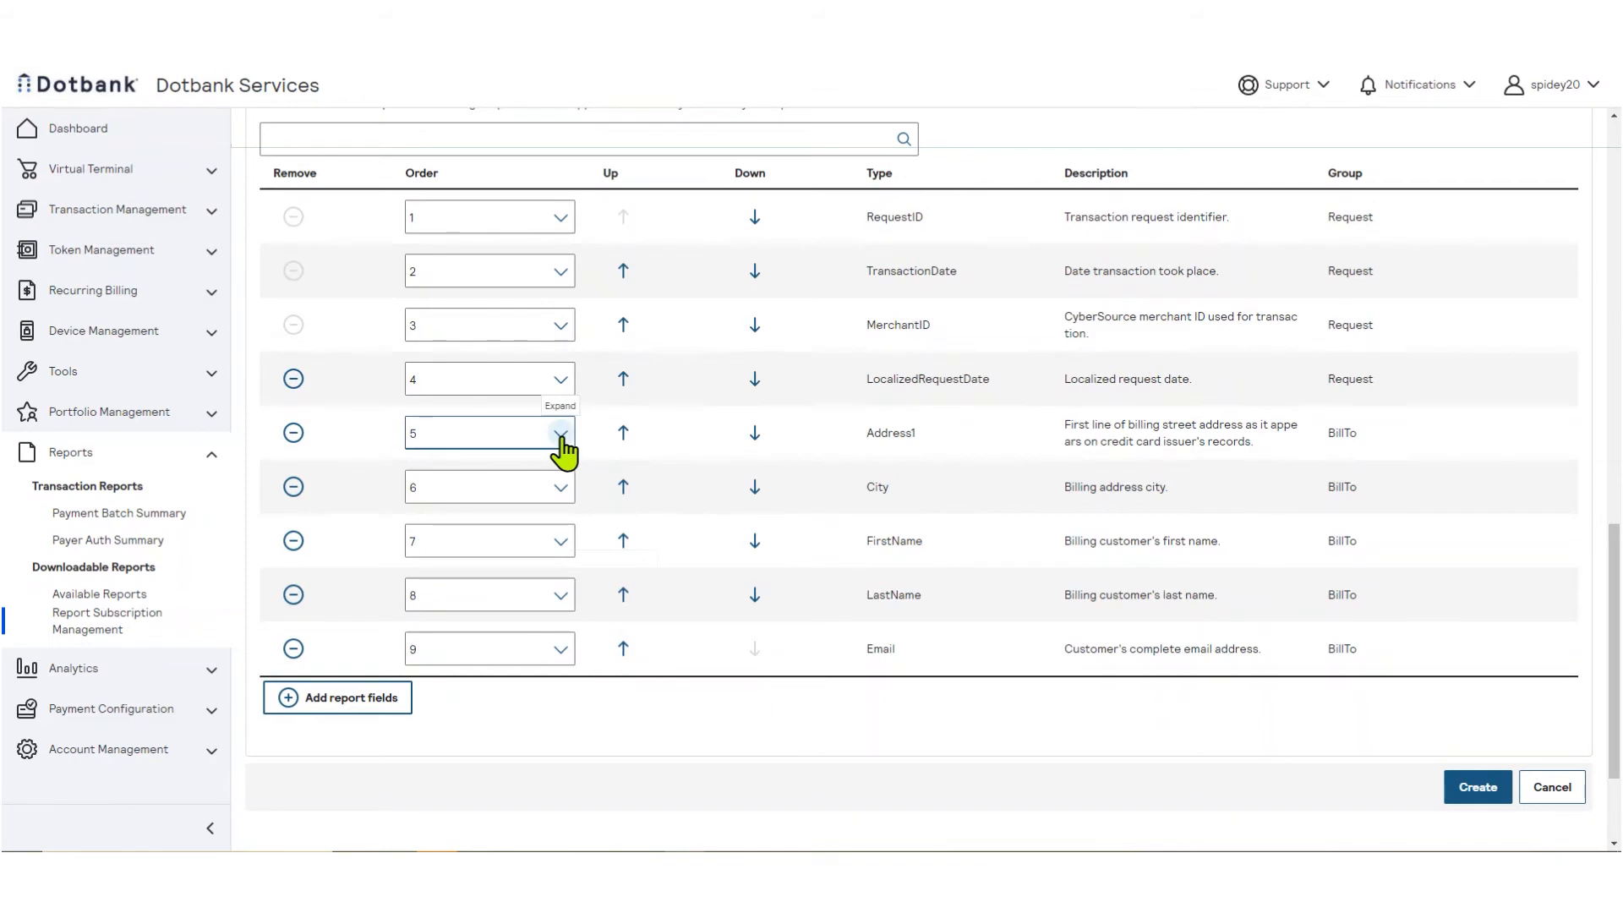
left_click(559, 434)
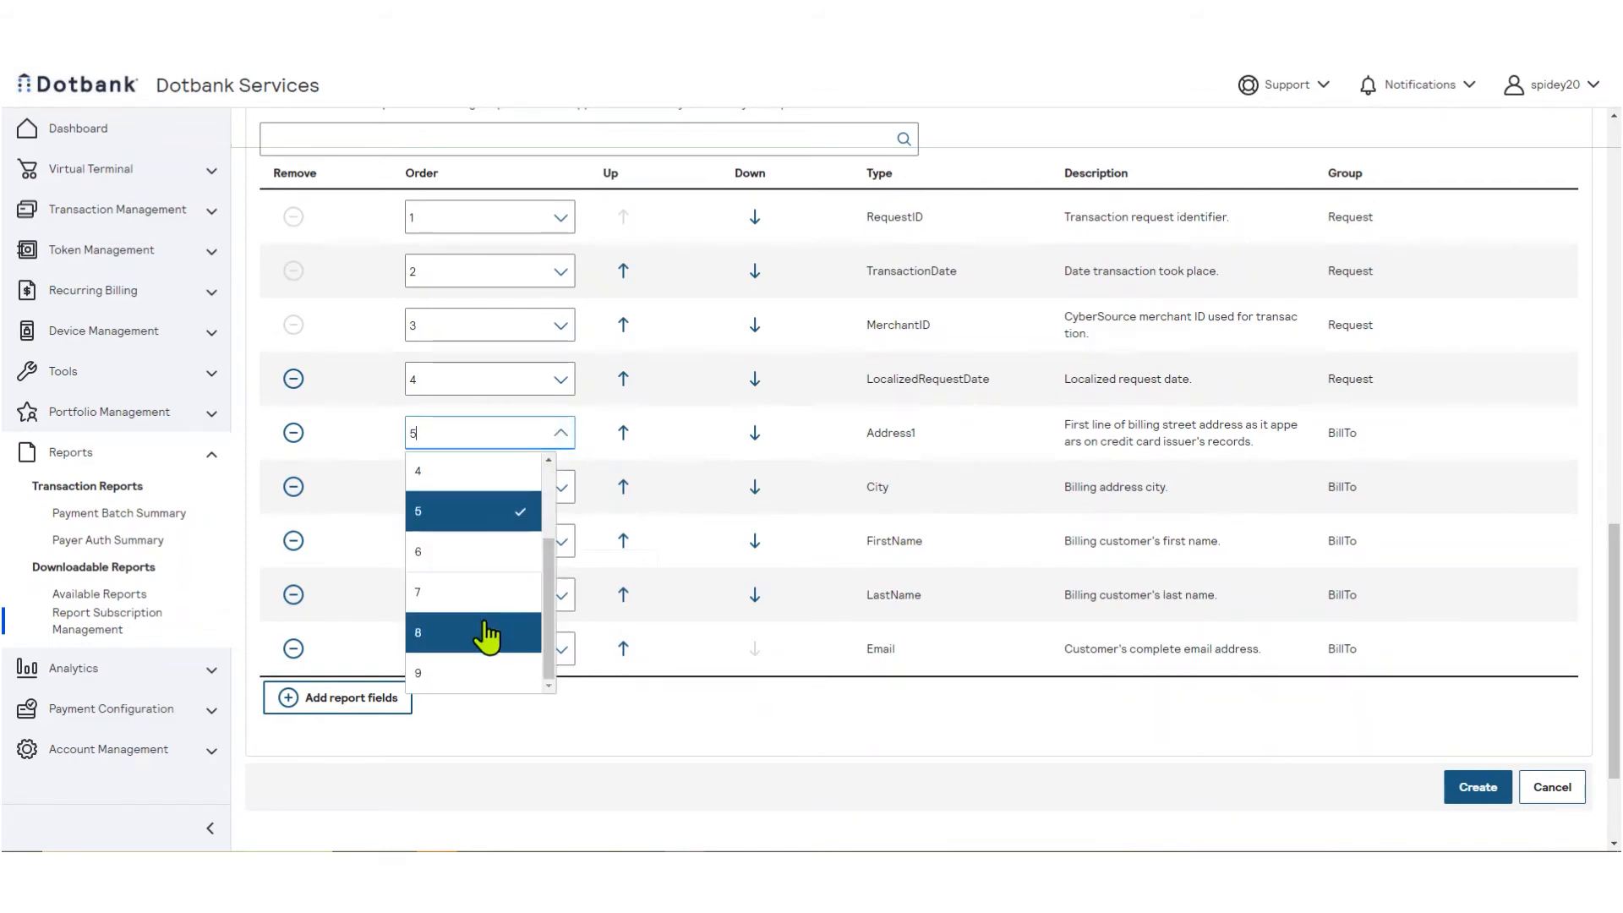
left_click(473, 633)
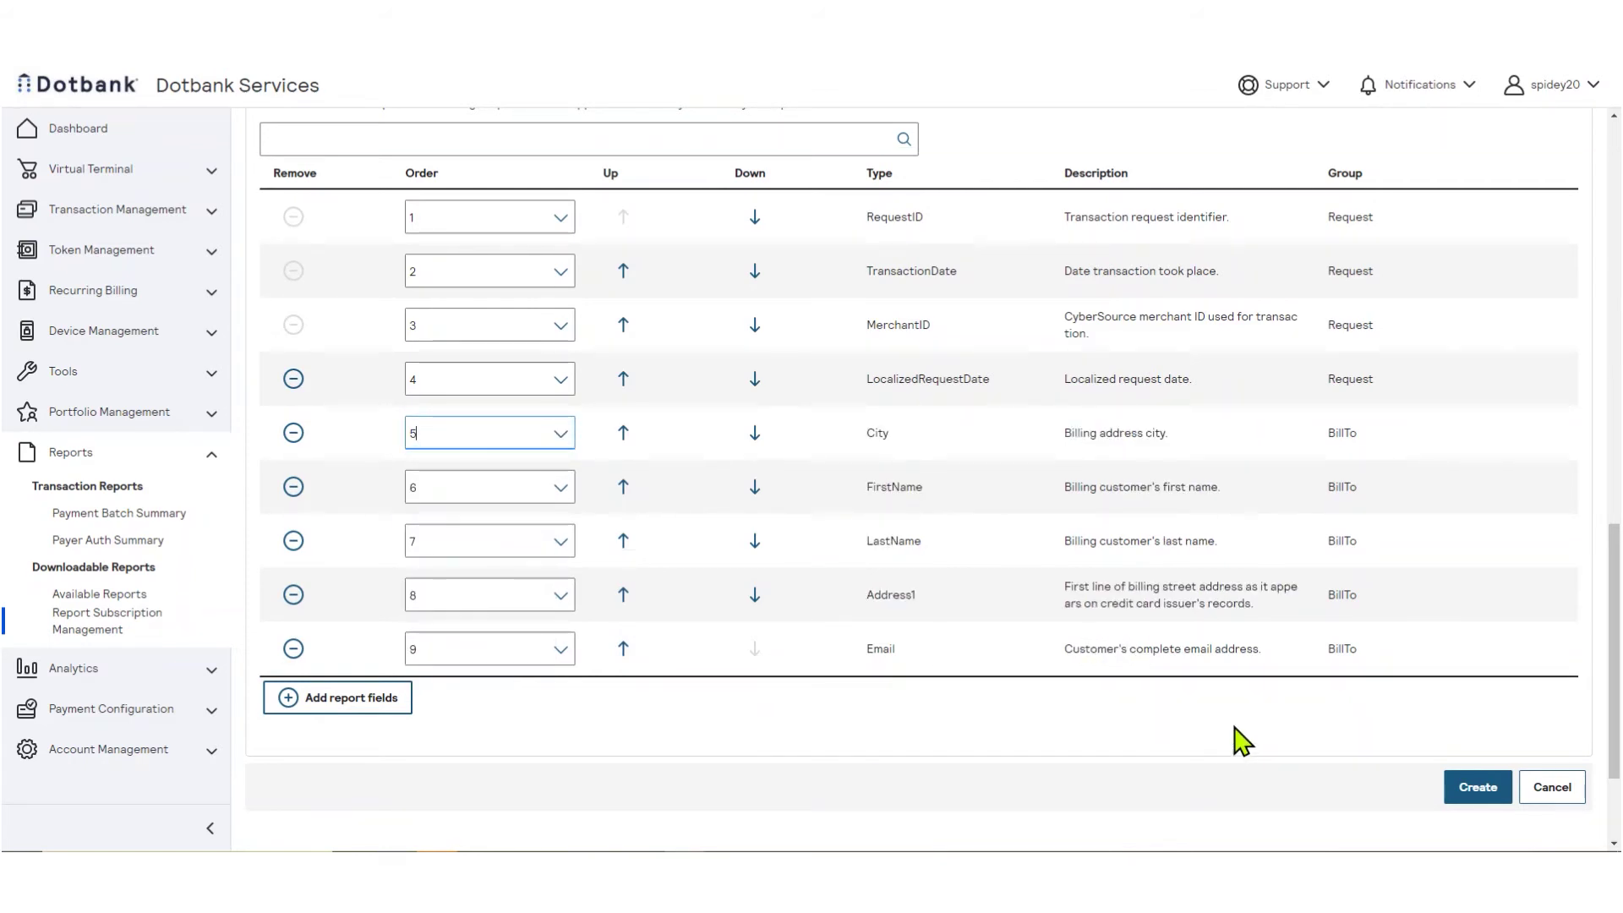
left_click(1477, 787)
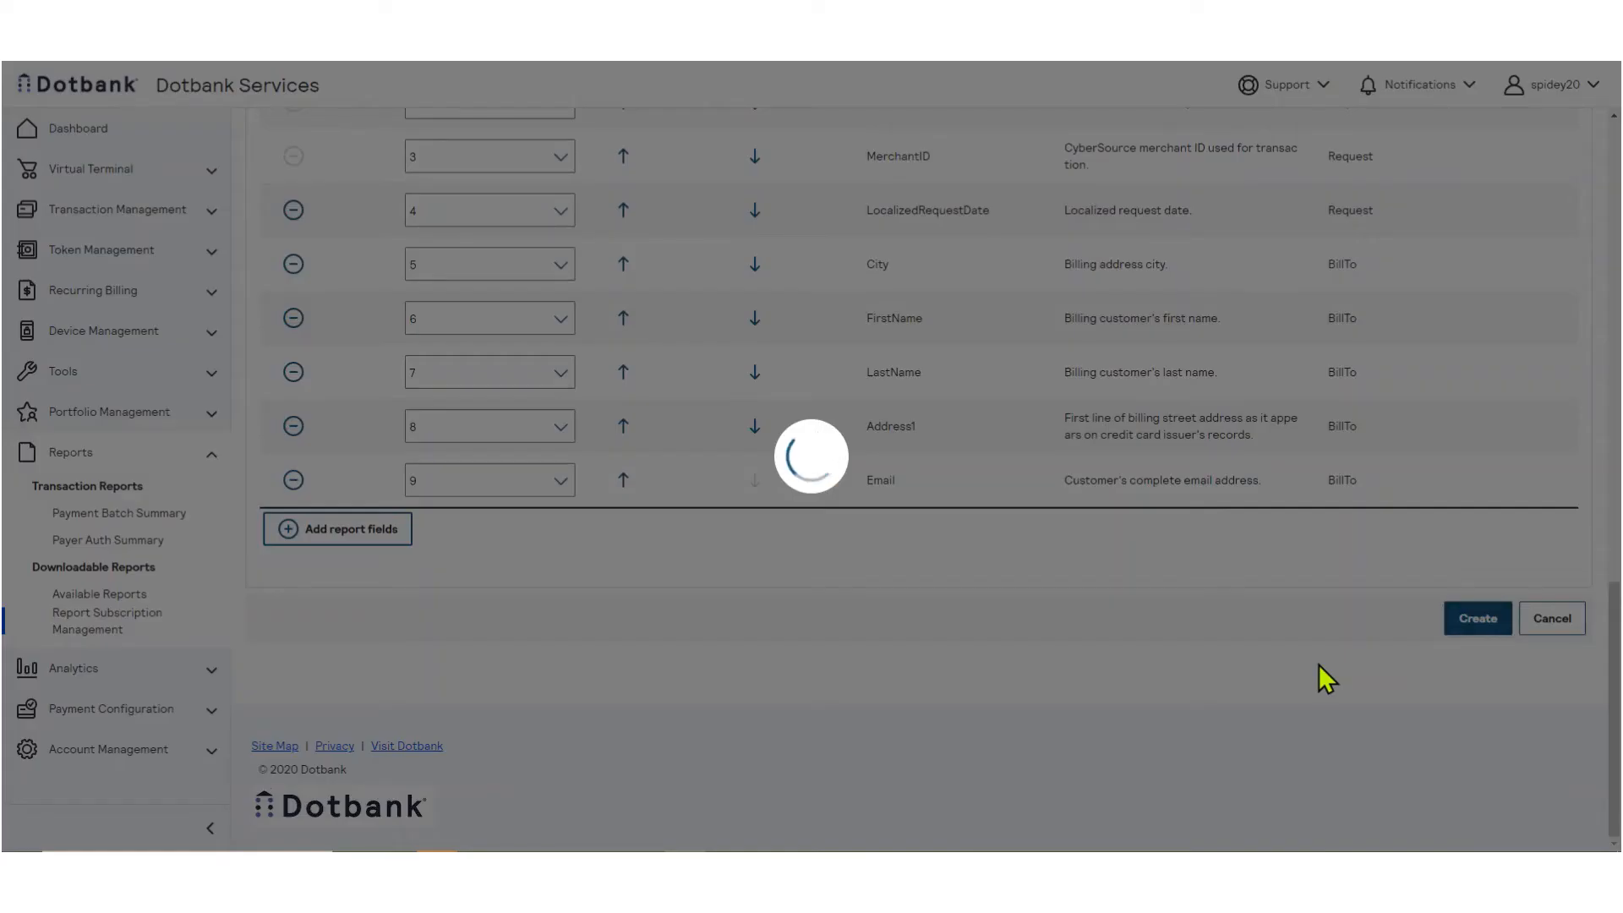
Dismiss the creation confirmation and show the Custom Report Subscriptions list.
left_click(1479, 618)
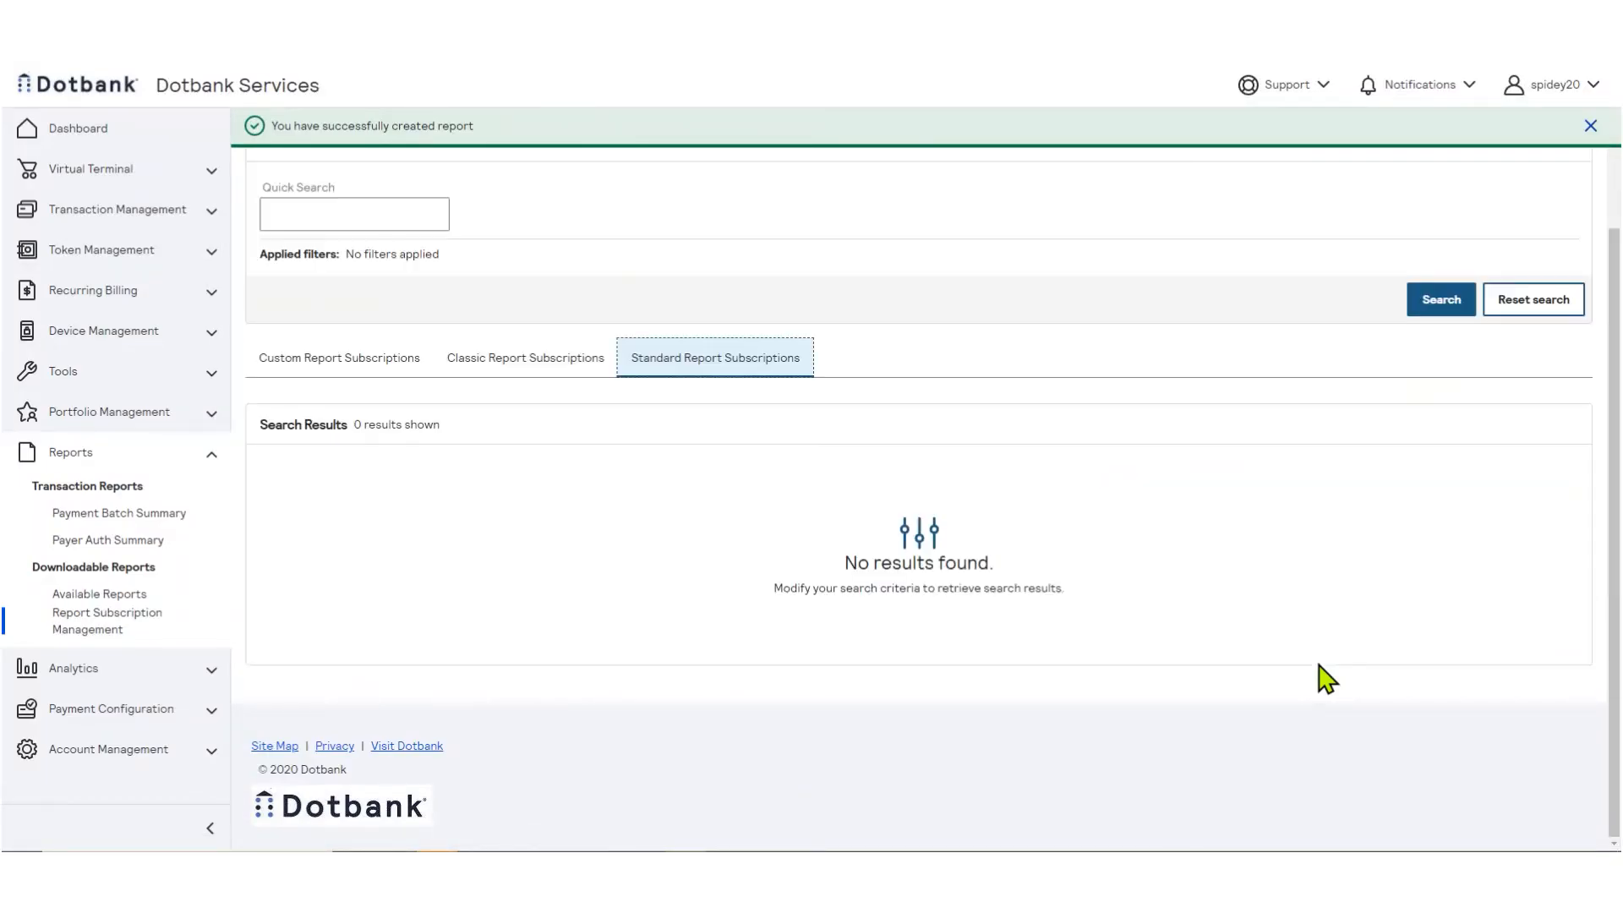
left_click(1441, 300)
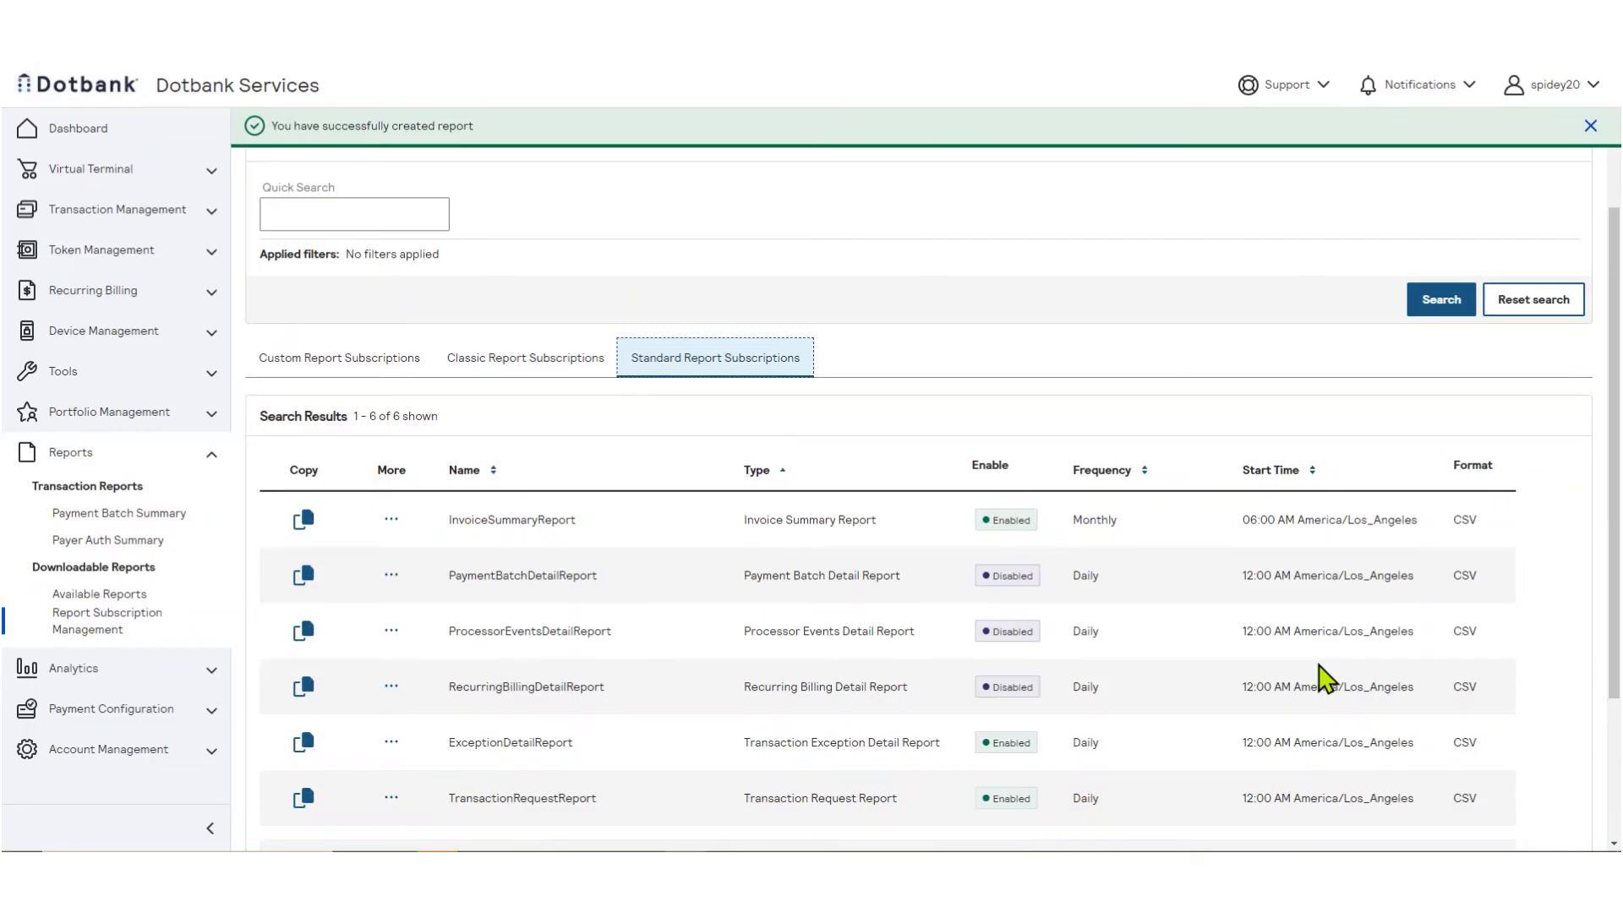
left_click(1590, 125)
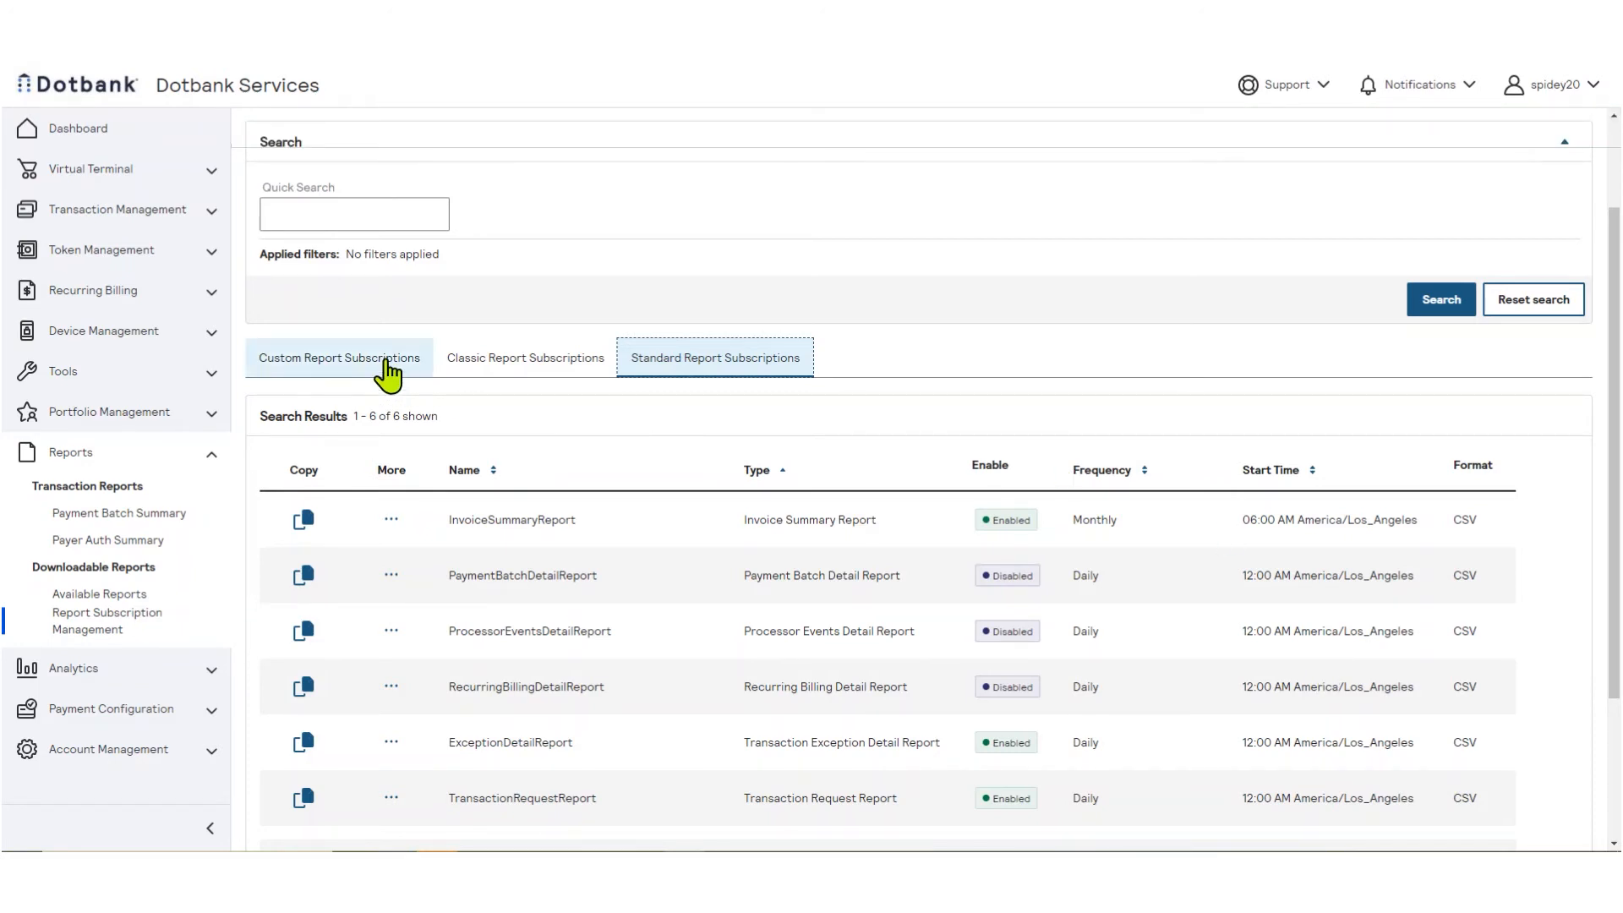
left_click(339, 358)
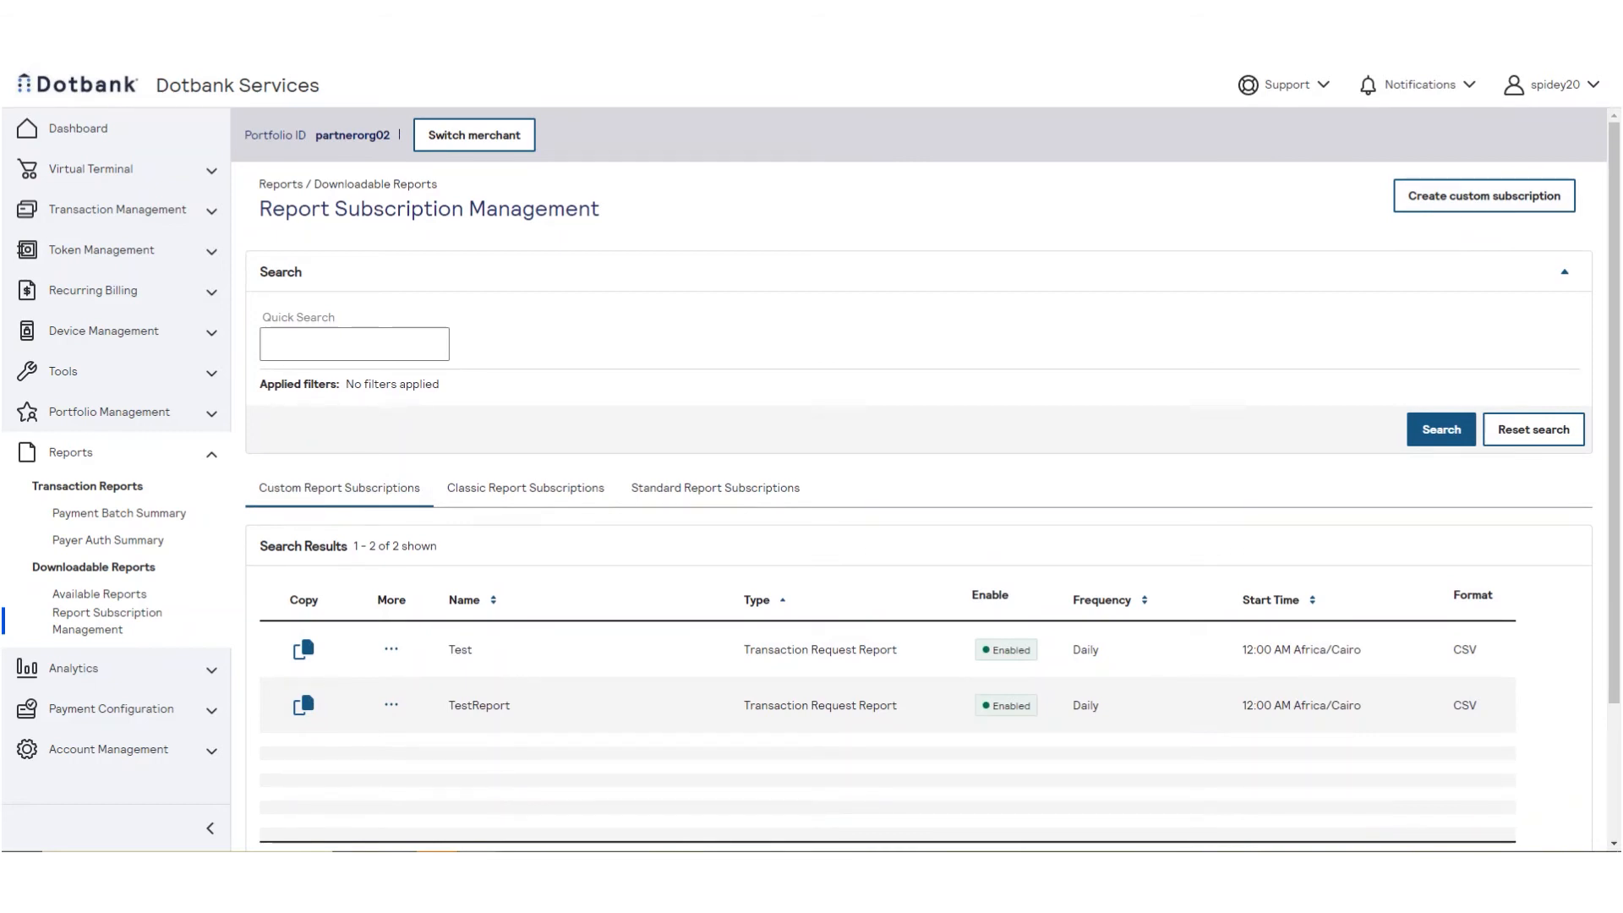
mouse_move(566, 776)
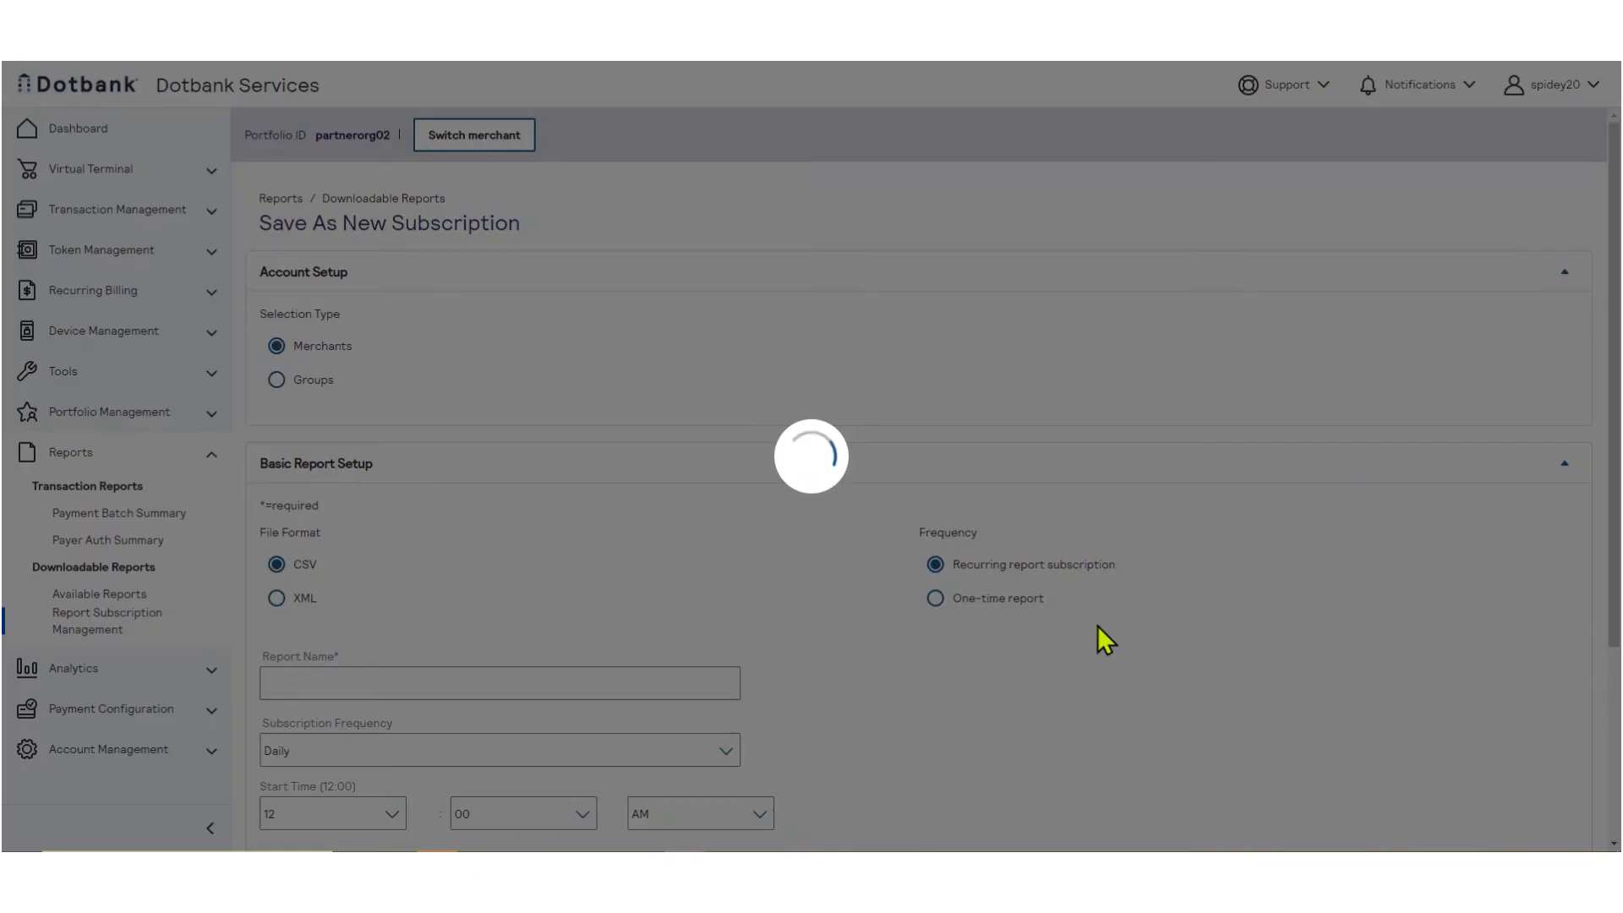
Make the copy a one-time report named AdHocReportMarch and choose its time zone.
left_click(935, 598)
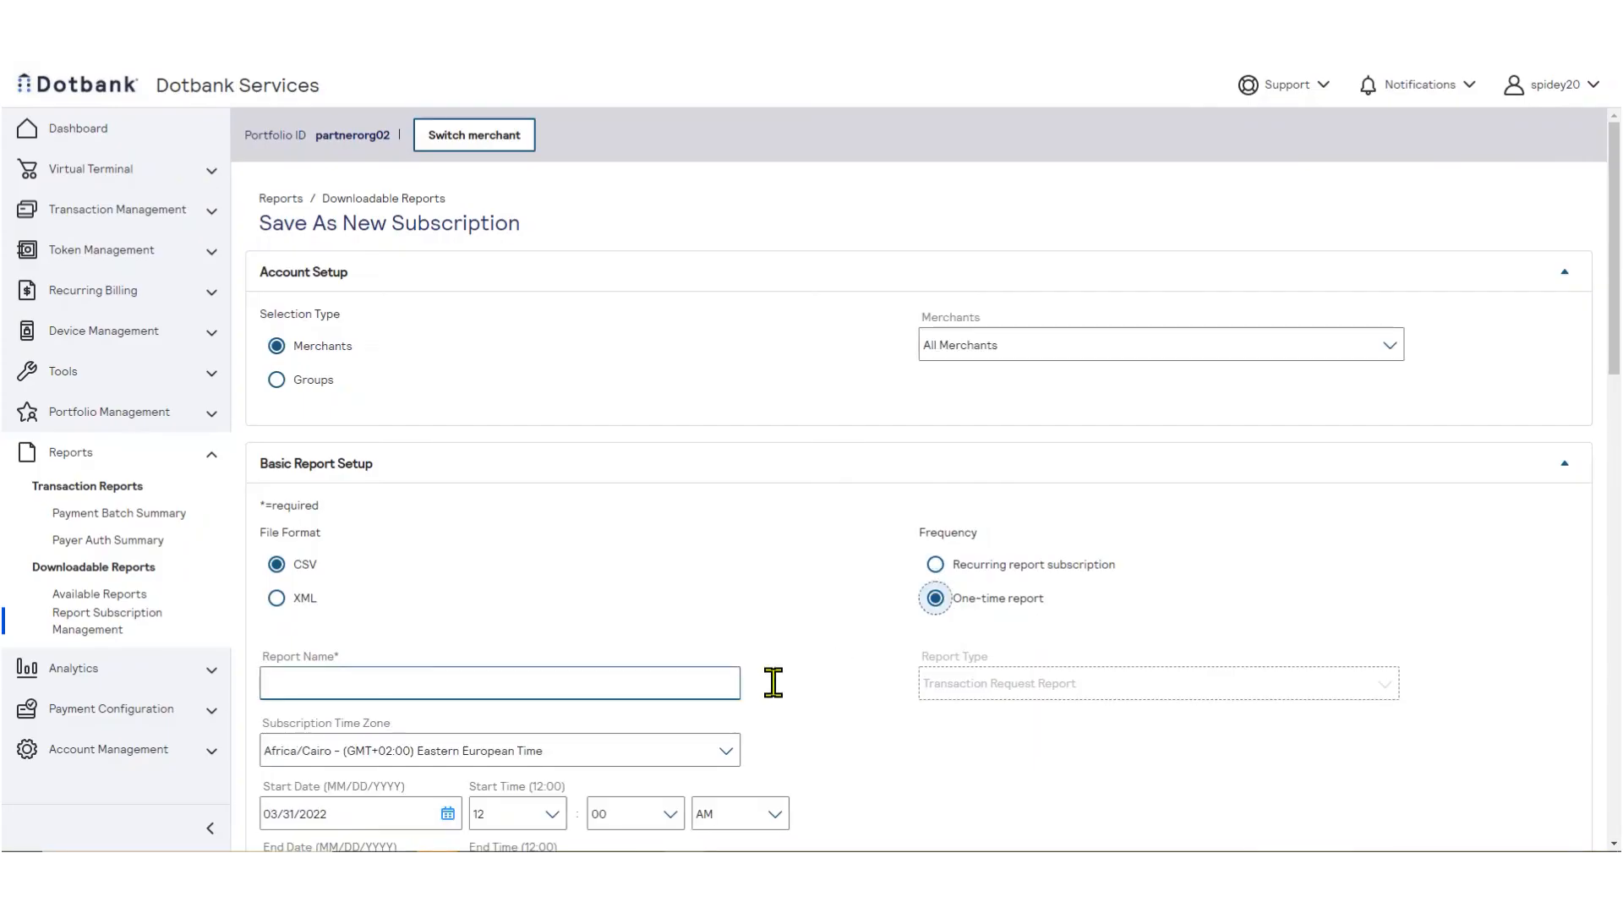
type("AdHocReport")
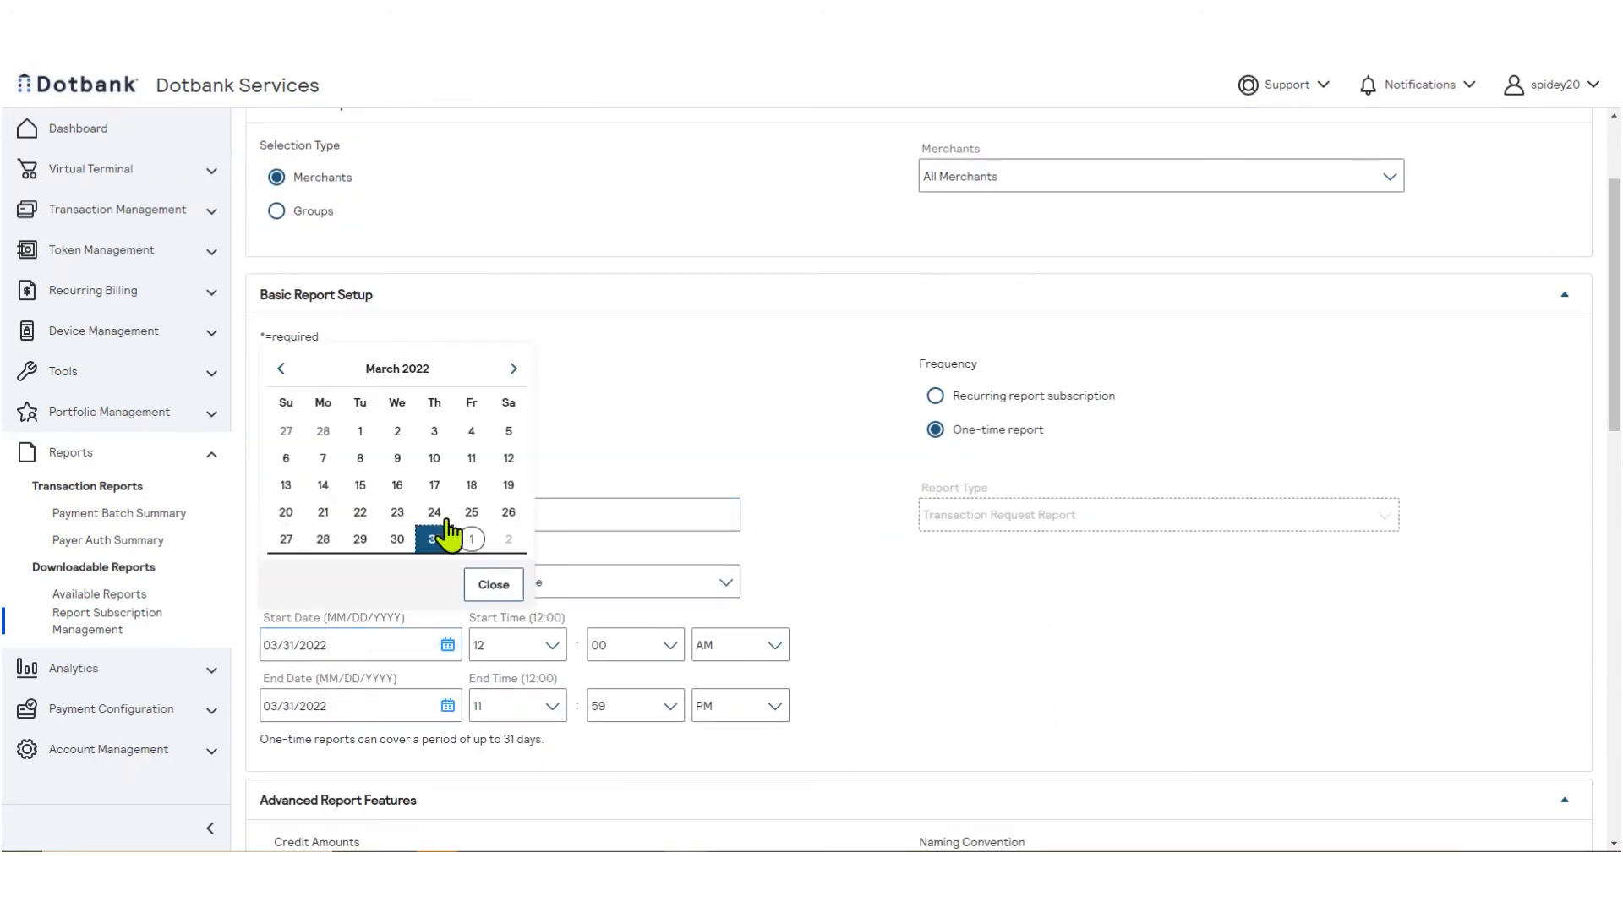
left_click(499, 581)
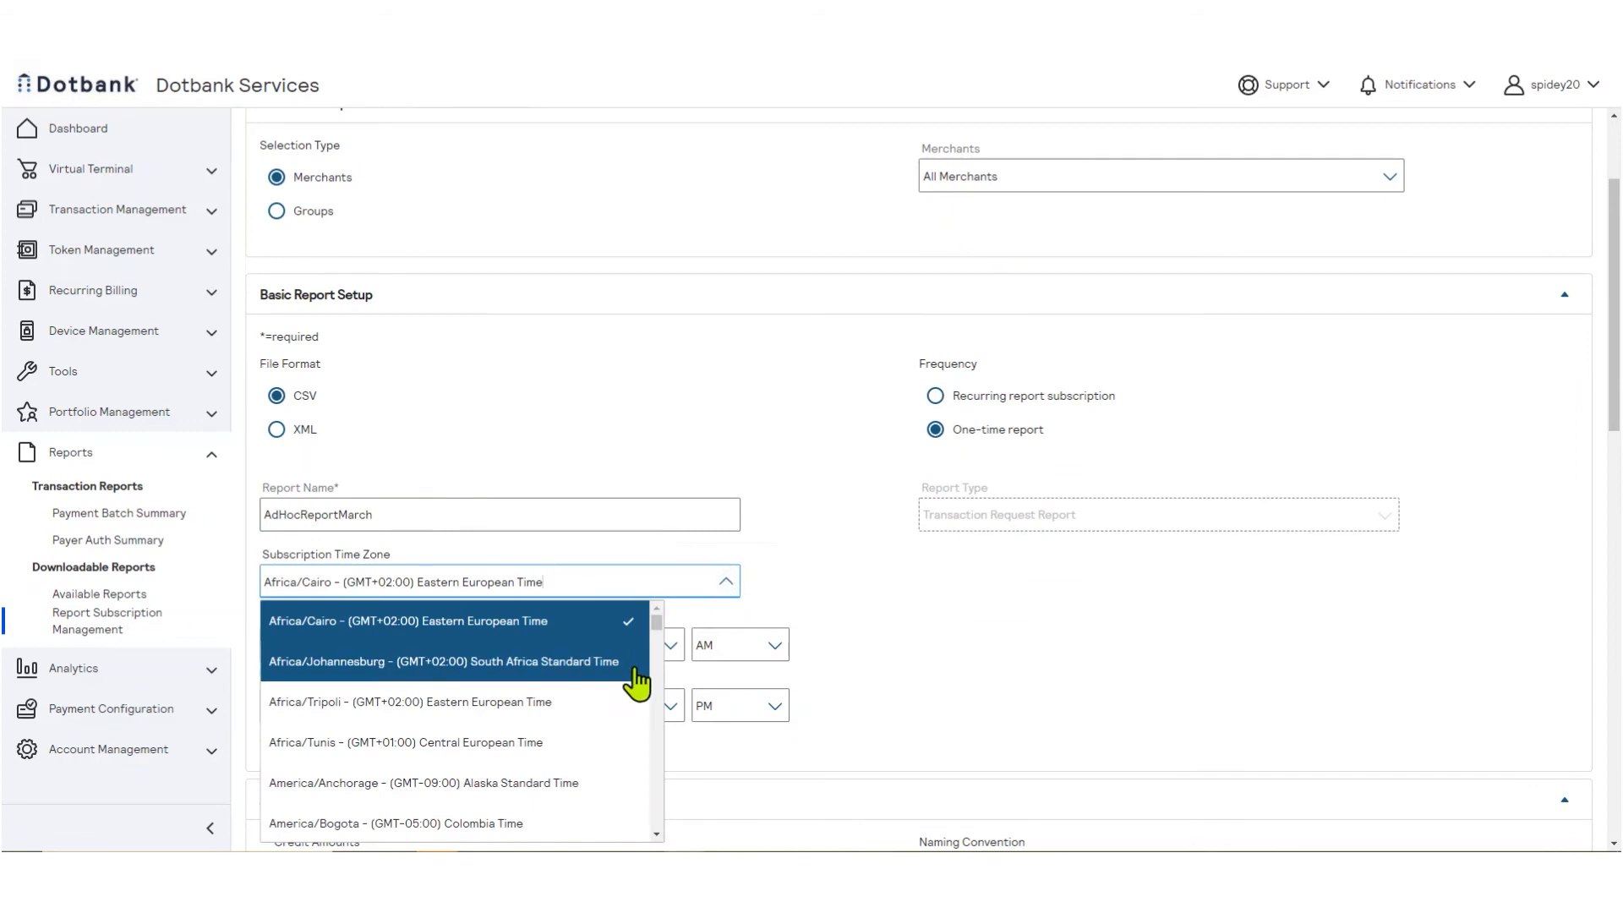
scroll("down", 3)
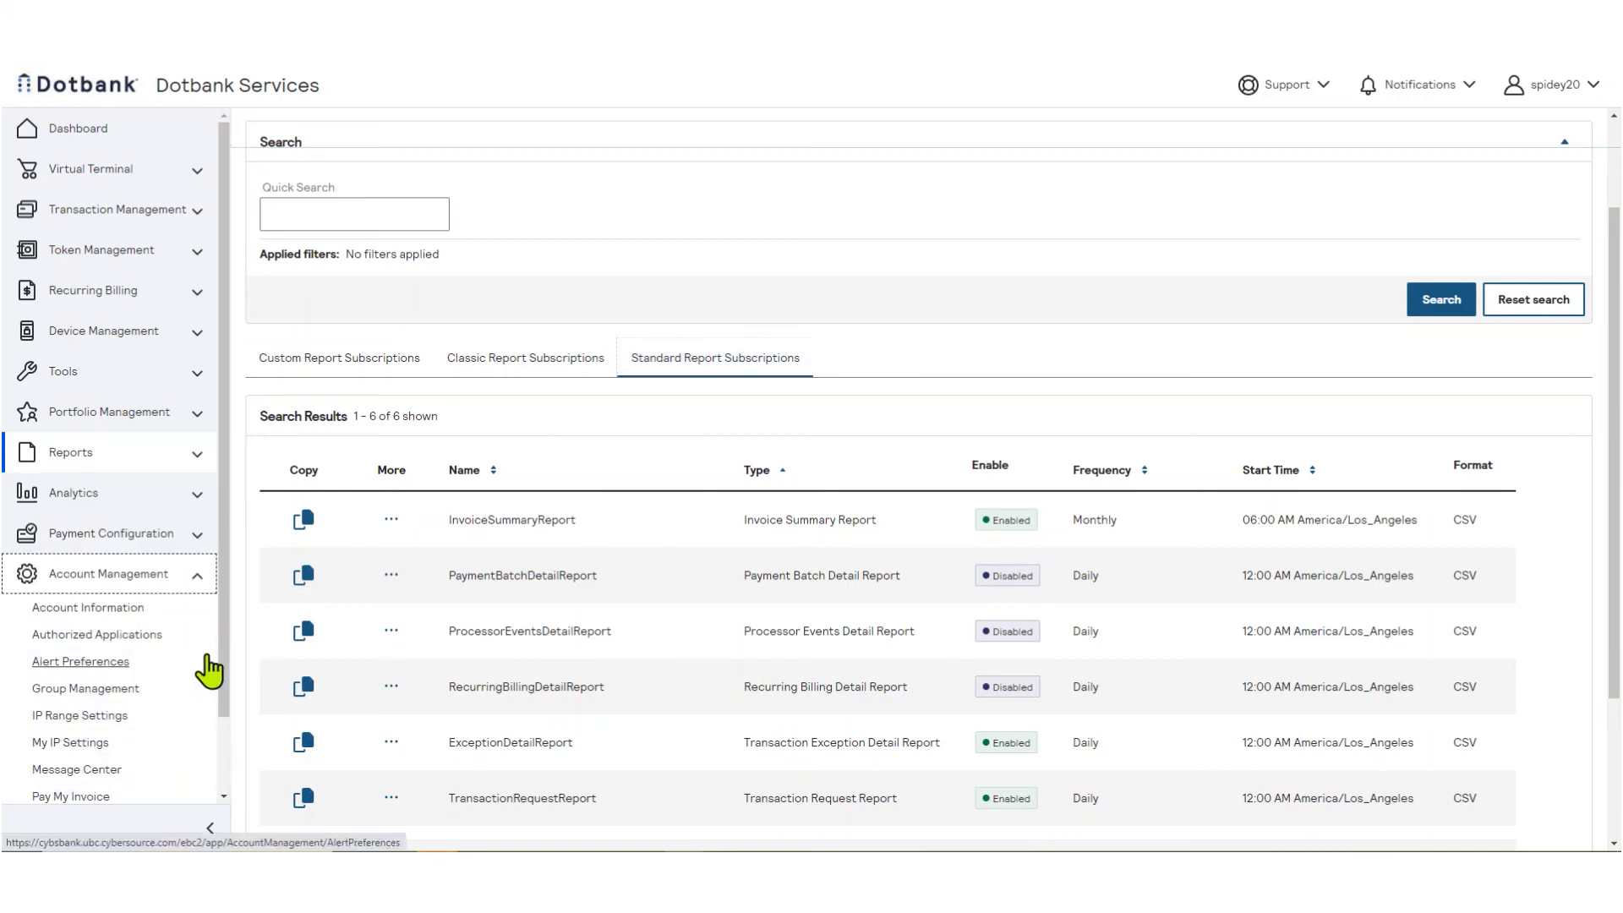
Open Group Management from the Account Management menu.
left_click(85, 688)
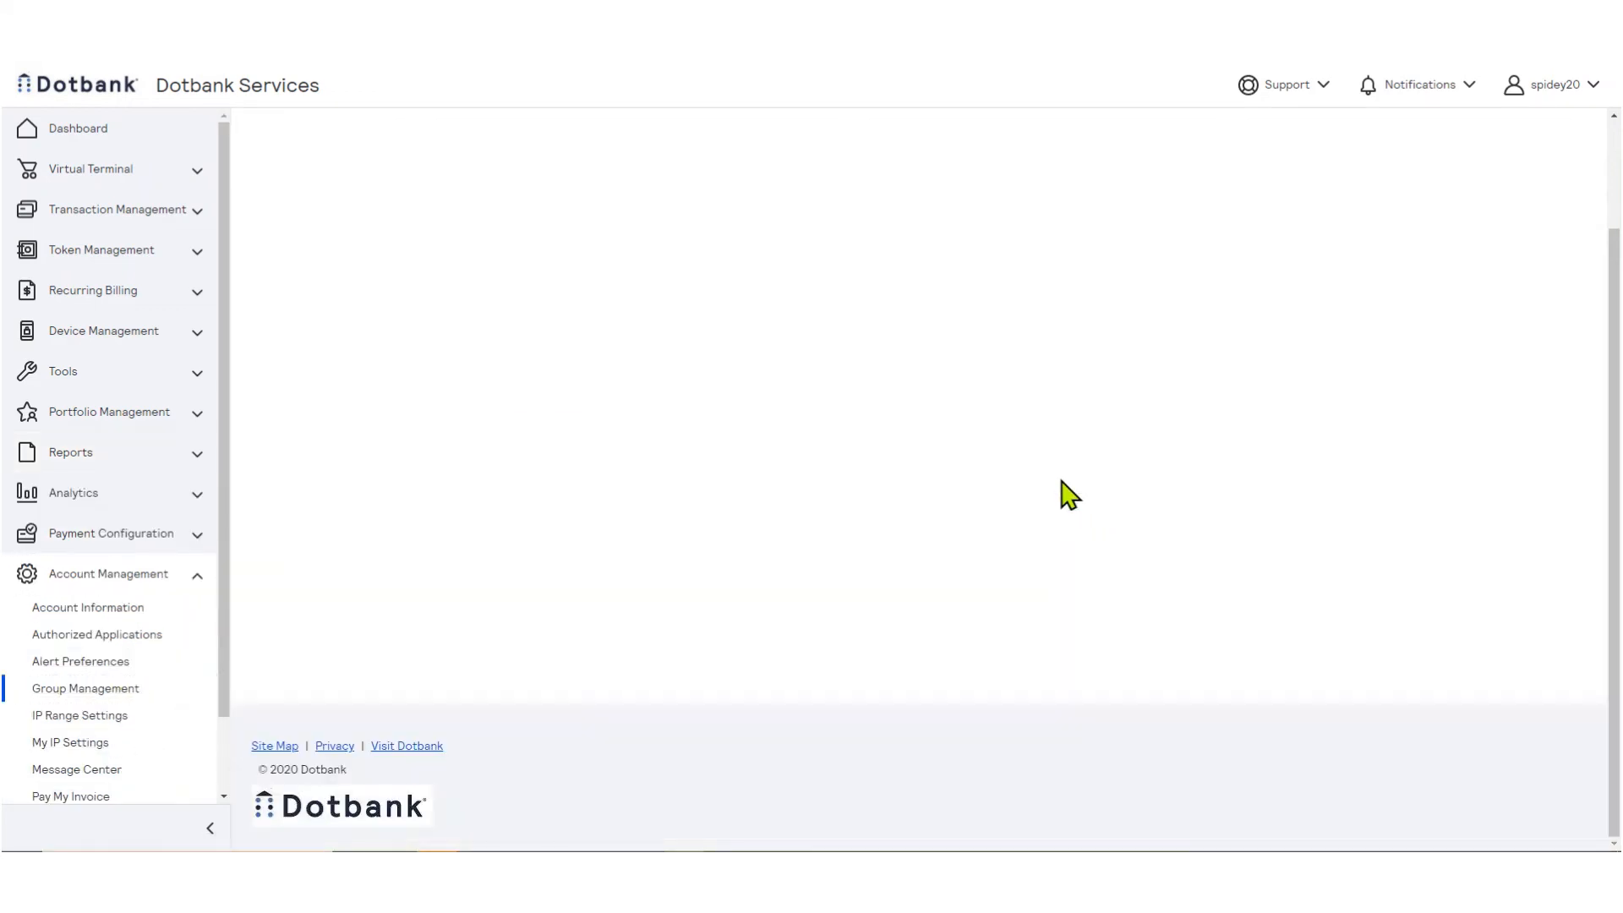
left_click(85, 688)
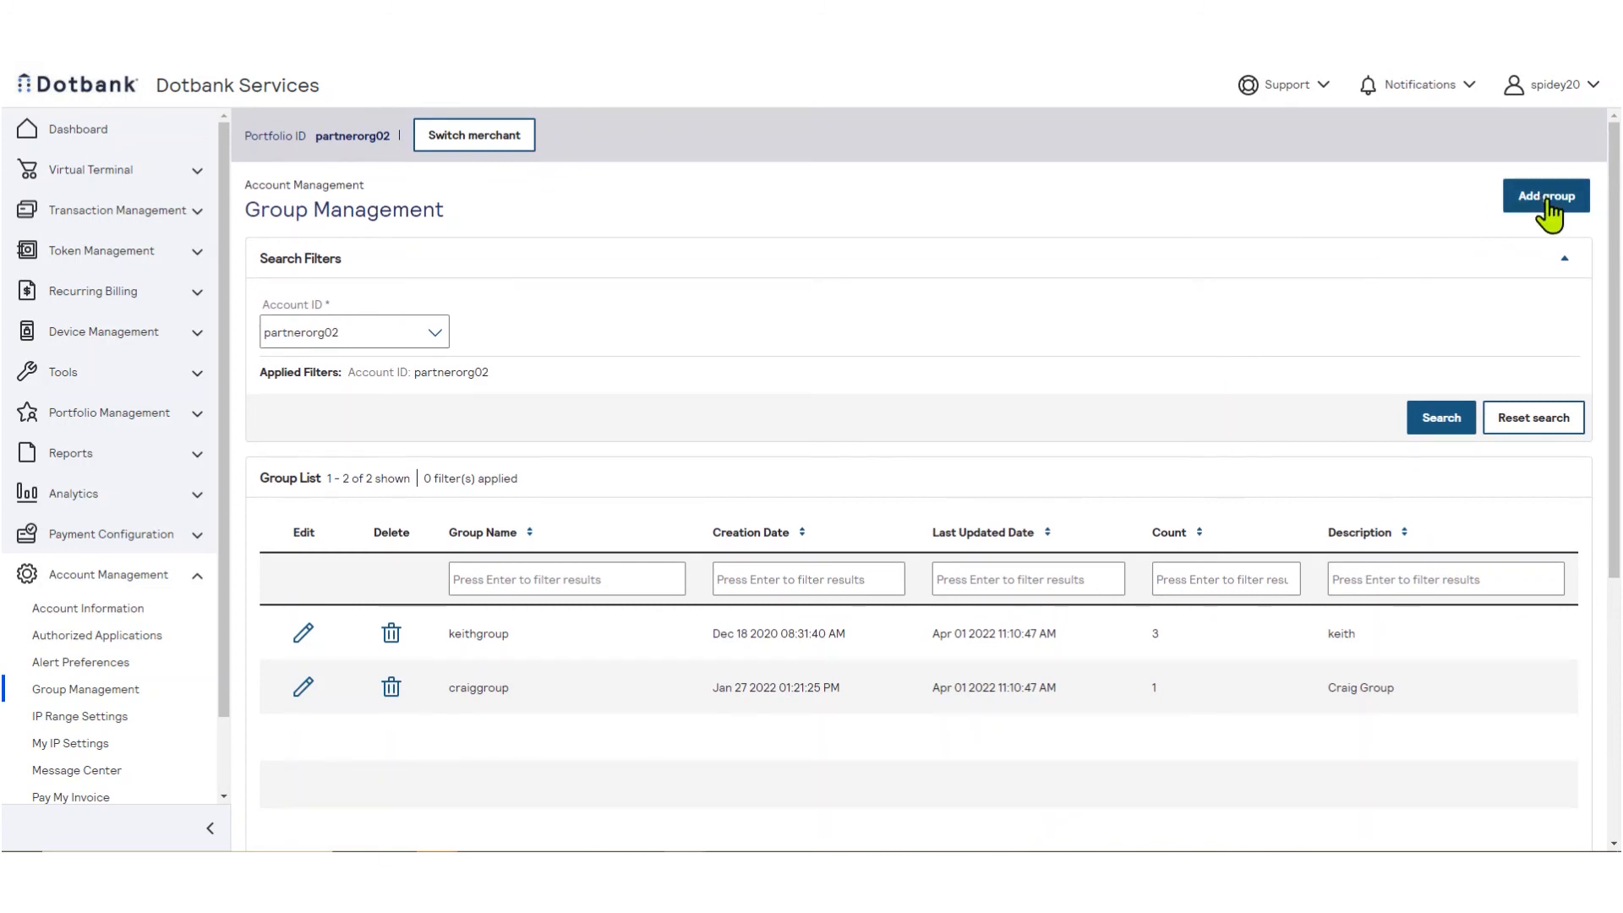
Add group JasonGroup with merchants 005test, 005test002 and 005test003, confirming with Yes.
left_click(1545, 196)
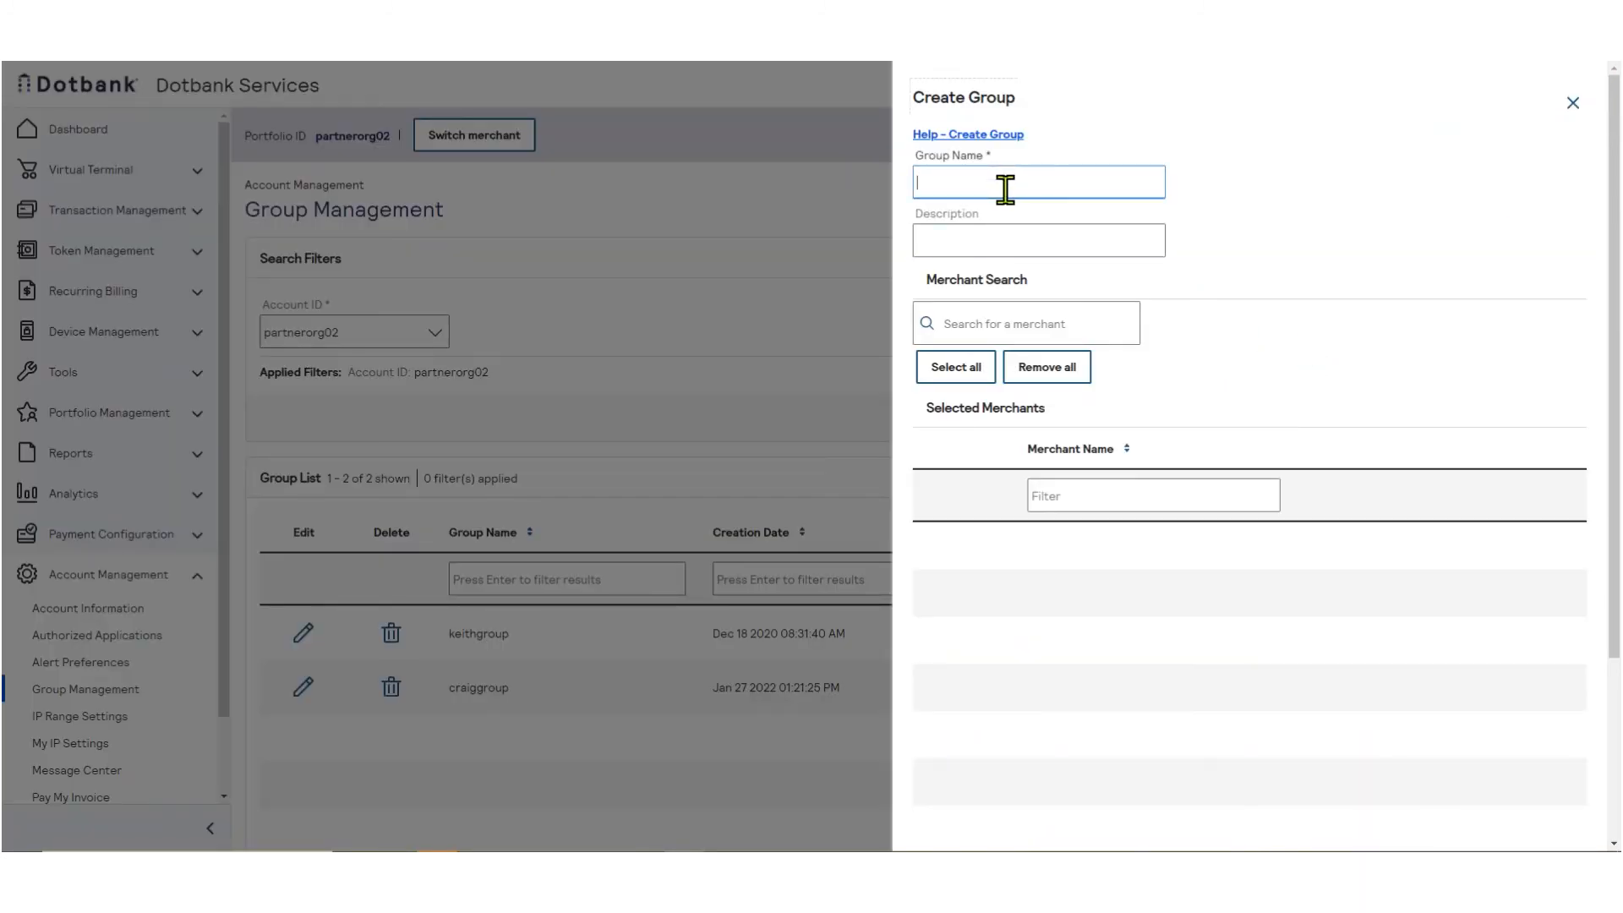
type("JasonGroup")
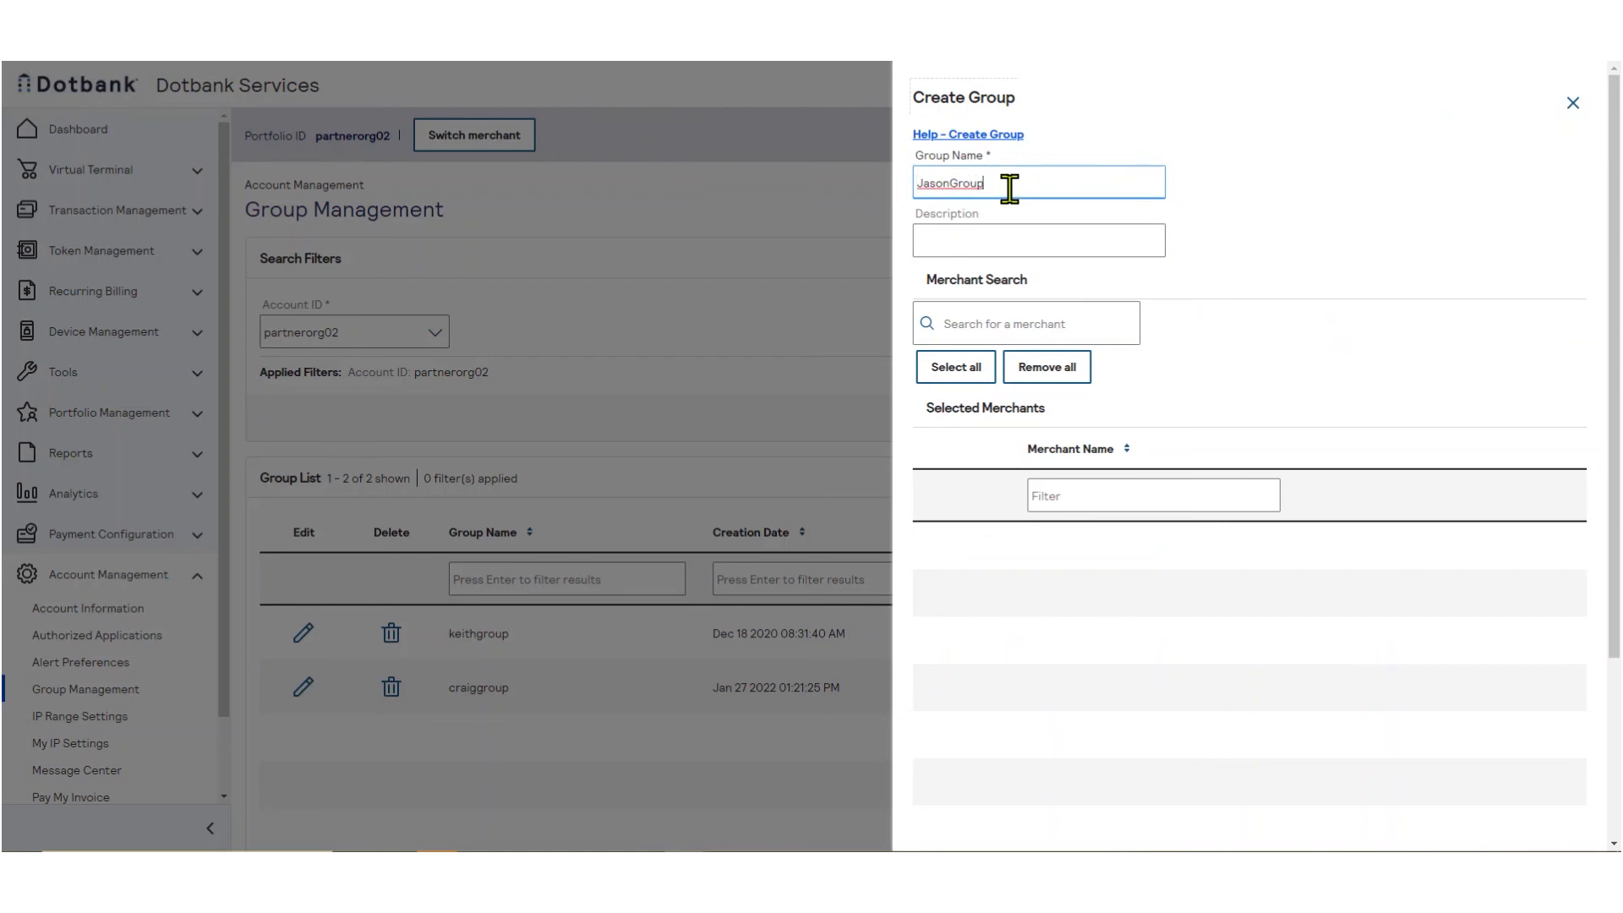
left_click(1025, 323)
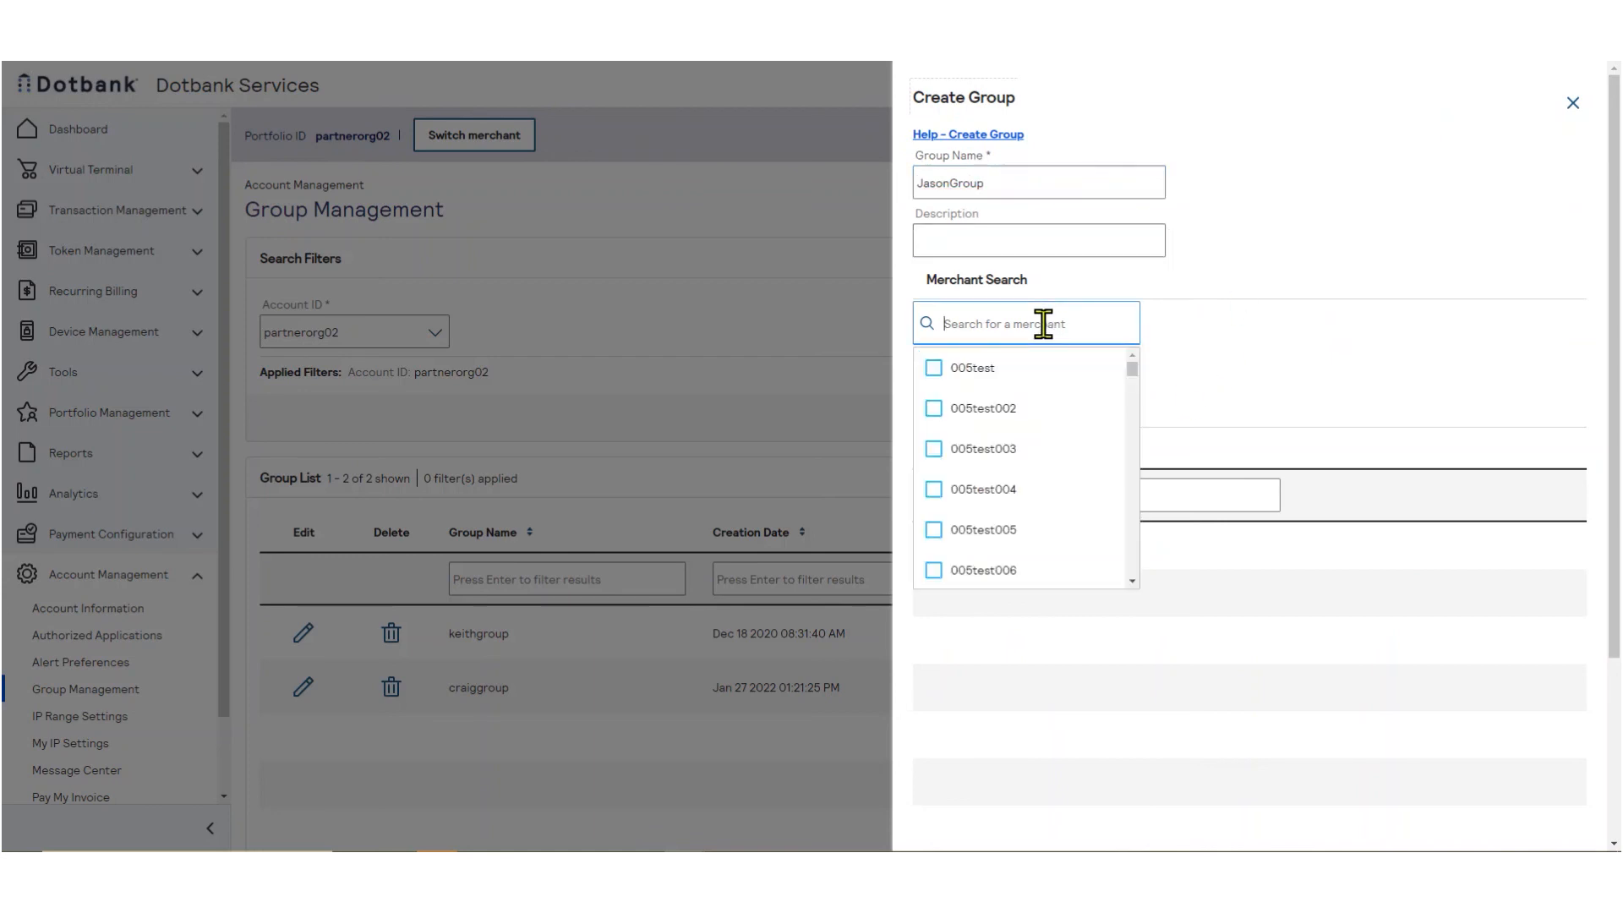
left_click(933, 368)
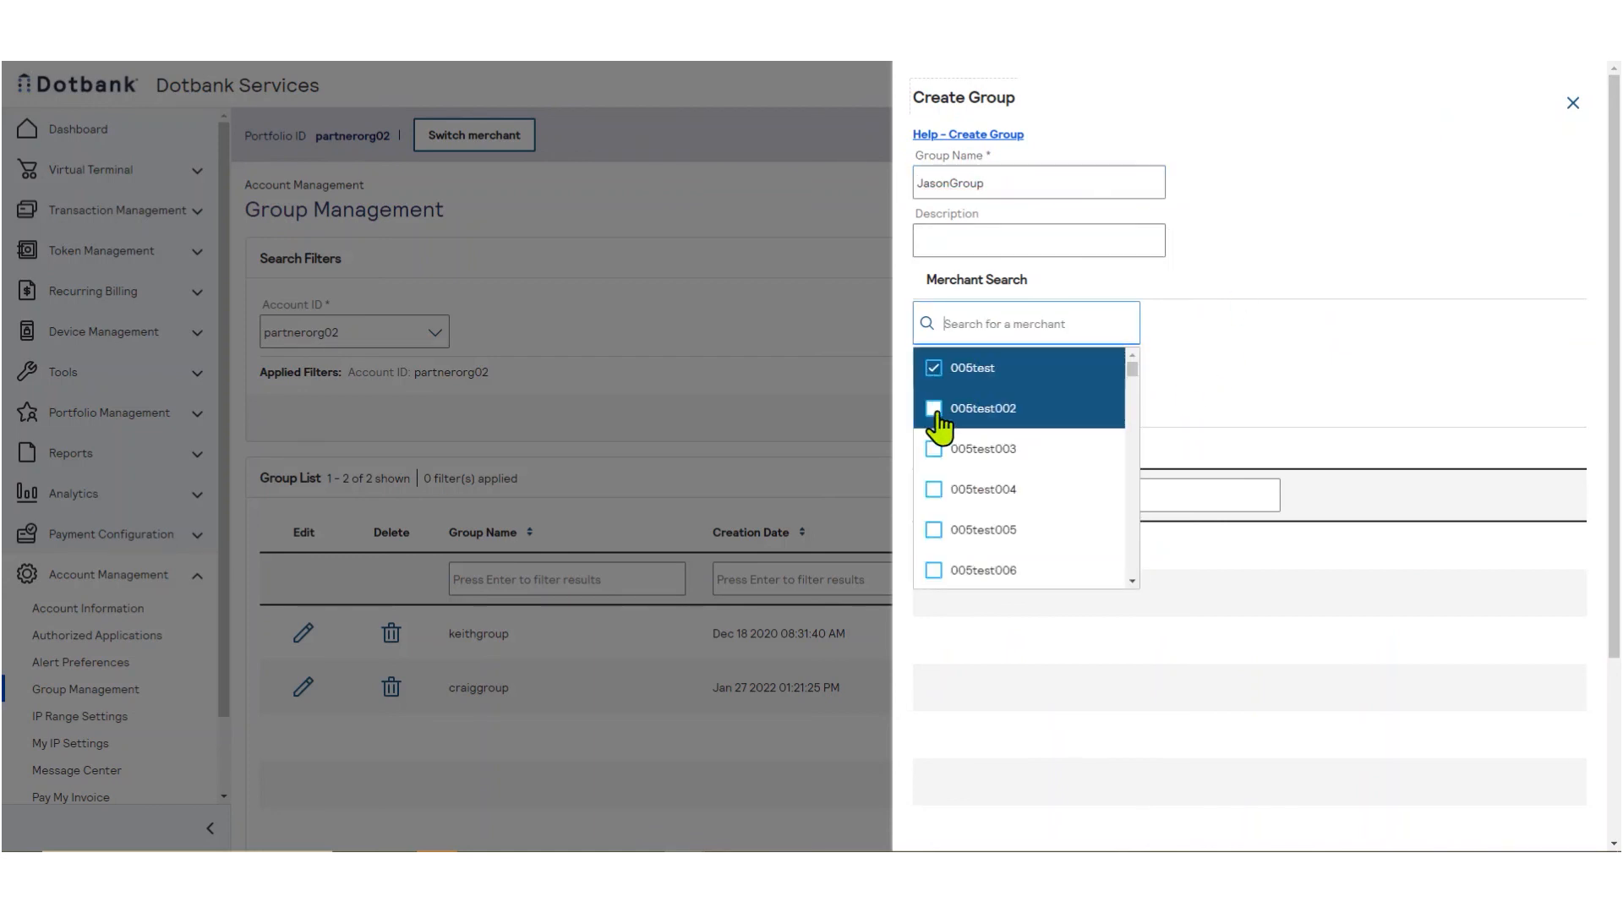
left_click(934, 408)
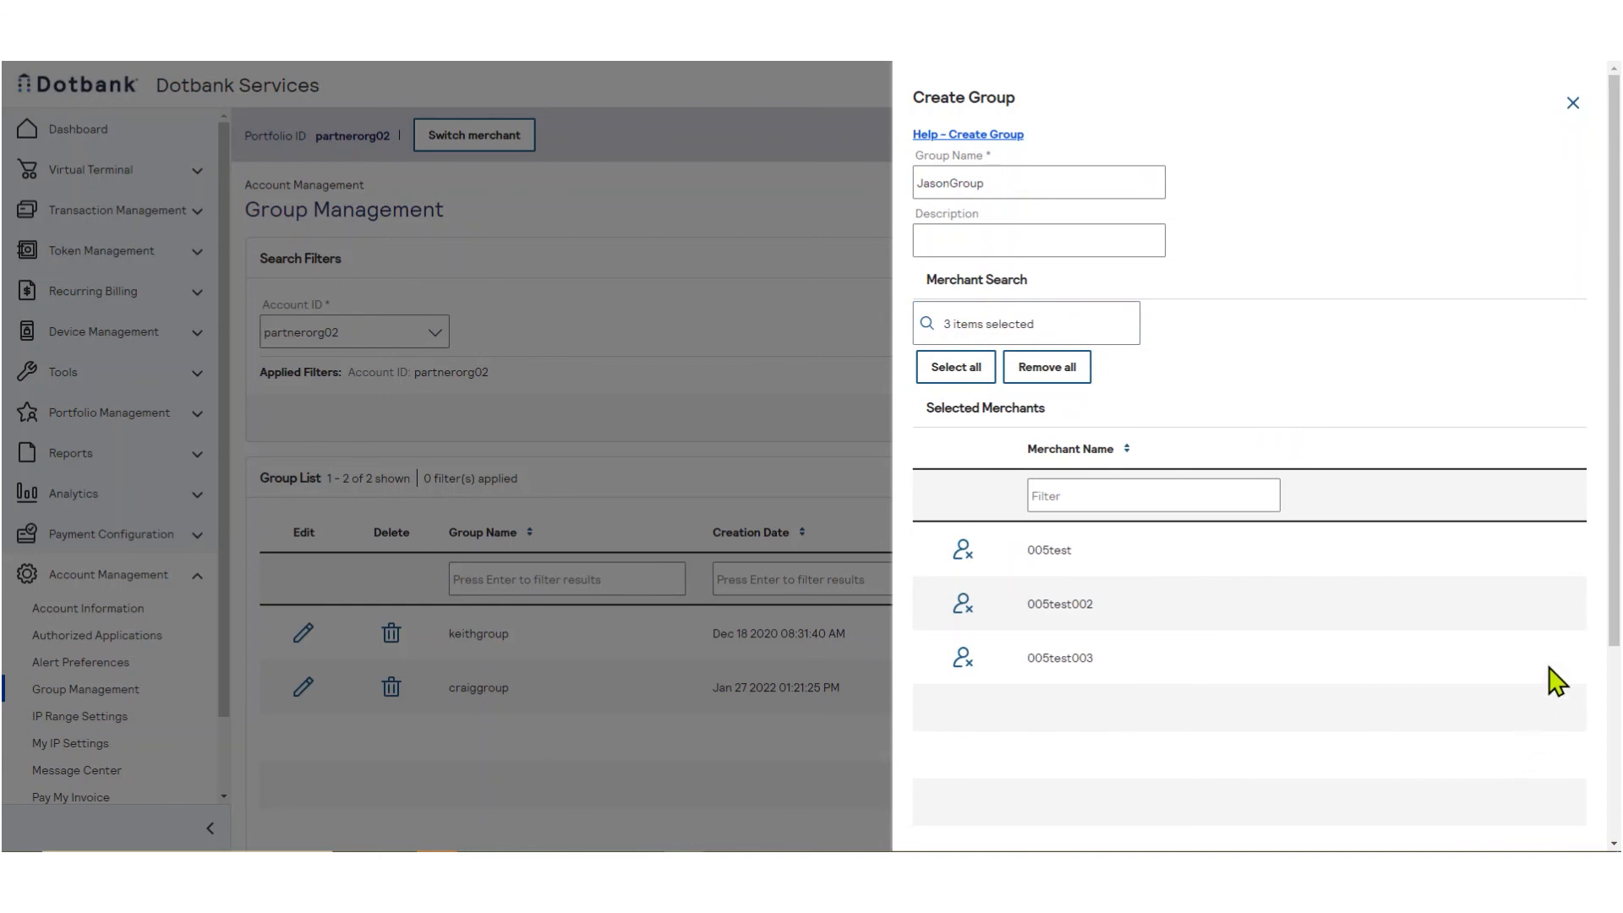
left_click(1499, 818)
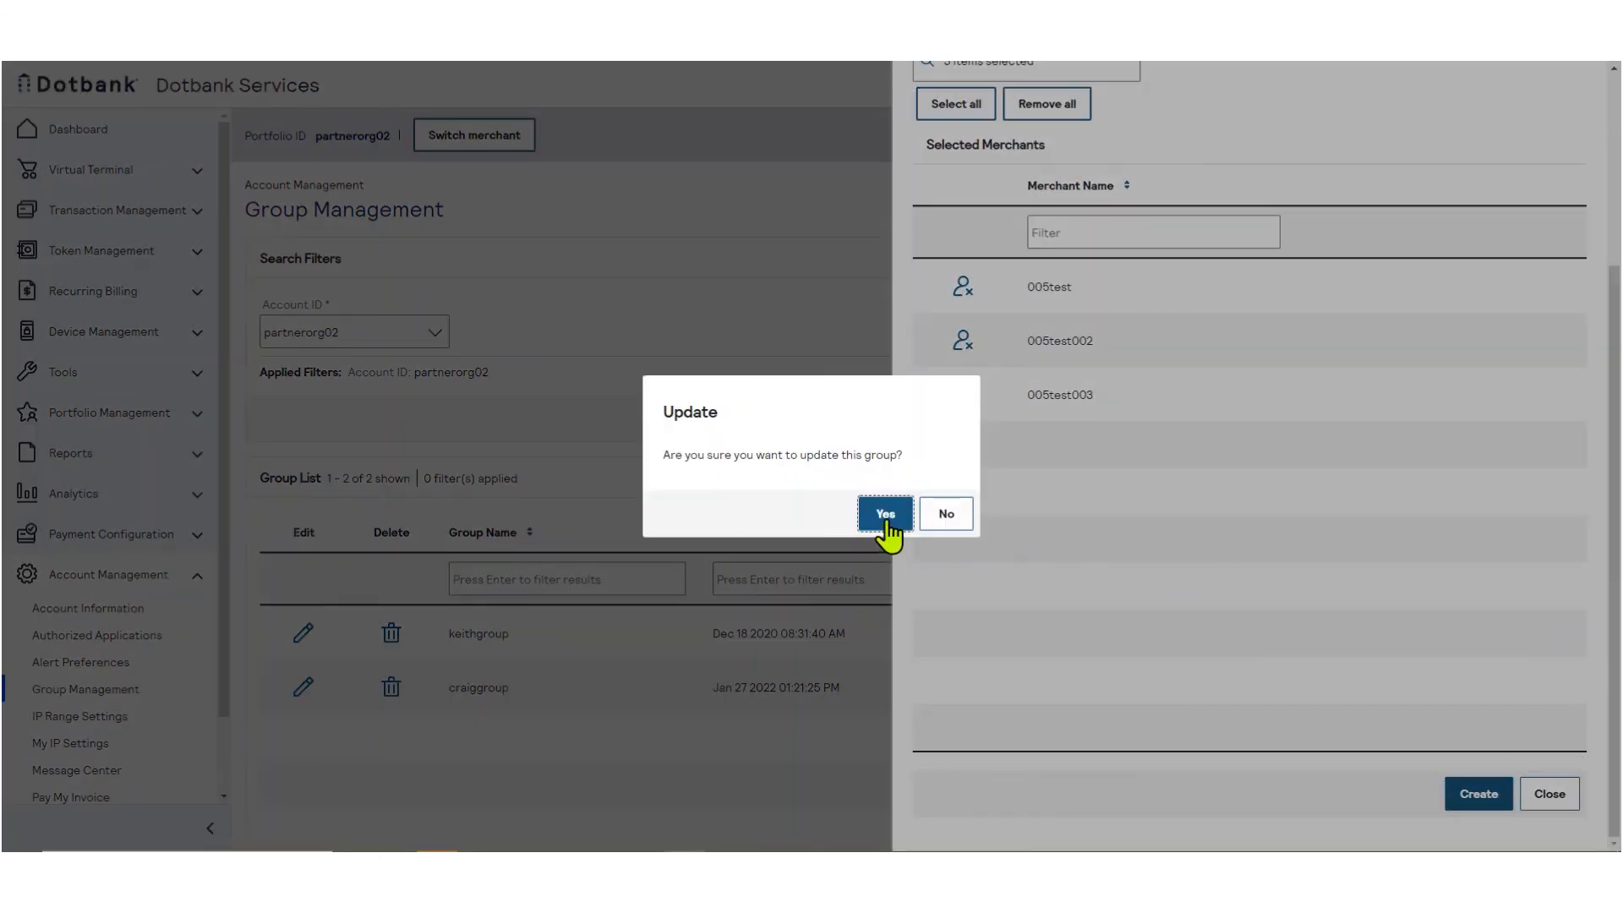
left_click(884, 514)
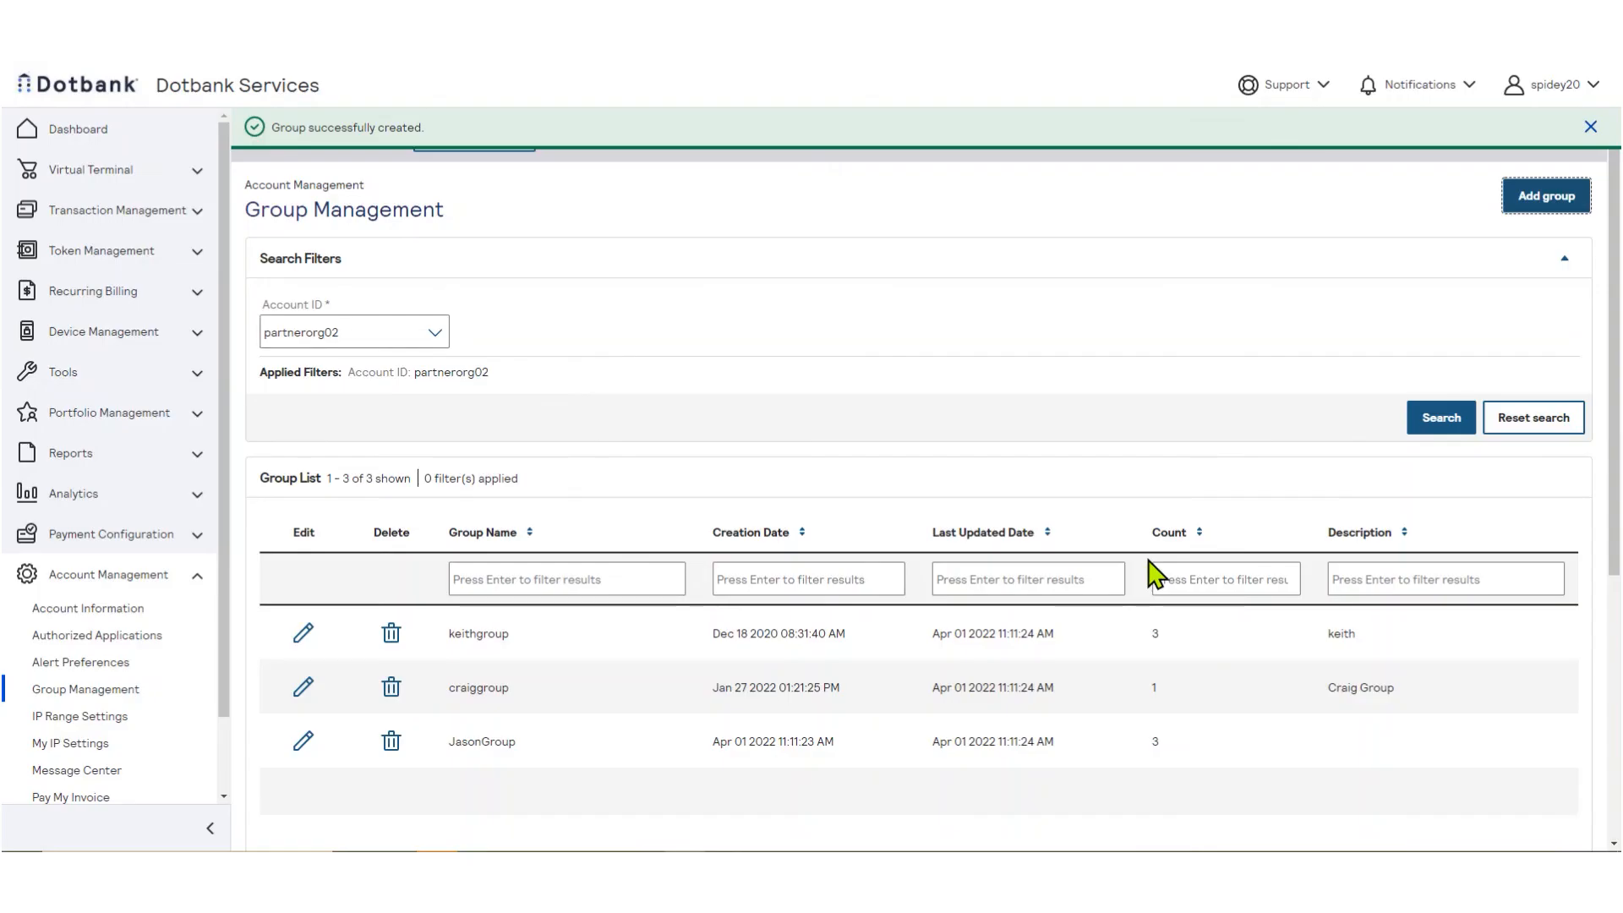